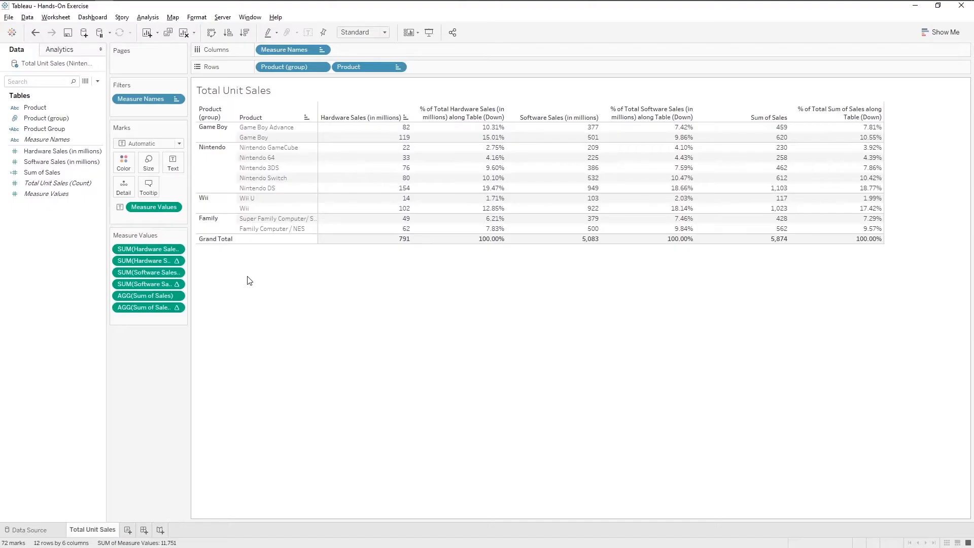
pyautogui.moveTo(83, 32)
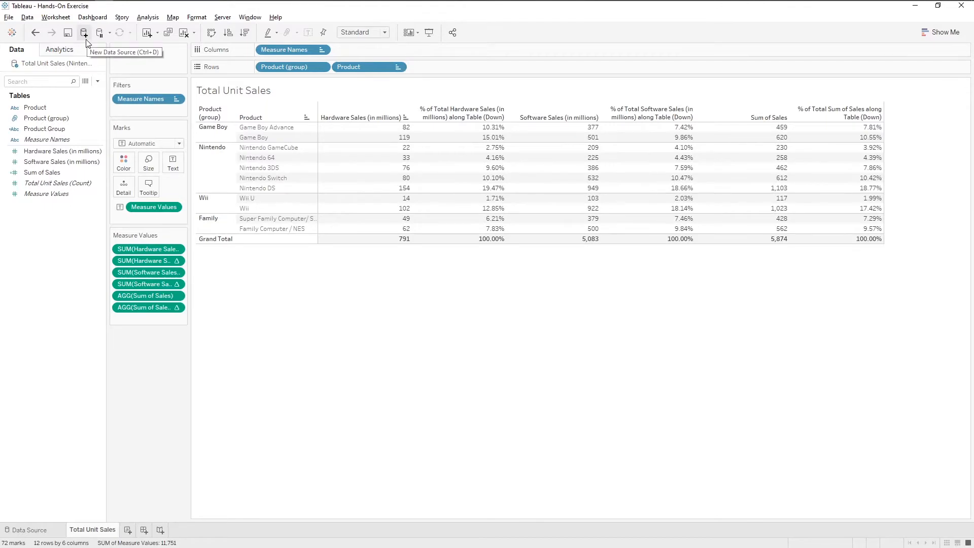
# Start a new Microsoft Excel data source and pick the Sales Breakdown workbook
pyautogui.click(83, 33)
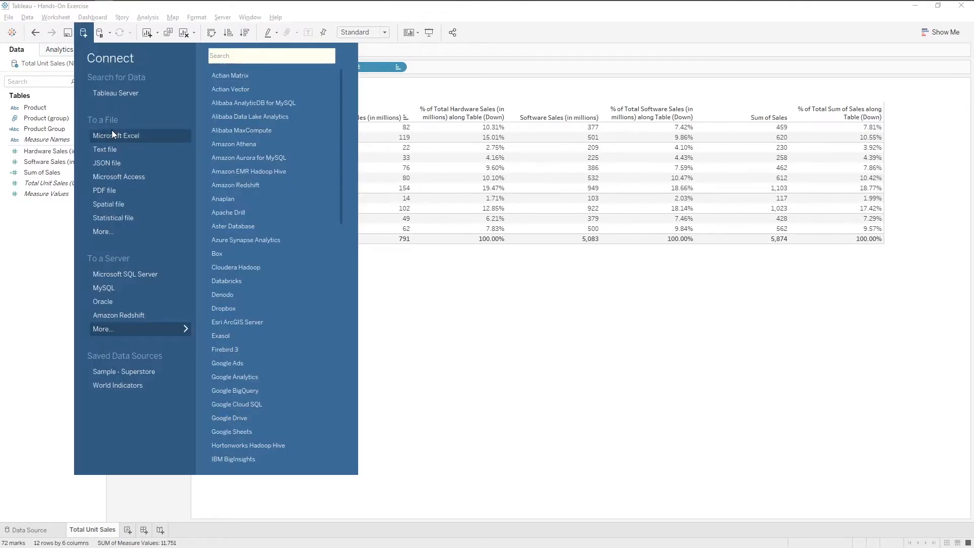
pyautogui.click(116, 135)
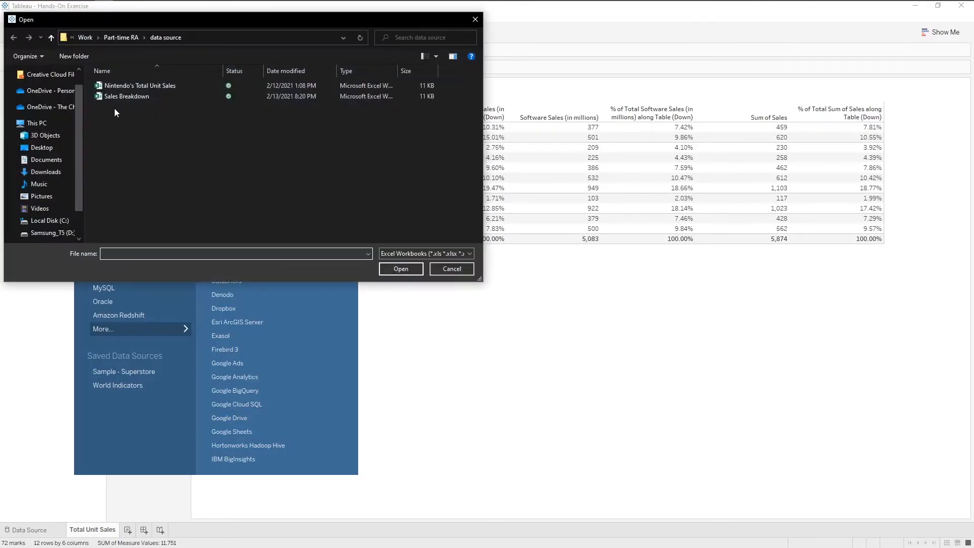
pyautogui.click(126, 97)
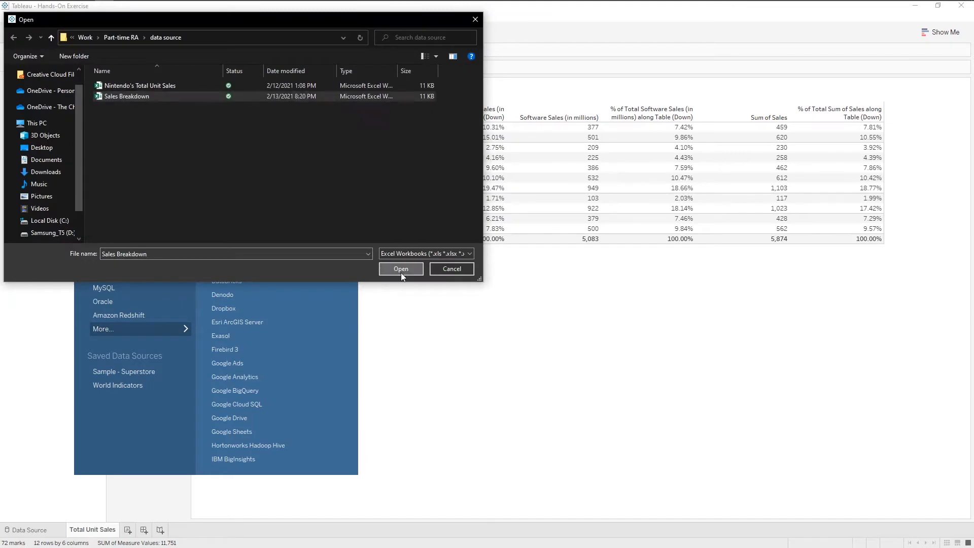
# Open the Sales Breakdown workbook and change the Date column's type to Date
pyautogui.click(401, 269)
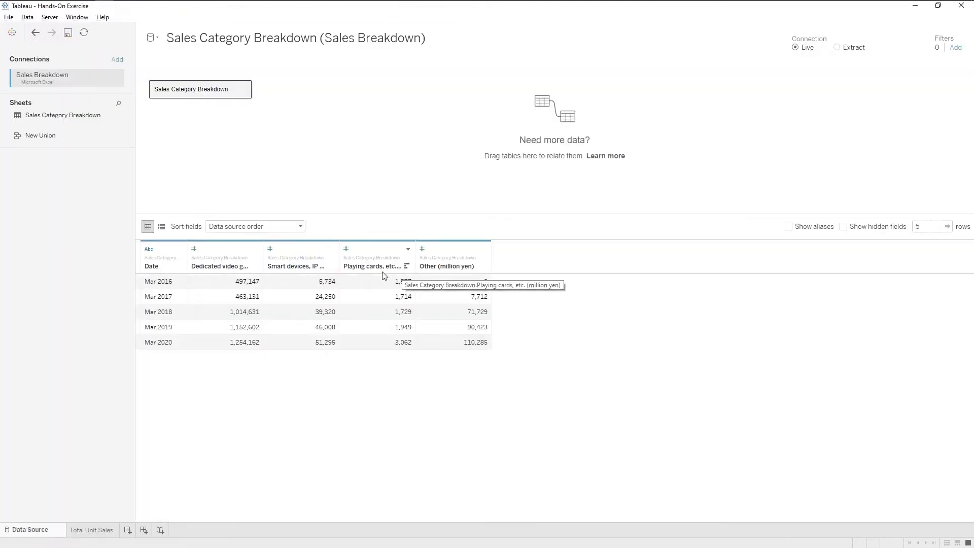
pyautogui.moveTo(178, 250)
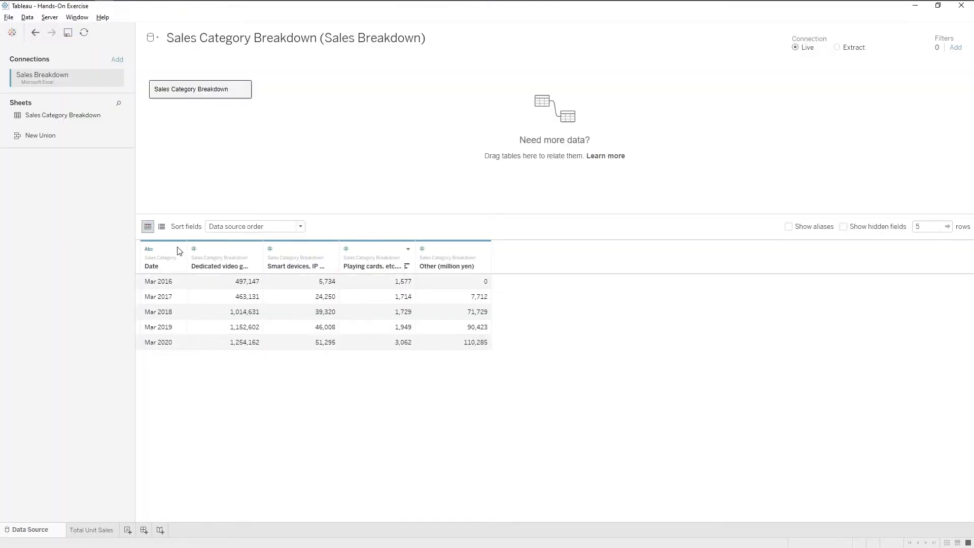
pyautogui.click(149, 249)
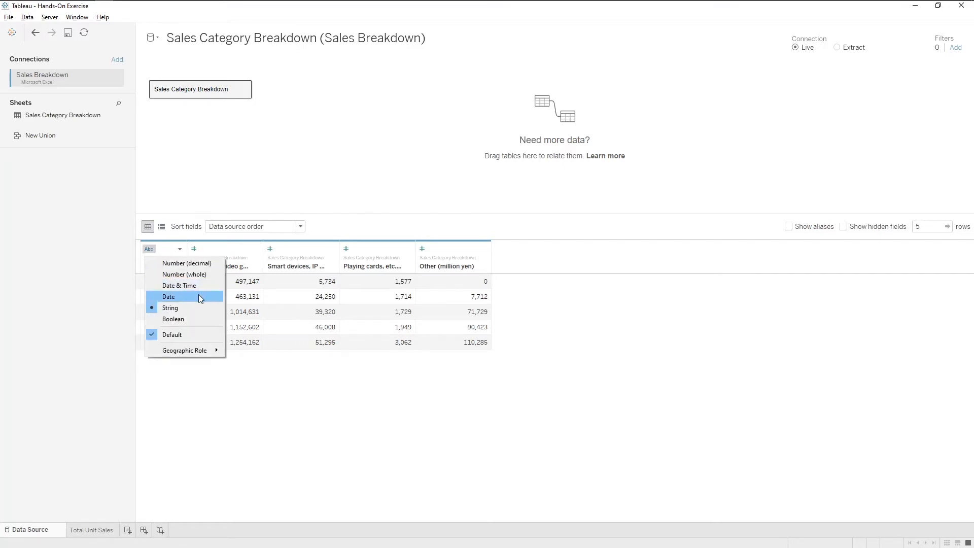
pyautogui.click(169, 296)
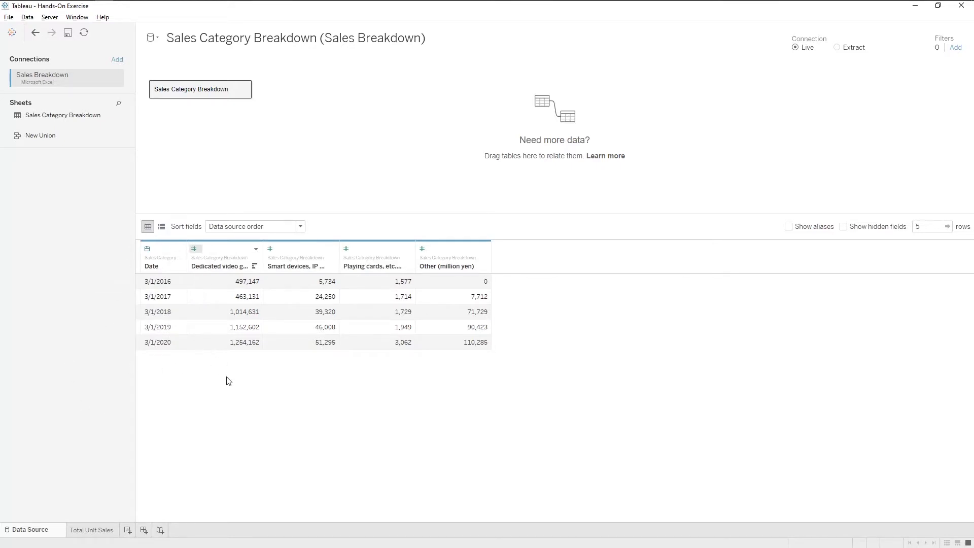
pyautogui.moveTo(218, 396)
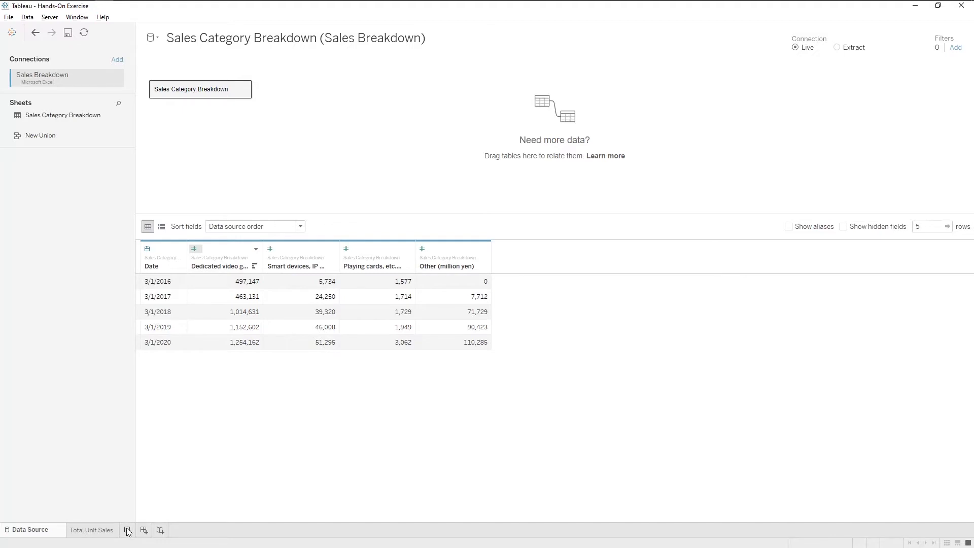
# Add a new blank worksheet and rename it 'Sales Breakdown'
pyautogui.click(142, 530)
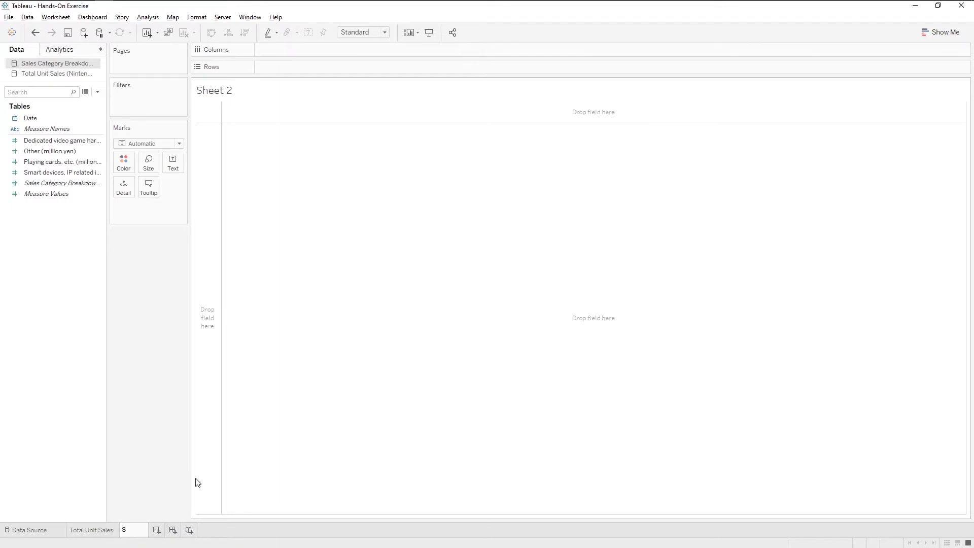
pyautogui.write('Sales Breakdown')
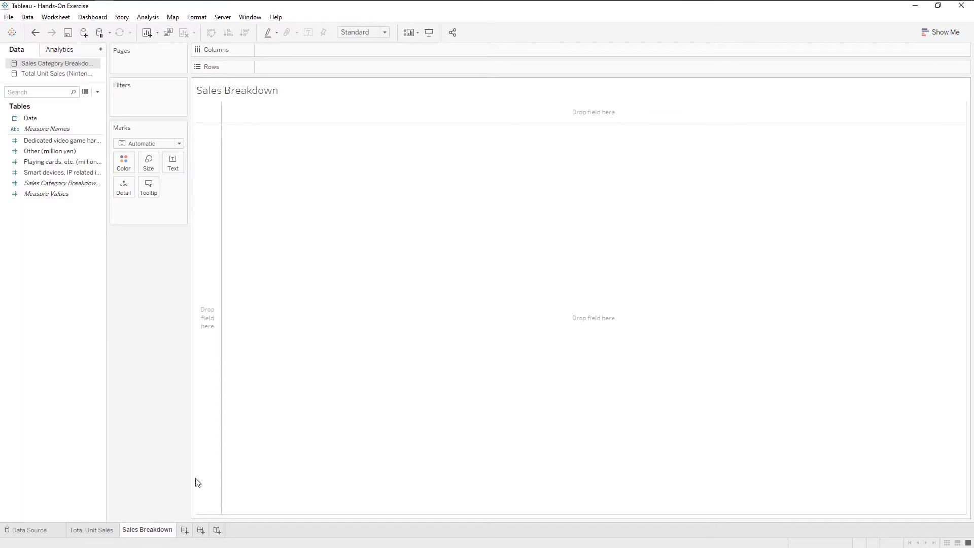
pyautogui.moveTo(216, 459)
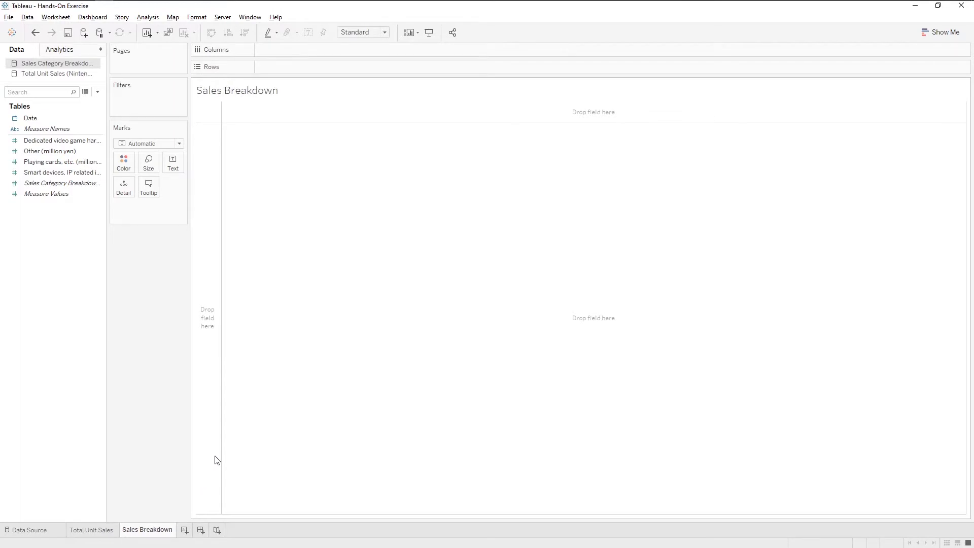
pyautogui.click(53, 118)
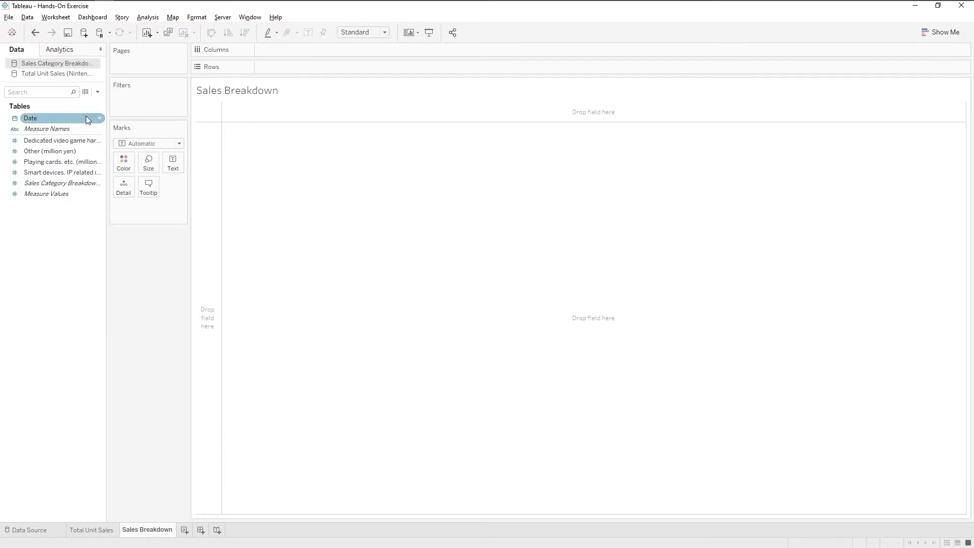
pyautogui.click(57, 161)
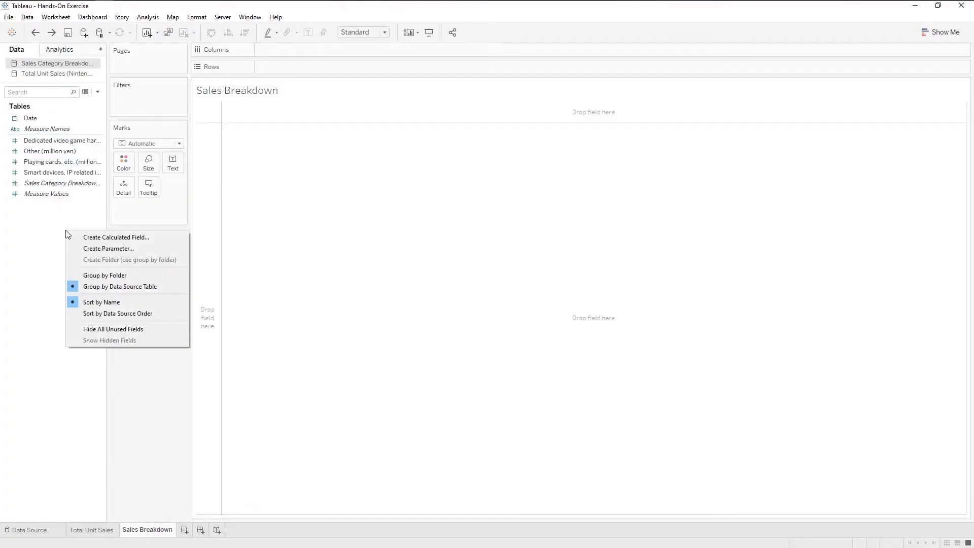
# Create calculated field 'Total Sales Each Year' as SUM of the four category columns
pyautogui.click(116, 237)
pyautogui.write('Total Sales')
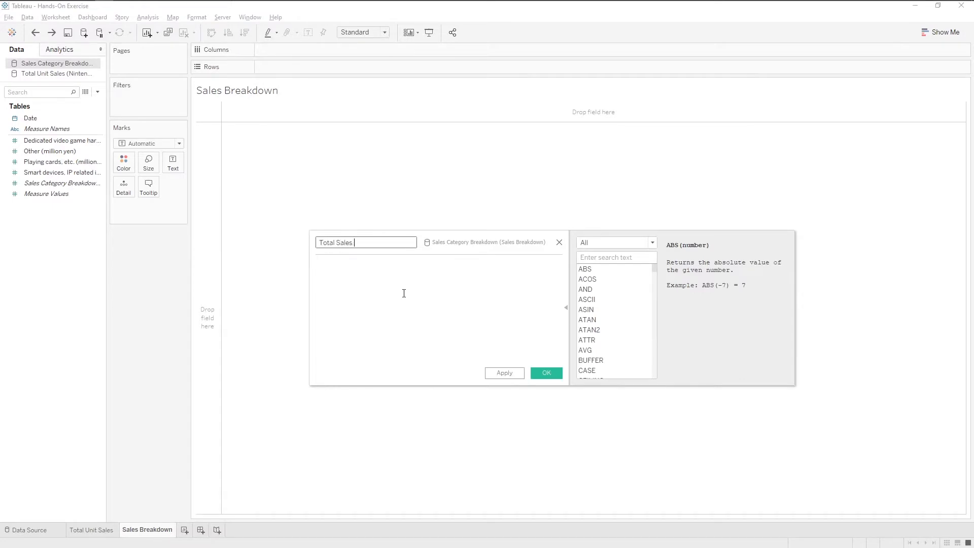
pyautogui.write('Each')
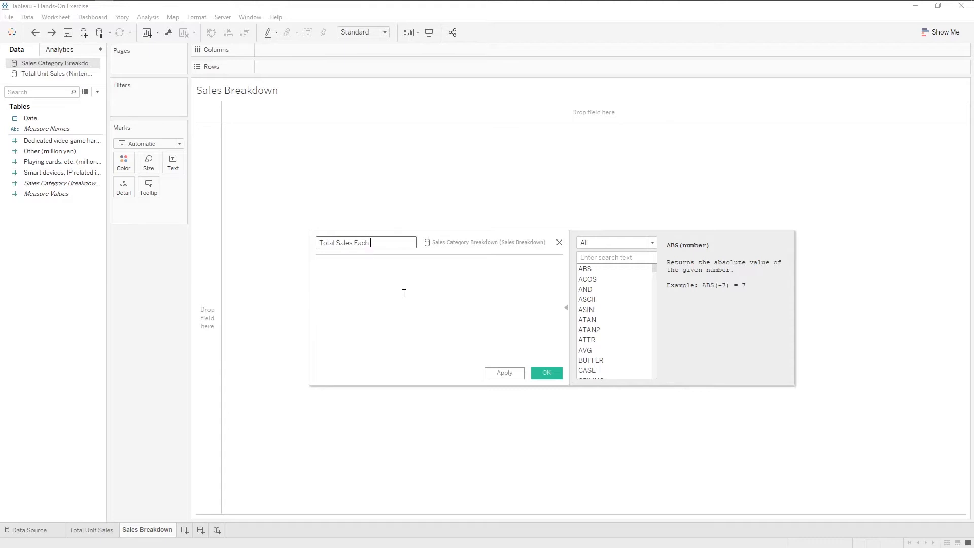
pyautogui.write('Year')
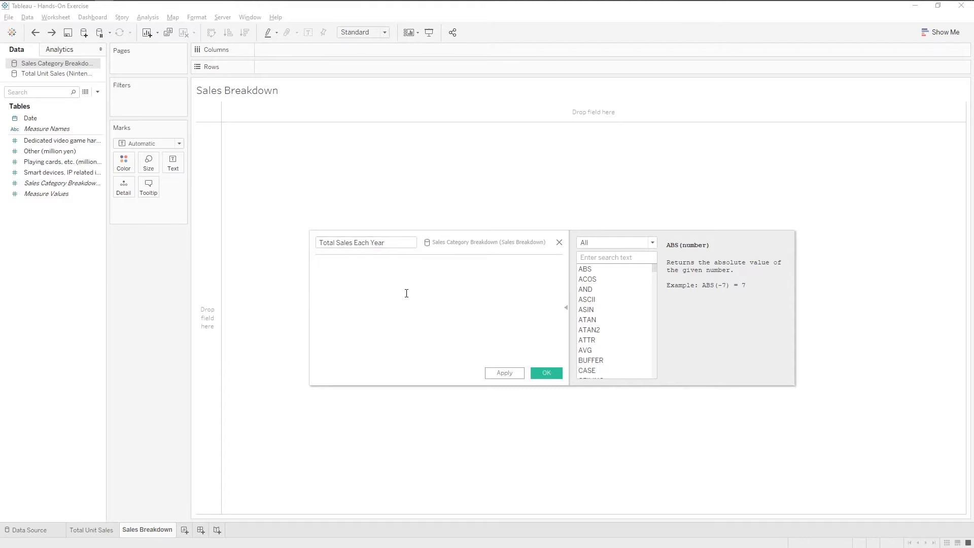
pyautogui.write('SUM (')
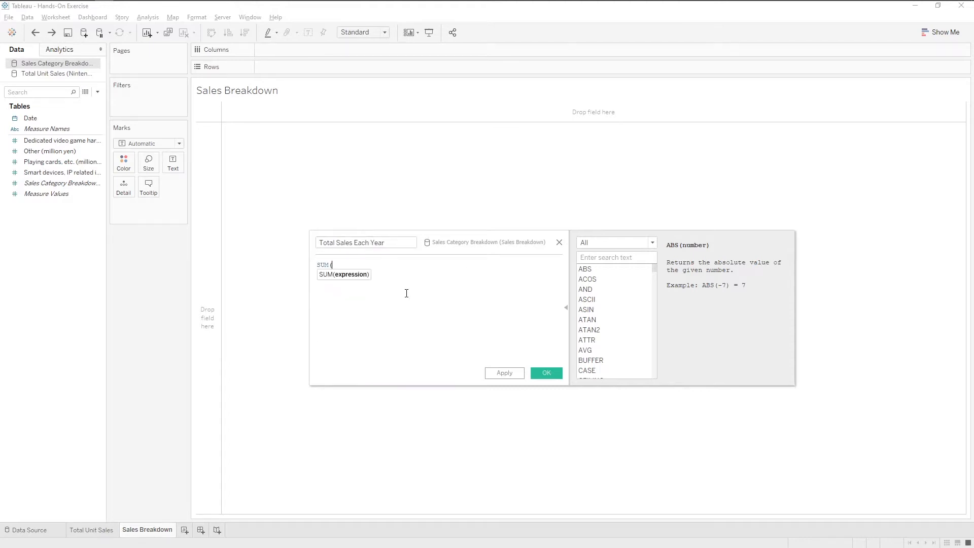
pyautogui.write('([Dedicated video game hardware/software (million yen)])+')
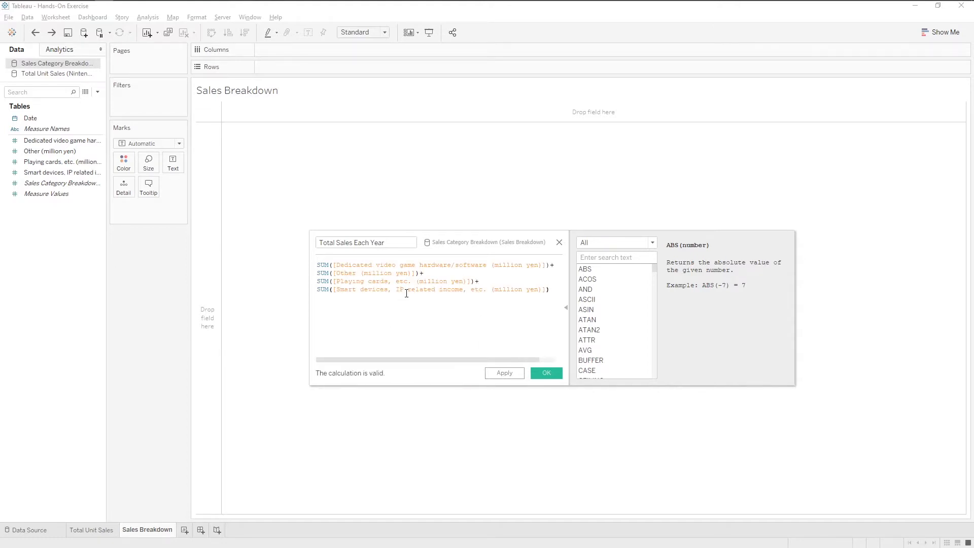
pyautogui.moveTo(301, 404)
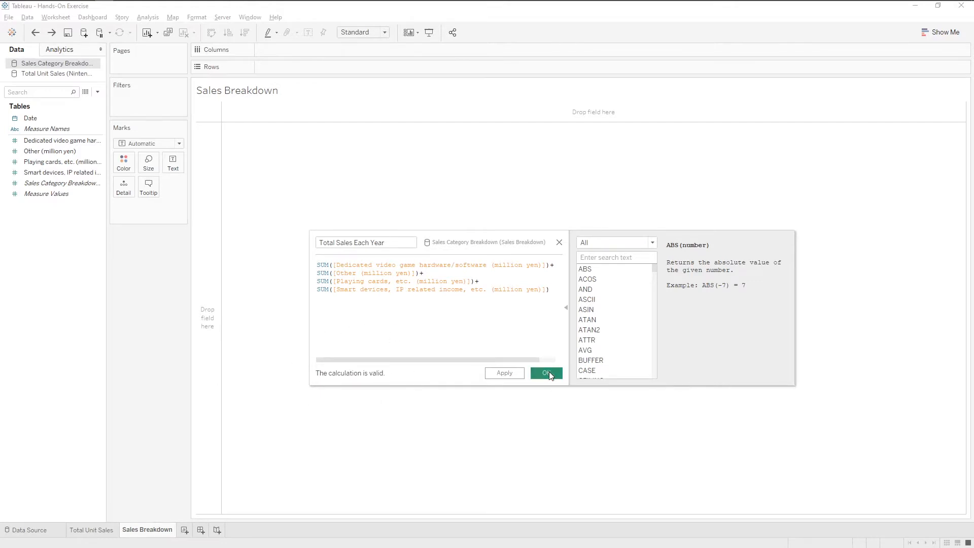
pyautogui.click(546, 373)
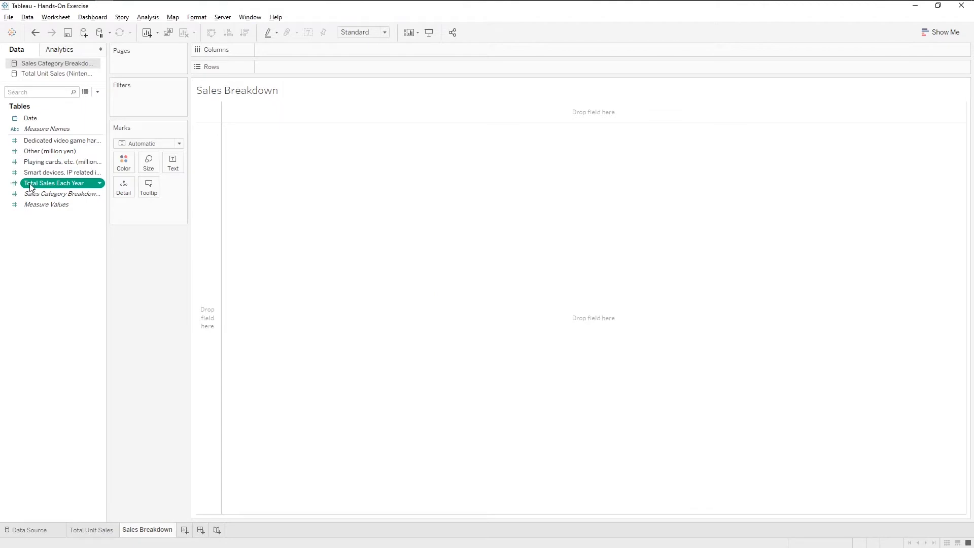
# Show Total Sales Each Year per year, 2016–2020, with YEAR(Date) on Columns
pyautogui.moveTo(30, 119); pyautogui.dragTo(293, 49)
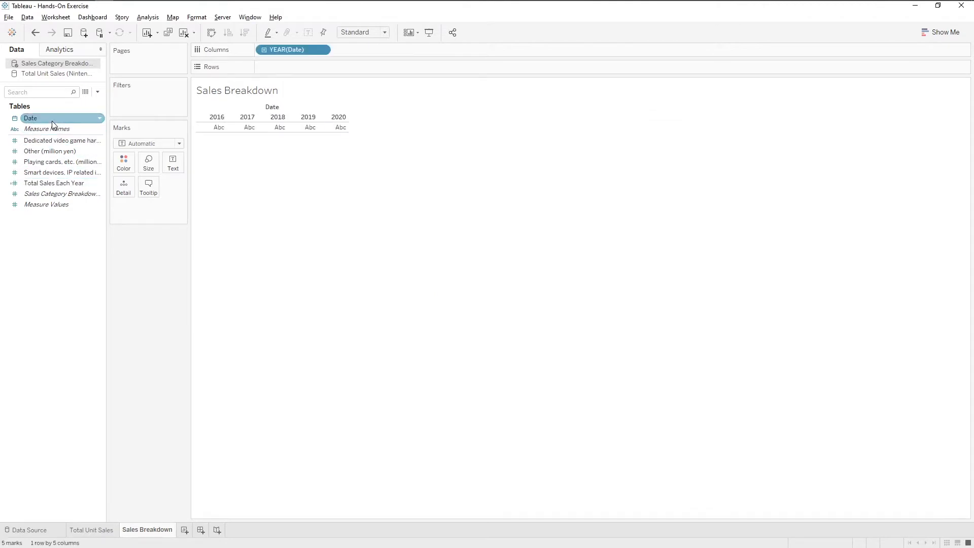
pyautogui.click(54, 182)
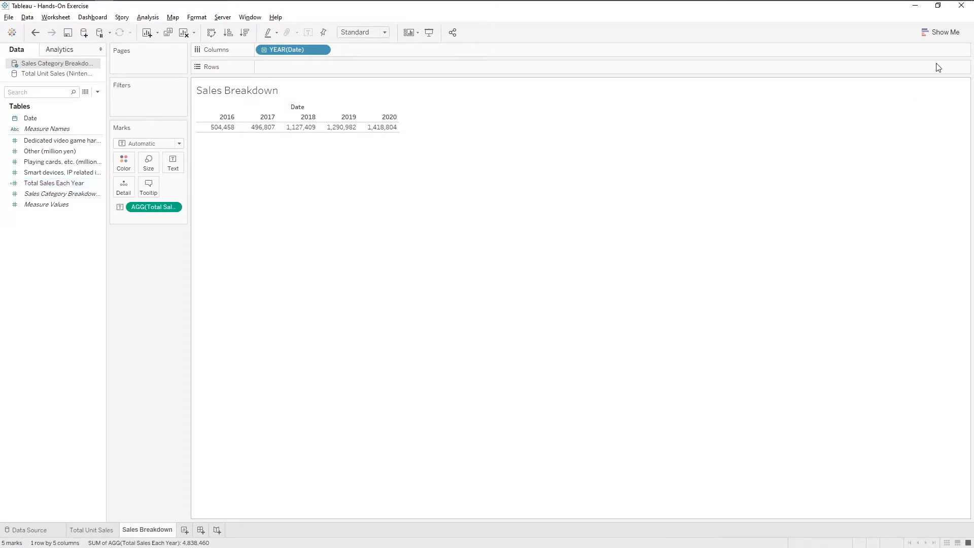
pyautogui.click(941, 31)
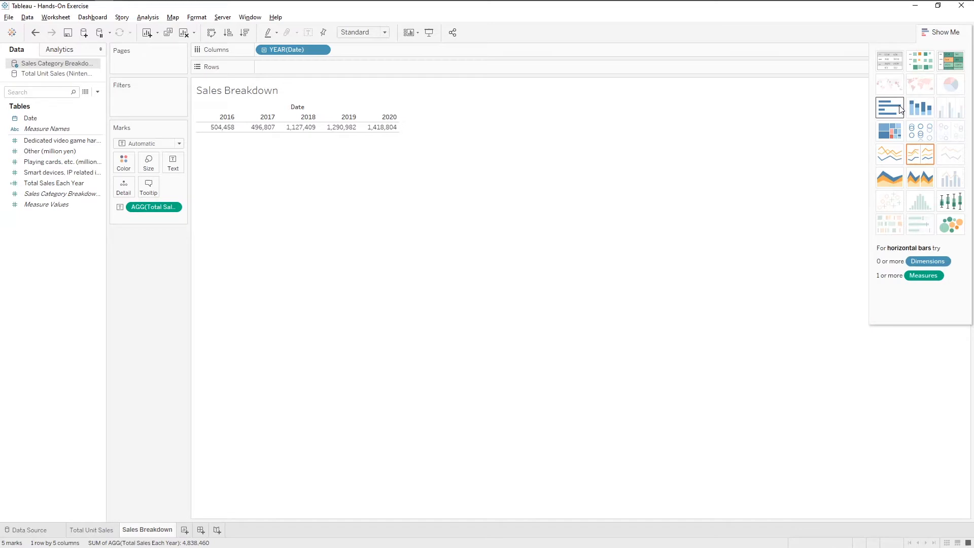
# Turn the table into bars with YEAR(Date) on Columns and Total Sales Each Year on Rows
pyautogui.click(889, 107)
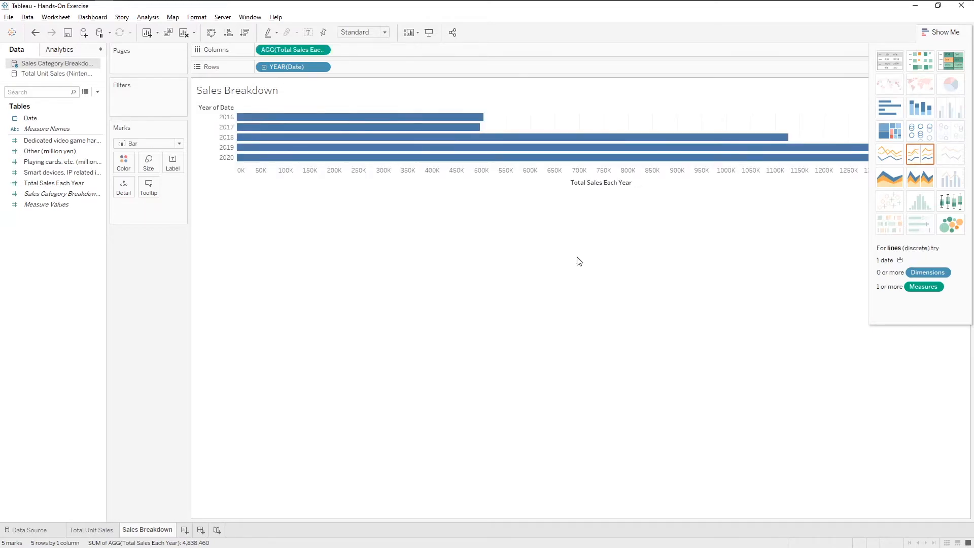
pyautogui.click(942, 31)
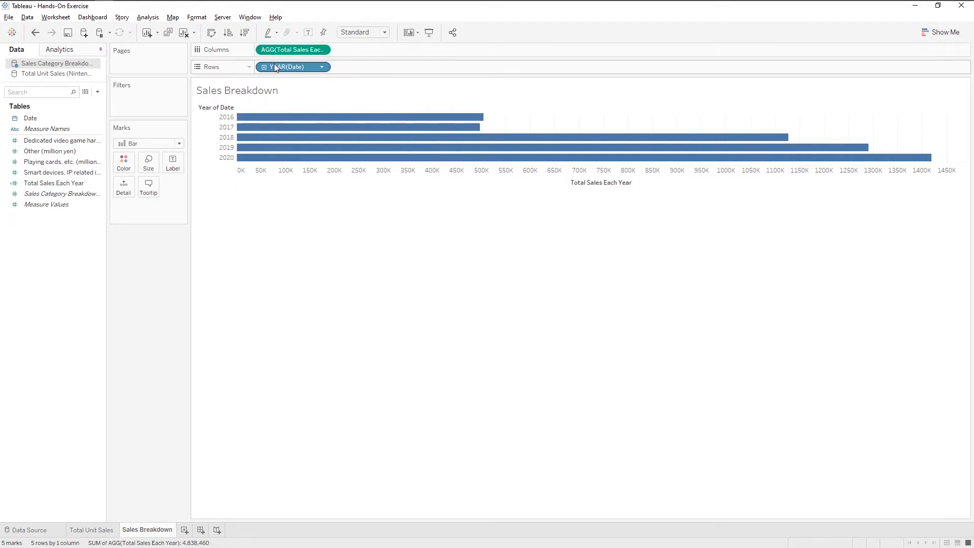
pyautogui.moveTo(289, 66); pyautogui.dragTo(292, 50)
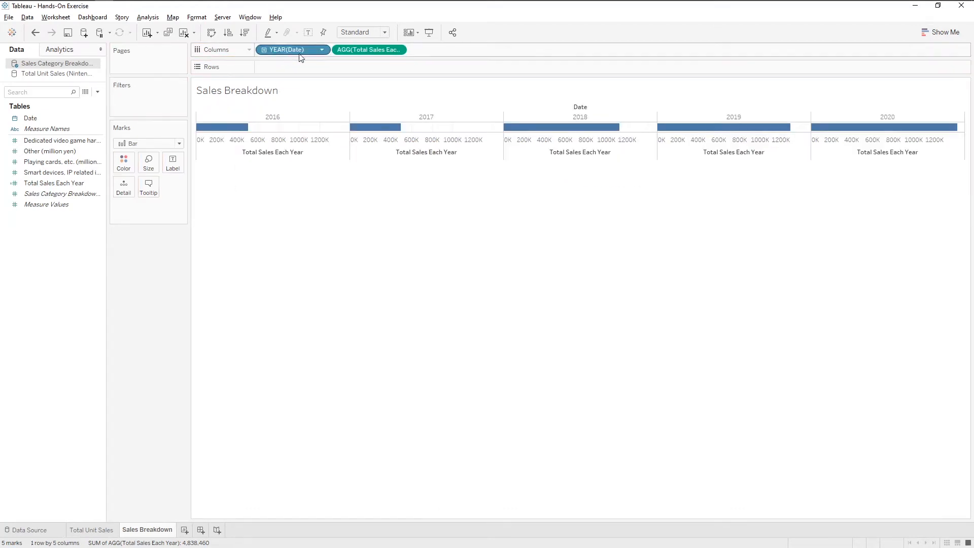
pyautogui.moveTo(369, 50); pyautogui.dragTo(293, 66)
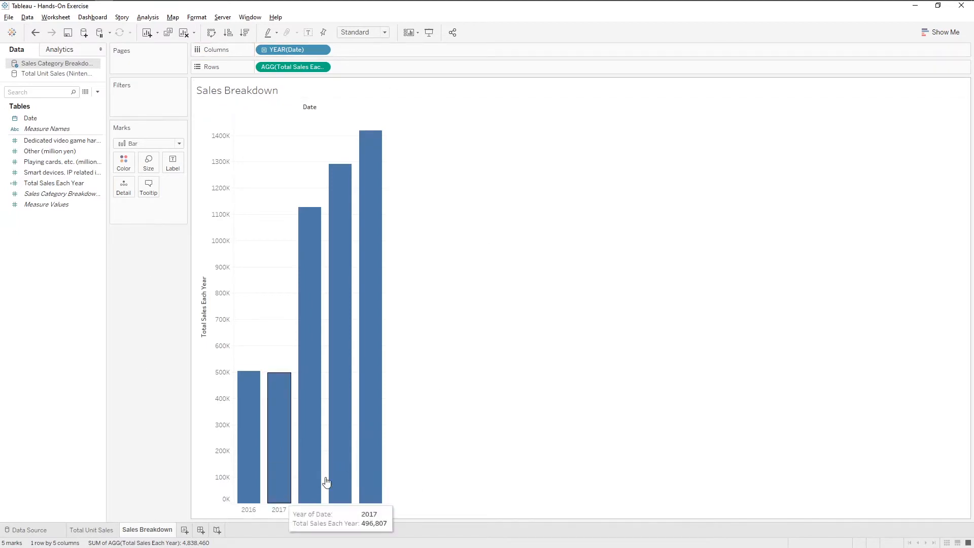
pyautogui.moveTo(453, 215)
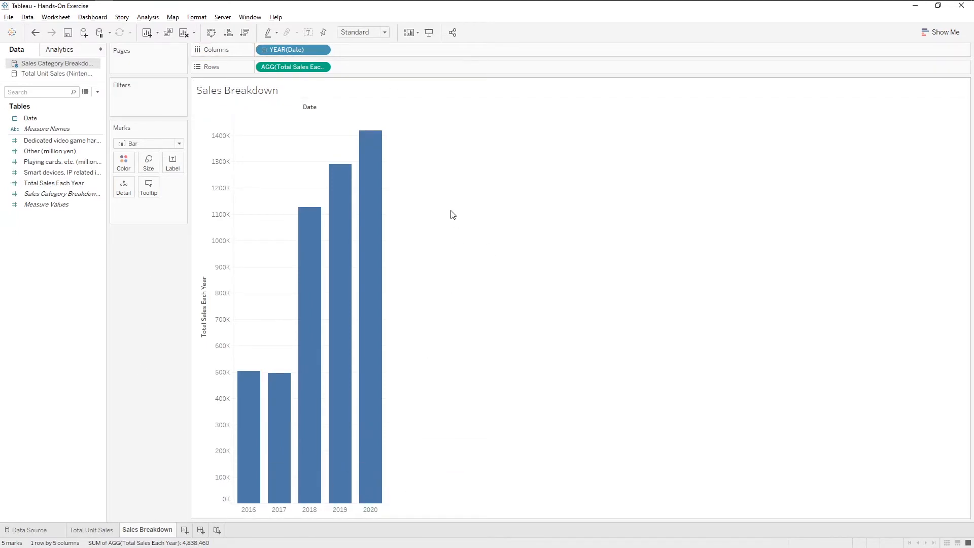
pyautogui.click(60, 49)
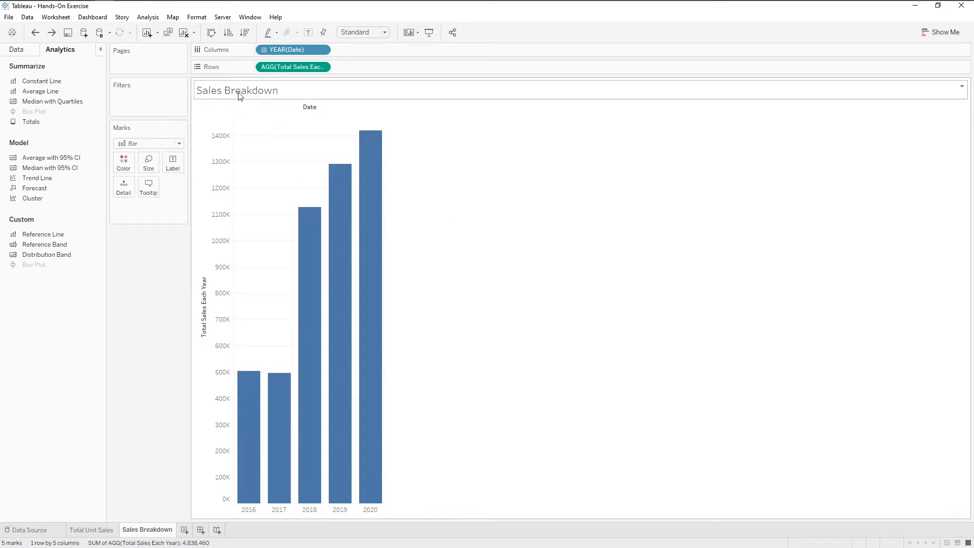
# Title the vertical axis 'Sales (in Million Yen)' and hide the Date field label for columns
pyautogui.rightClick(208, 318)
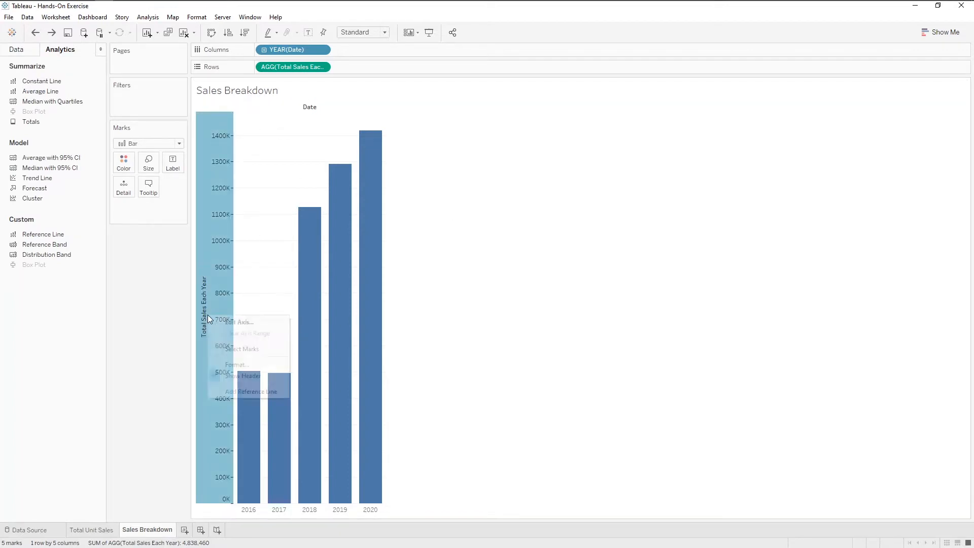
pyautogui.click(238, 321)
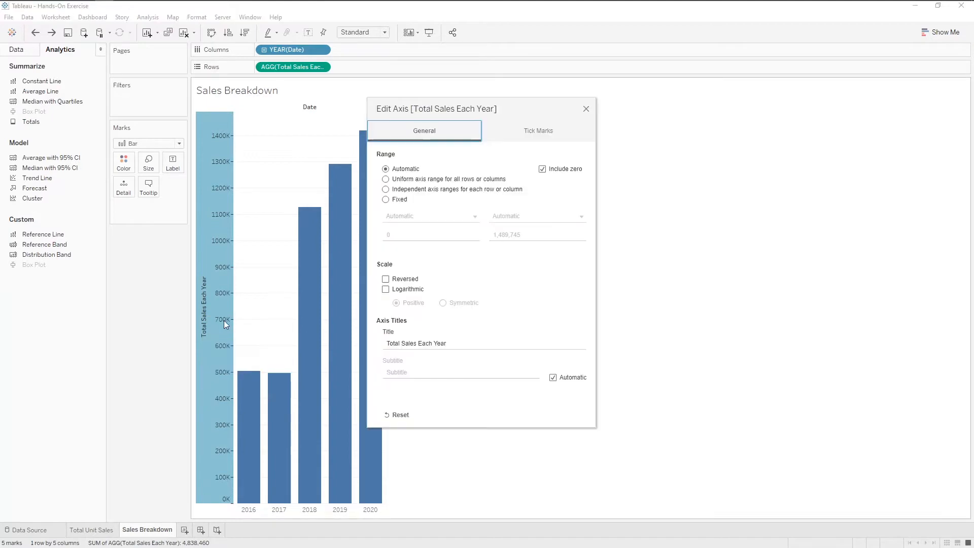
pyautogui.moveTo(363, 347)
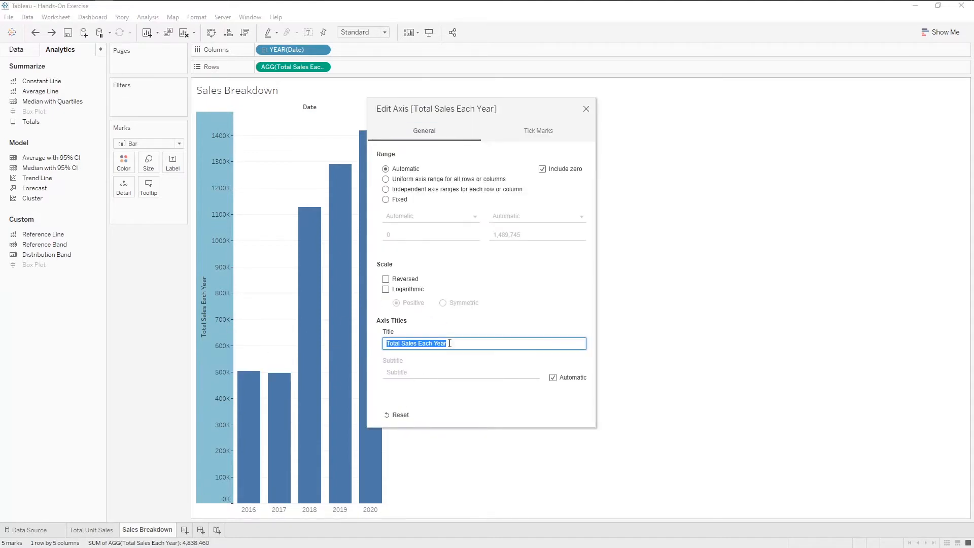
pyautogui.write('Sales')
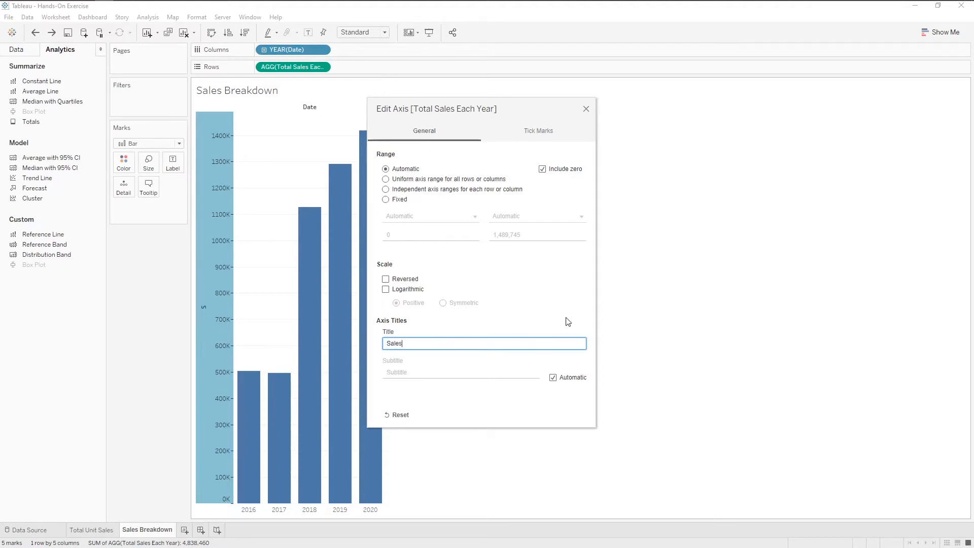
pyautogui.write('(in Million Yen)')
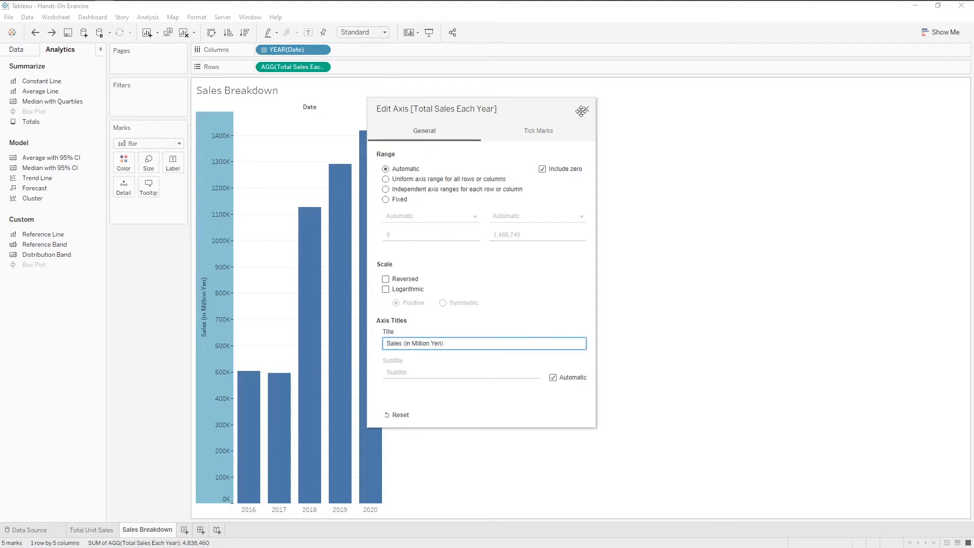
pyautogui.click(589, 112)
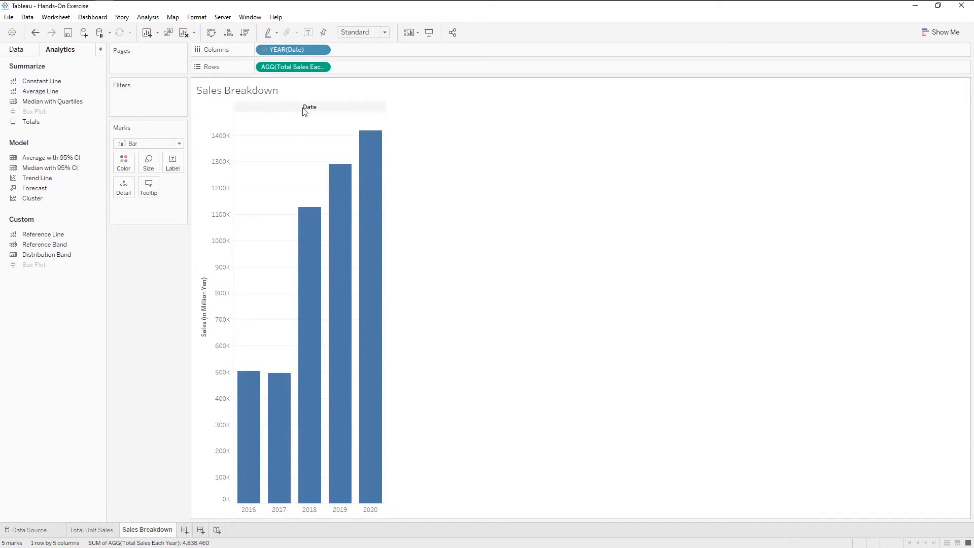
pyautogui.rightClick(309, 107)
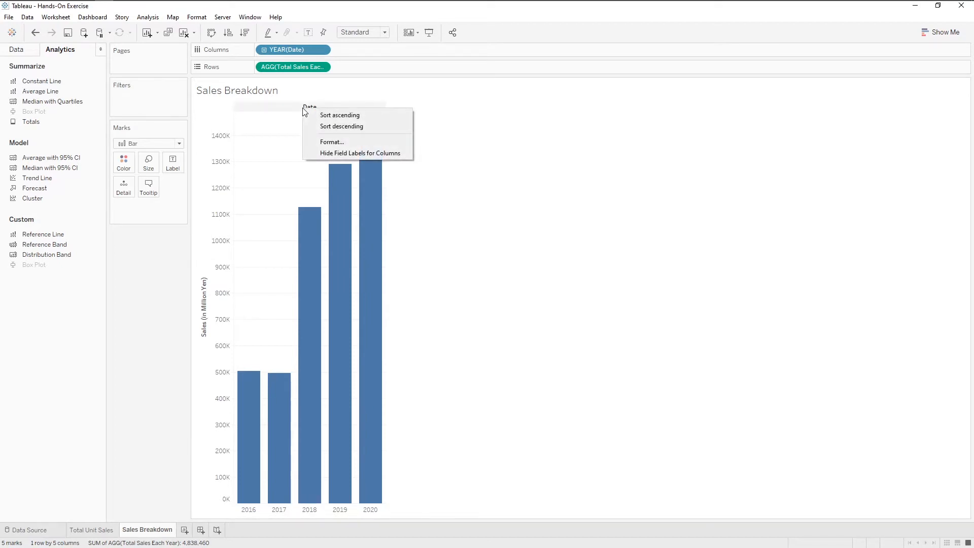
pyautogui.click(377, 156)
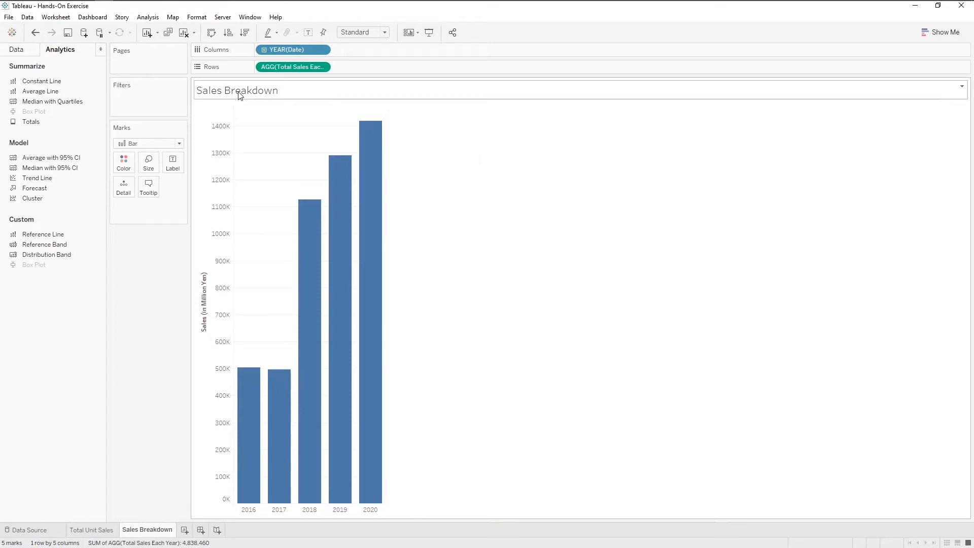
# Retitle the chart 'Total Sales per Year' in bold
pyautogui.doubleClick(237, 90)
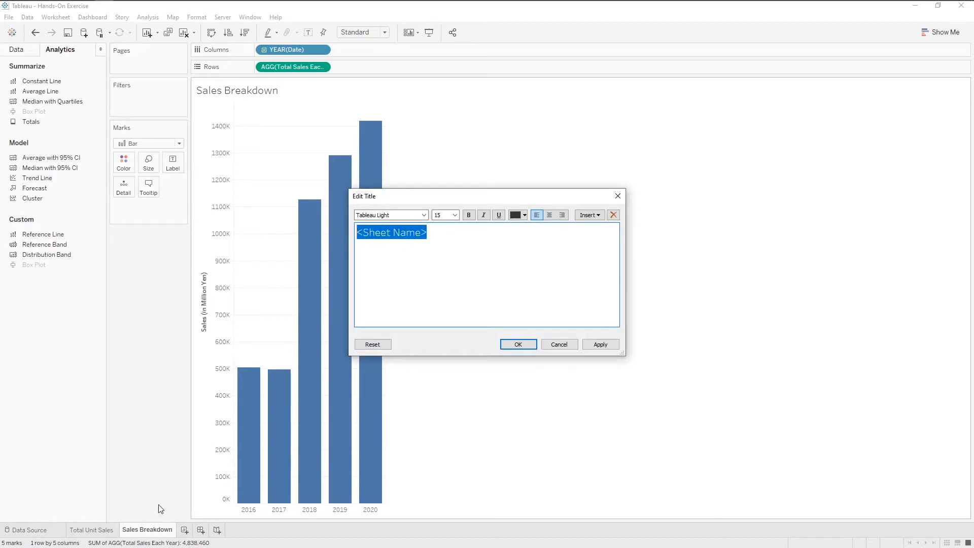
pyautogui.moveTo(447, 240)
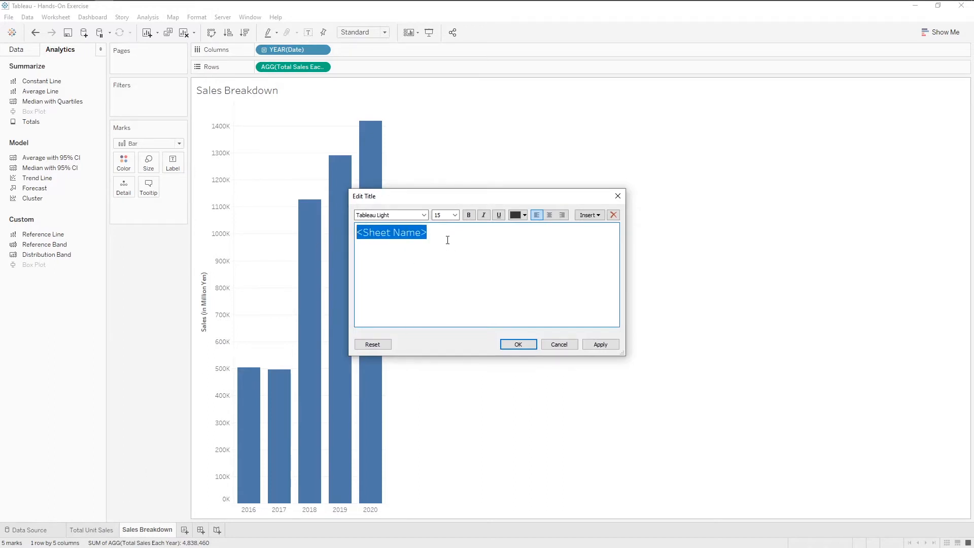
pyautogui.write('Total Sales per Year')
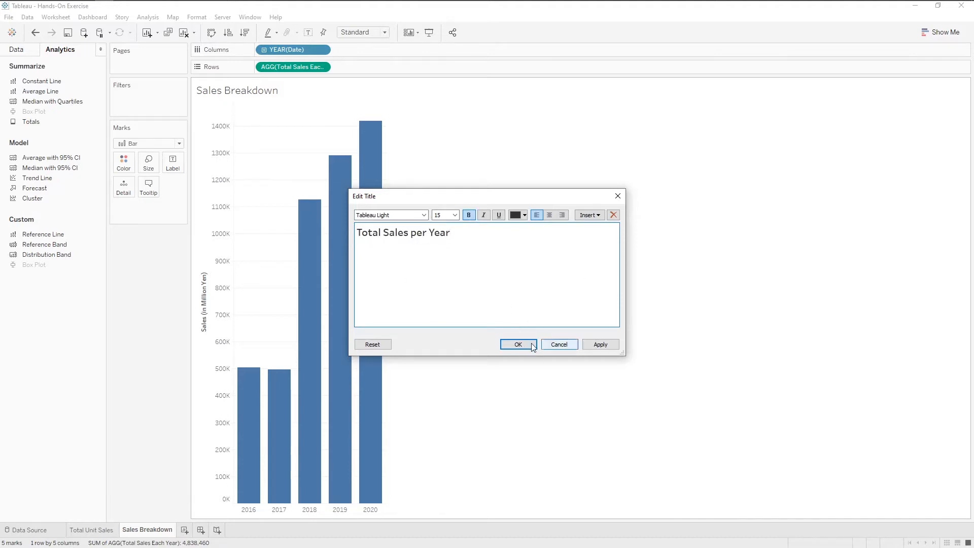
pyautogui.click(518, 344)
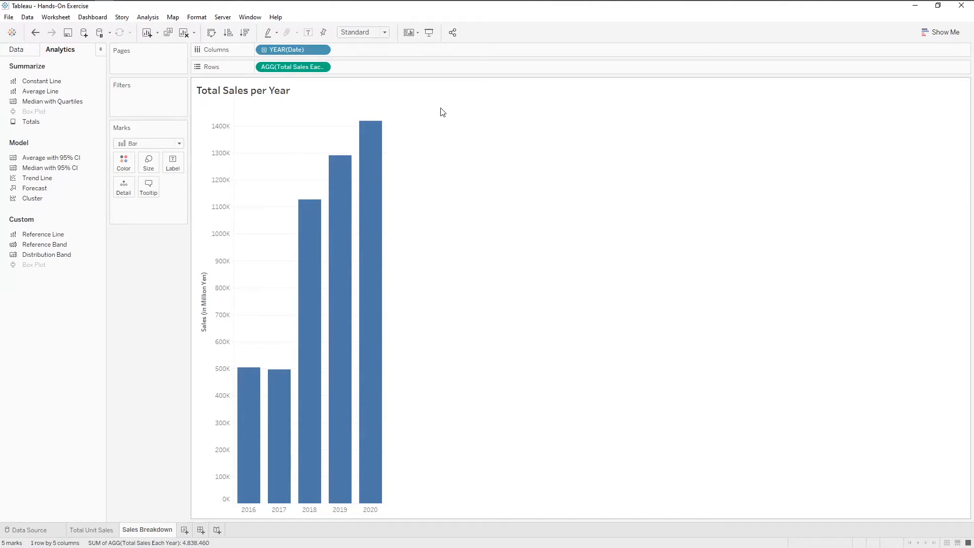
# Set the view to Fit Width and show the Data pane
pyautogui.click(360, 32)
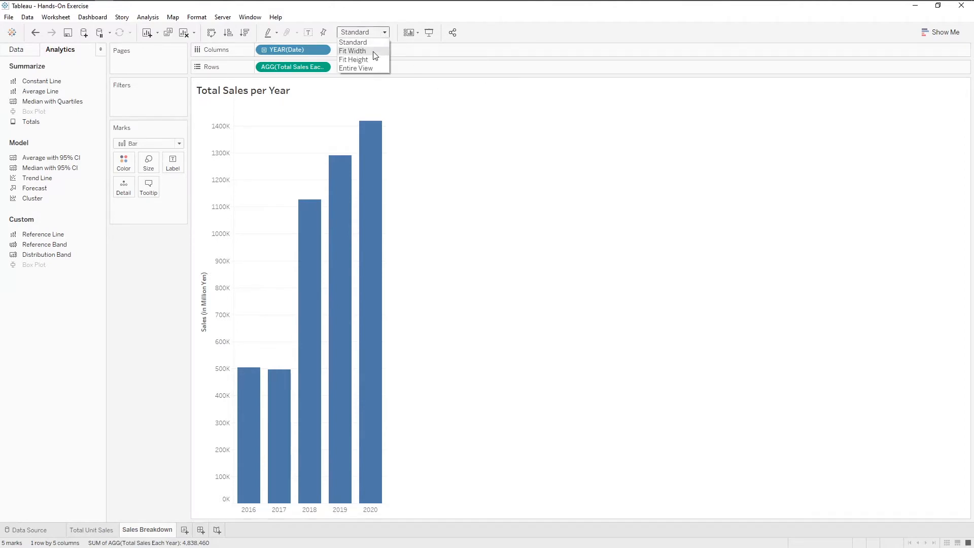
pyautogui.click(353, 50)
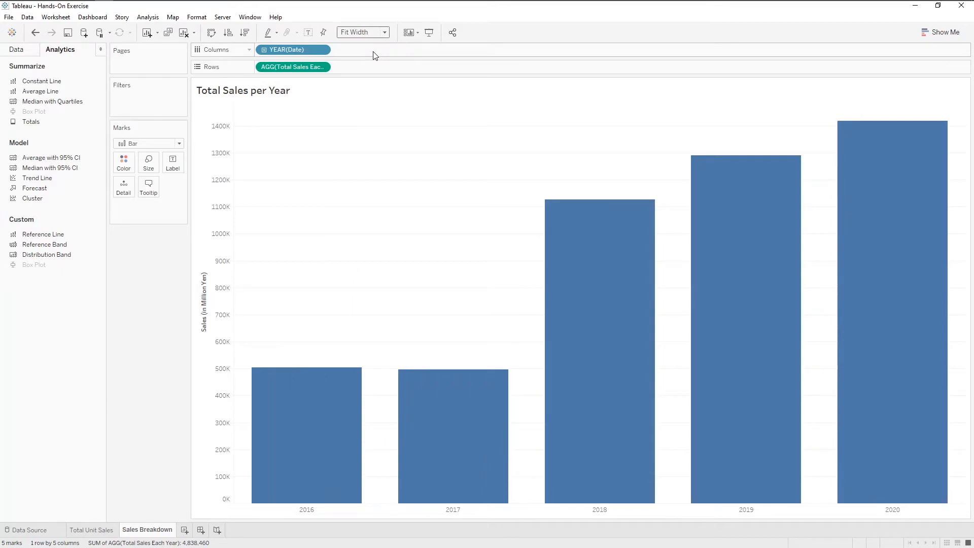
pyautogui.click(17, 50)
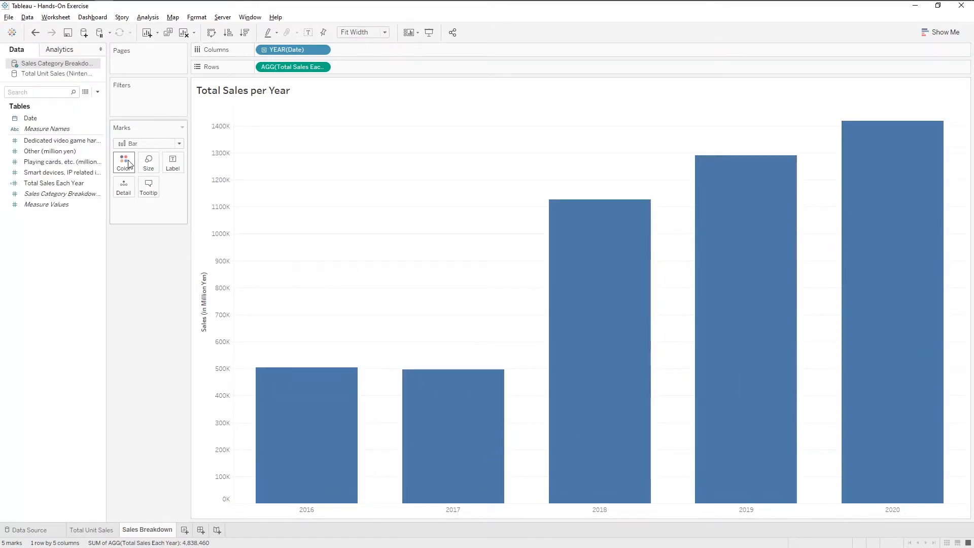
pyautogui.moveTo(123, 163)
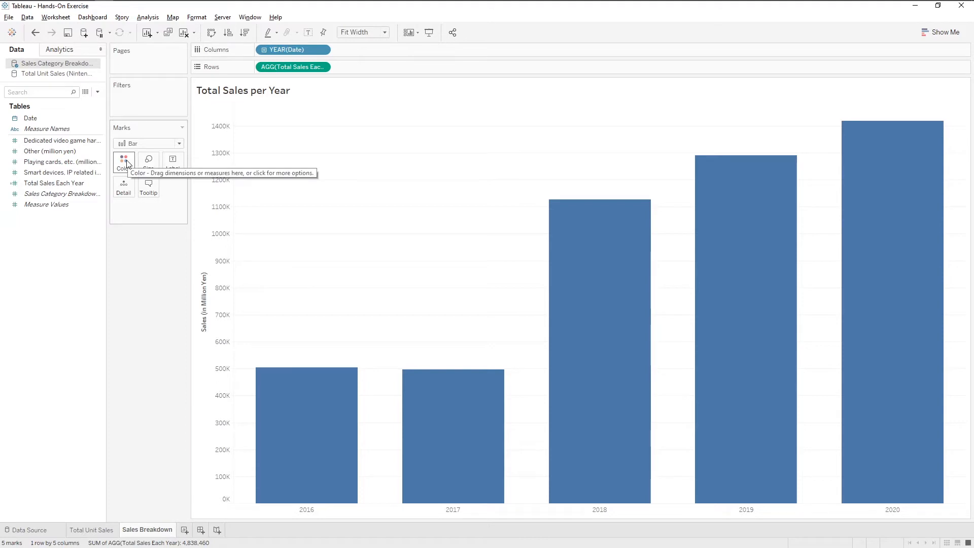
# Narrow the bars with the Marks Size slider, keeping them blue
pyautogui.click(123, 163)
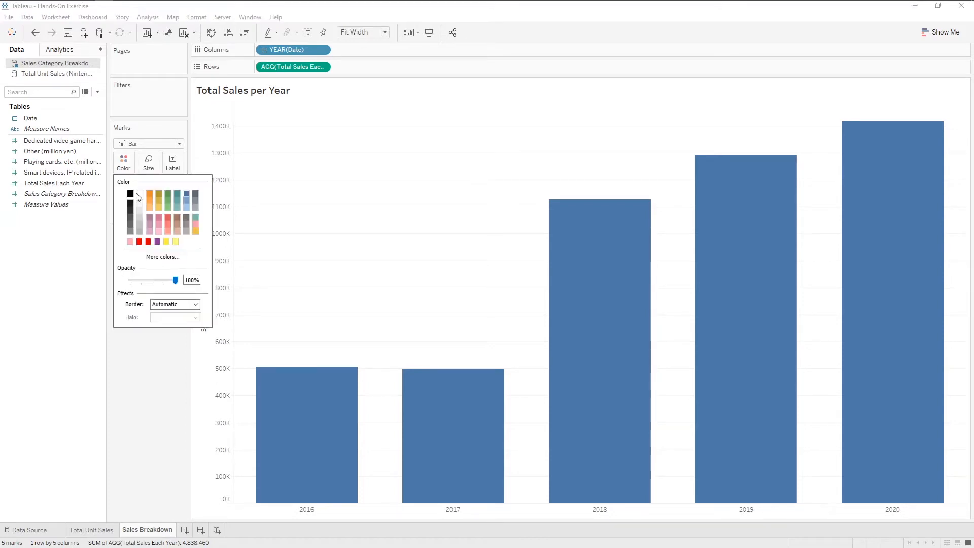
pyautogui.click(186, 200)
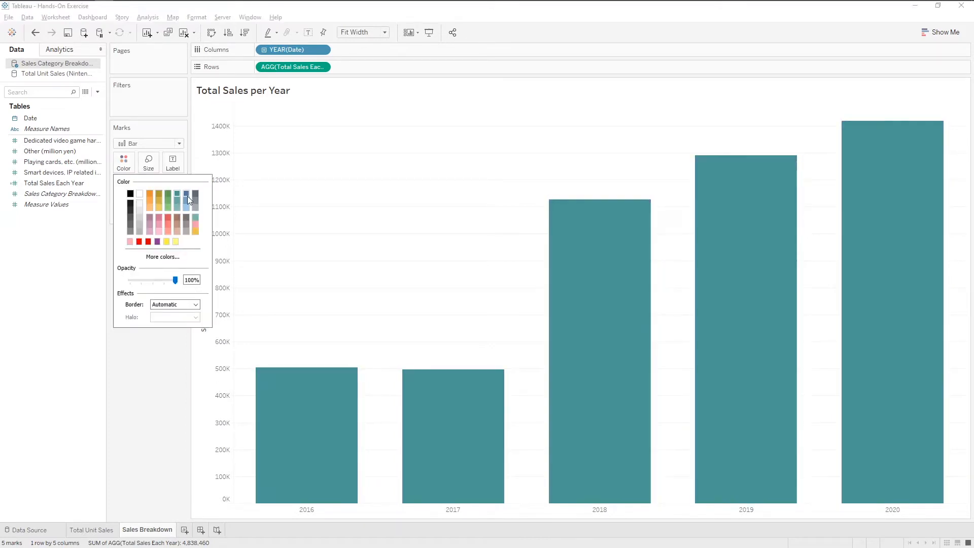
pyautogui.click(185, 193)
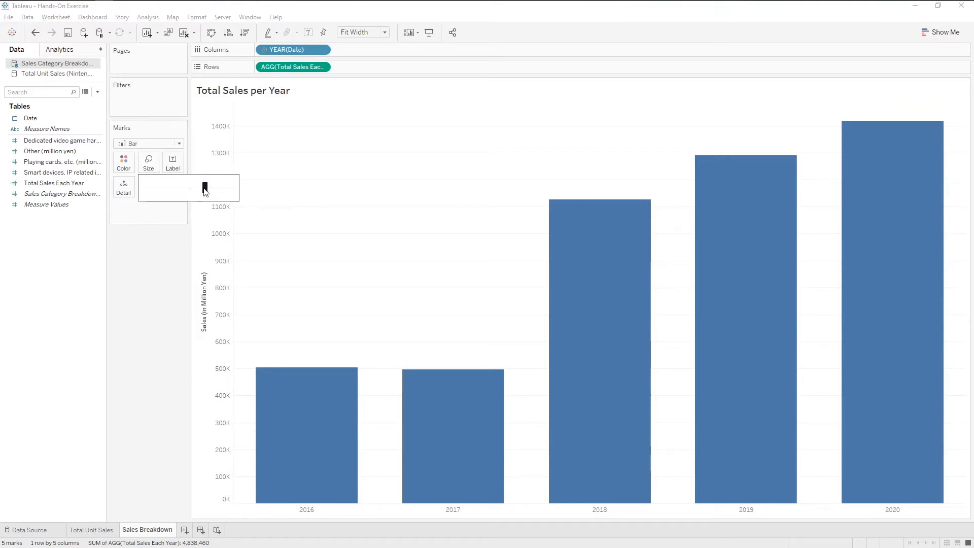
pyautogui.moveTo(204, 188); pyautogui.dragTo(189, 188)
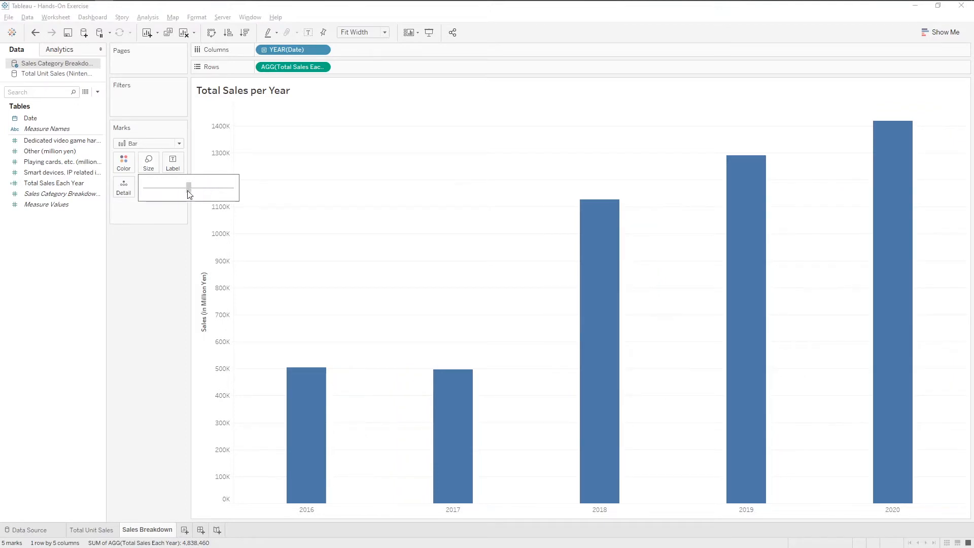
pyautogui.moveTo(186, 186); pyautogui.dragTo(188, 186)
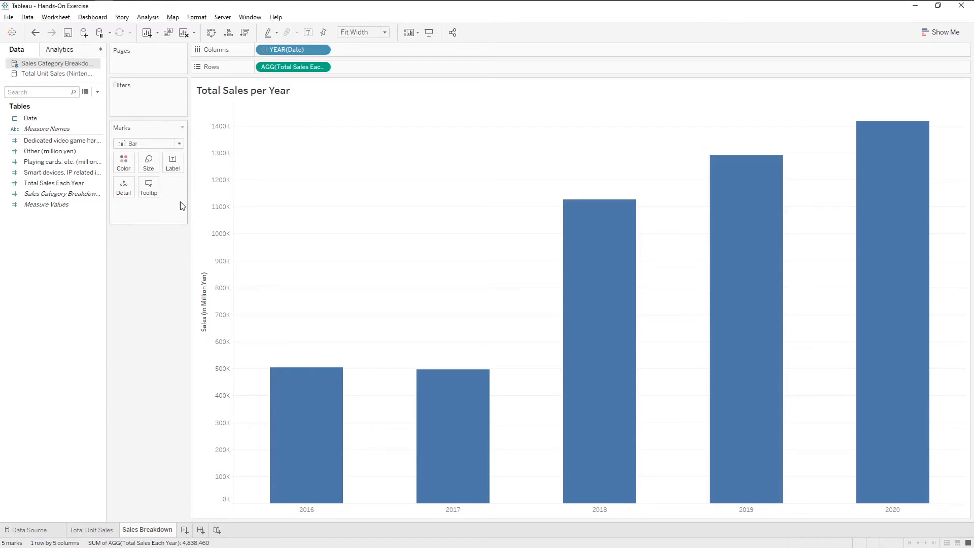
# Show mark labels on all bars, from 504,458 (2016) to 1,418,804 (2020)
pyautogui.click(172, 162)
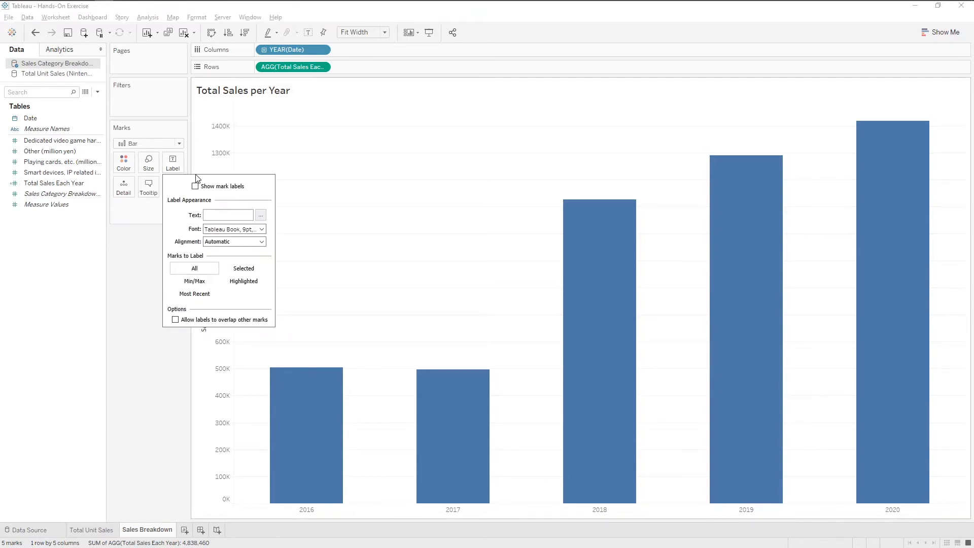
pyautogui.click(176, 186)
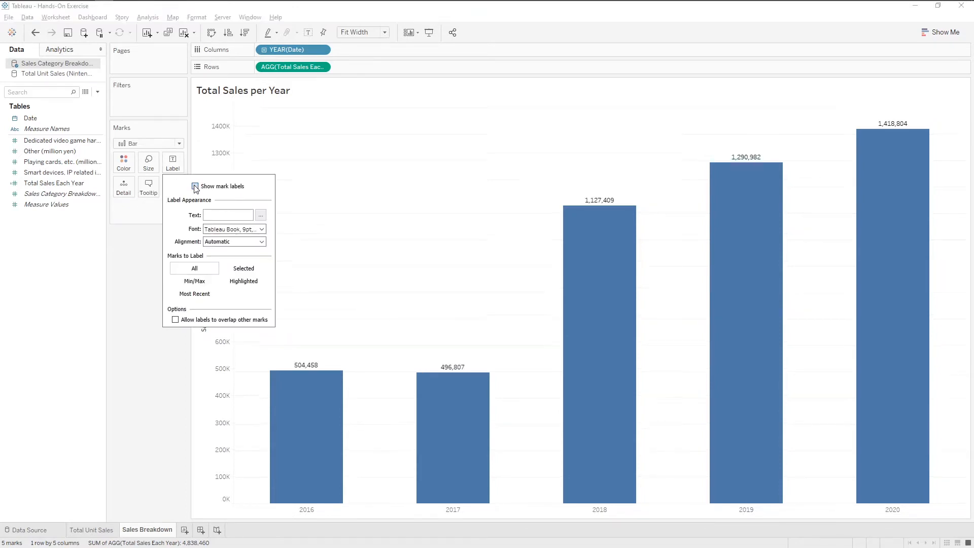
pyautogui.click(195, 187)
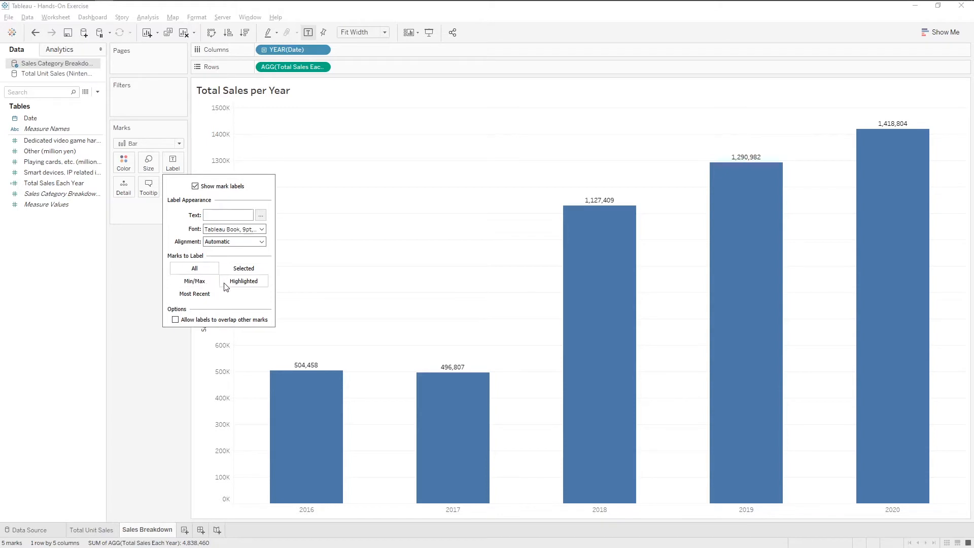
pyautogui.moveTo(201, 281)
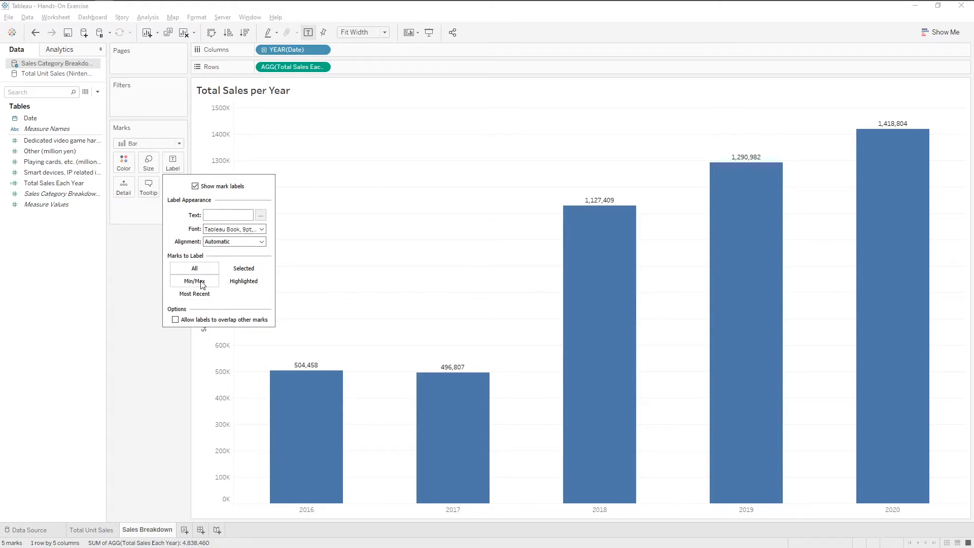
pyautogui.click(194, 280)
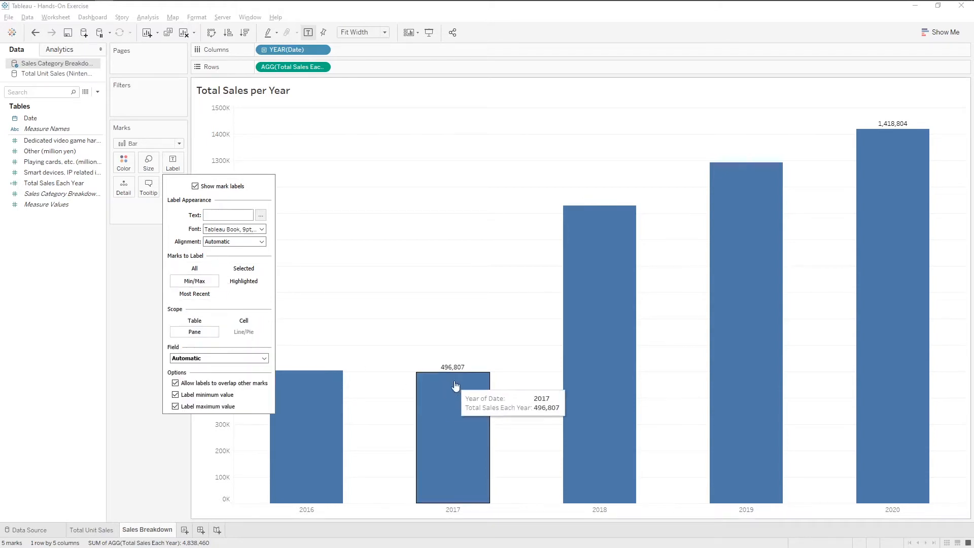
pyautogui.moveTo(954, 103)
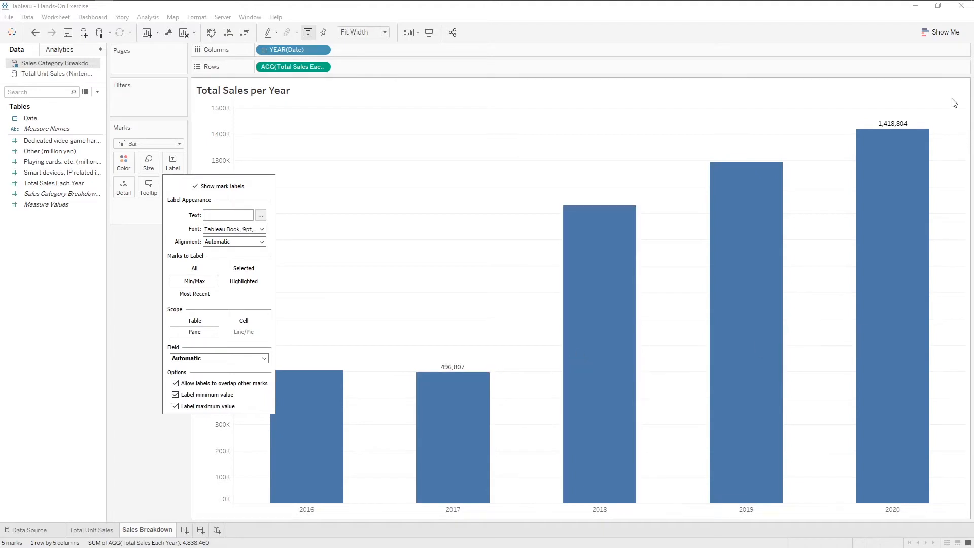
pyautogui.moveTo(207, 261)
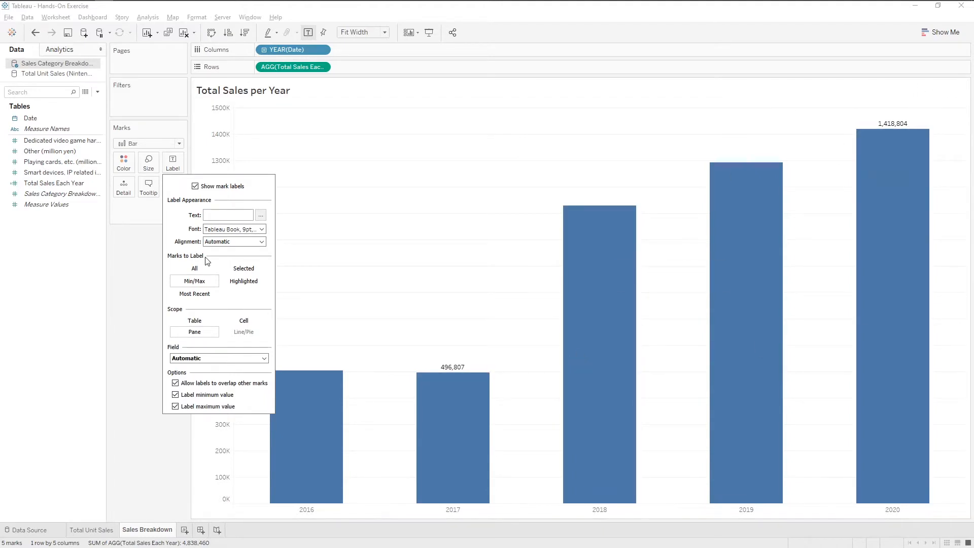
pyautogui.click(194, 268)
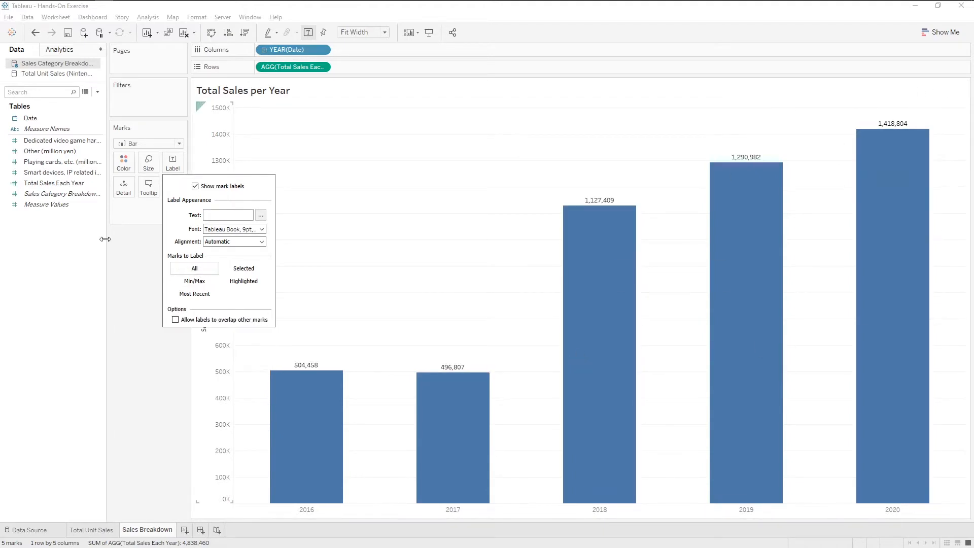
pyautogui.moveTo(141, 253)
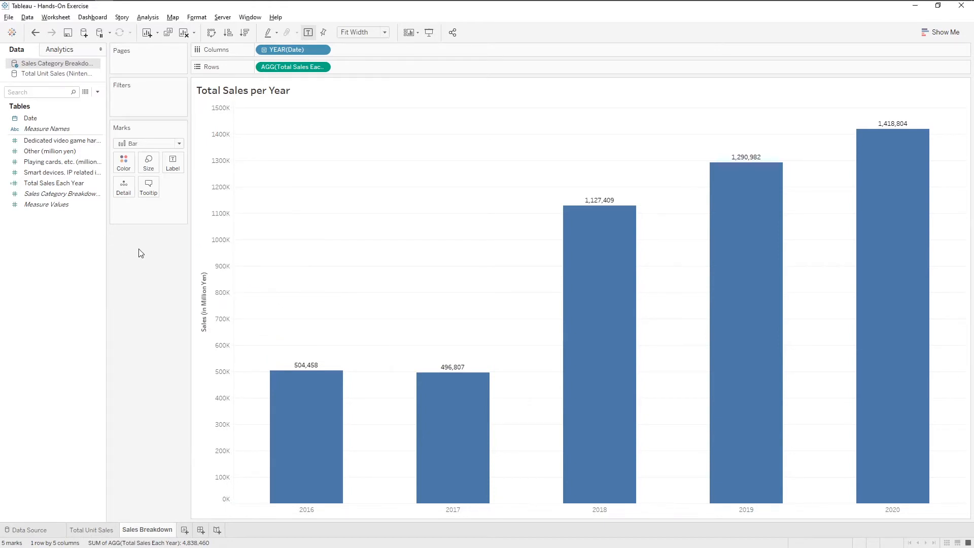
pyautogui.moveTo(124, 187)
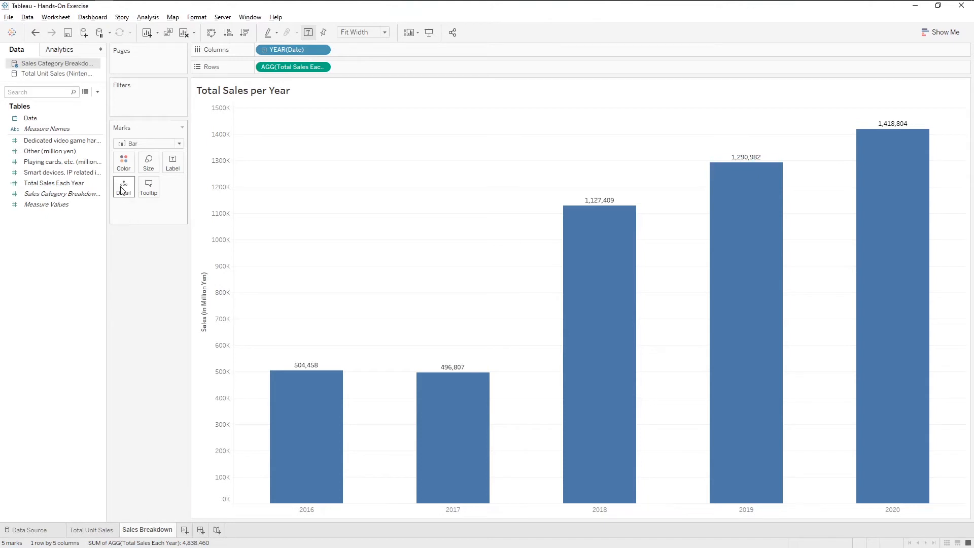
# Drop Total Sales Each Year onto Detail on the Marks card and check its mark options
pyautogui.click(53, 183)
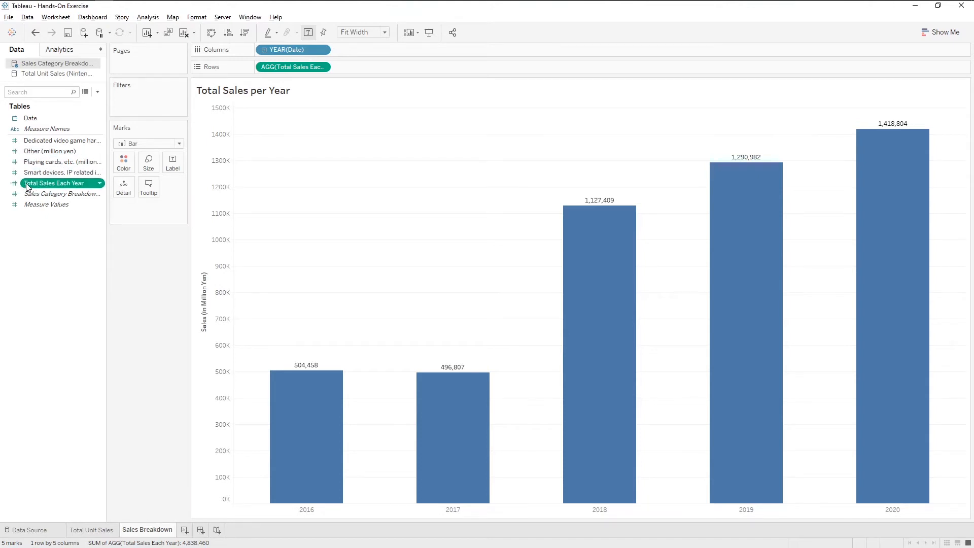
pyautogui.moveTo(54, 183); pyautogui.dragTo(153, 207)
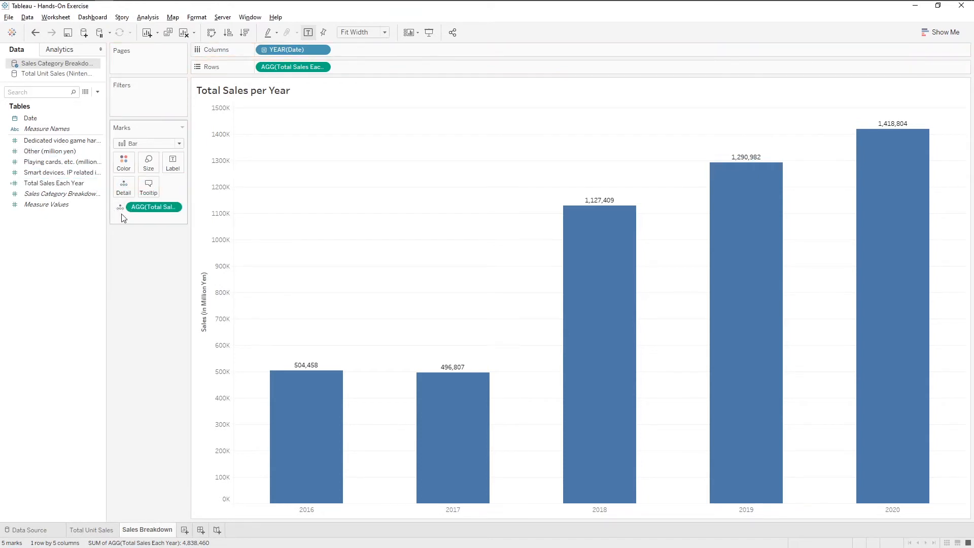
pyautogui.click(120, 206)
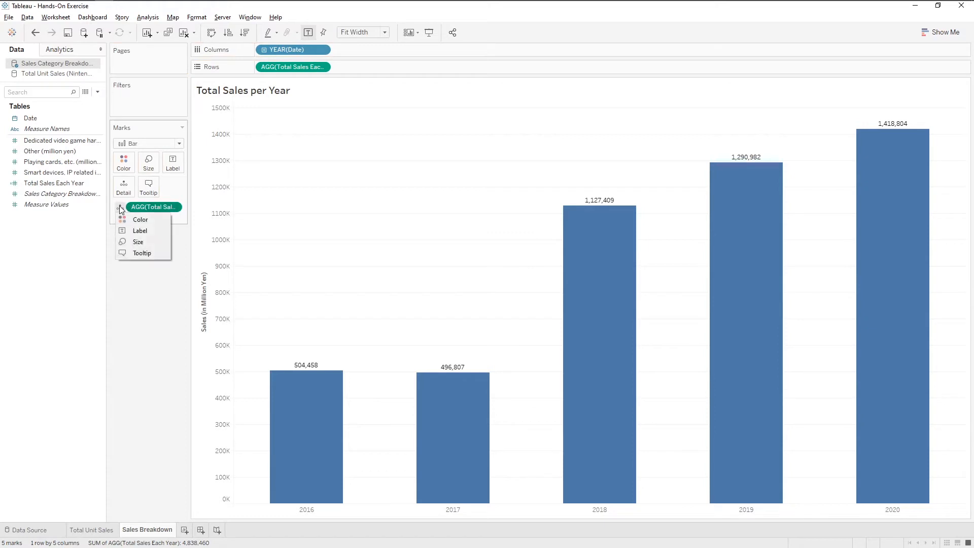
pyautogui.moveTo(158, 252)
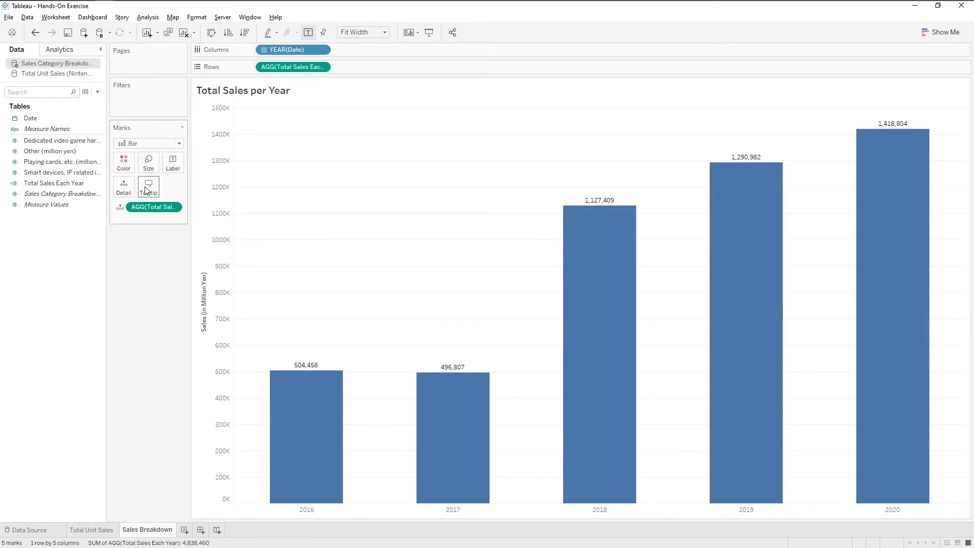
pyautogui.moveTo(147, 187)
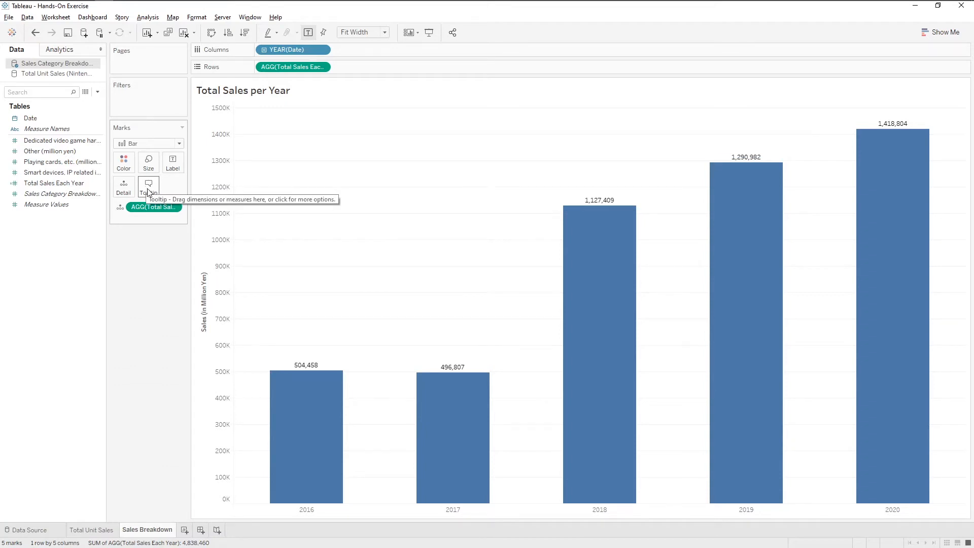
pyautogui.moveTo(306, 398)
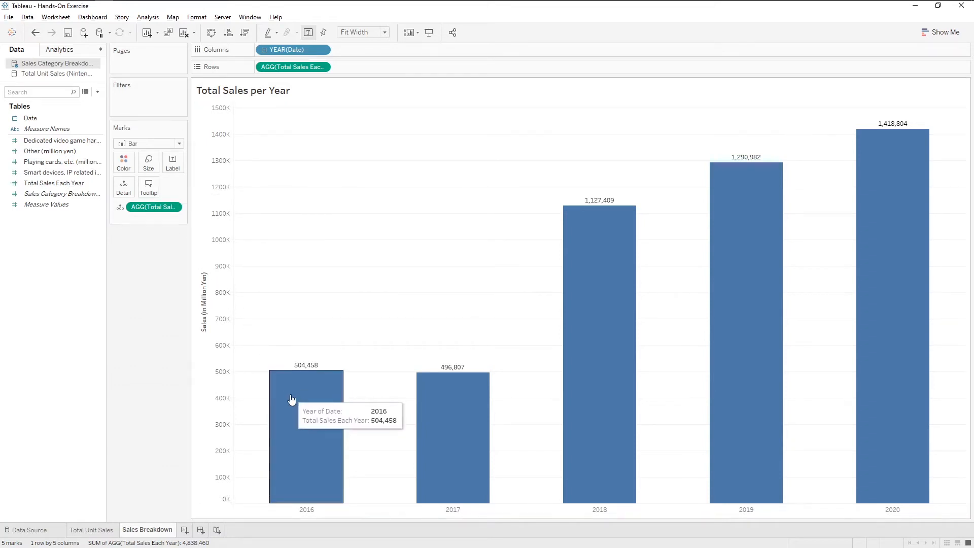
pyautogui.moveTo(260, 348)
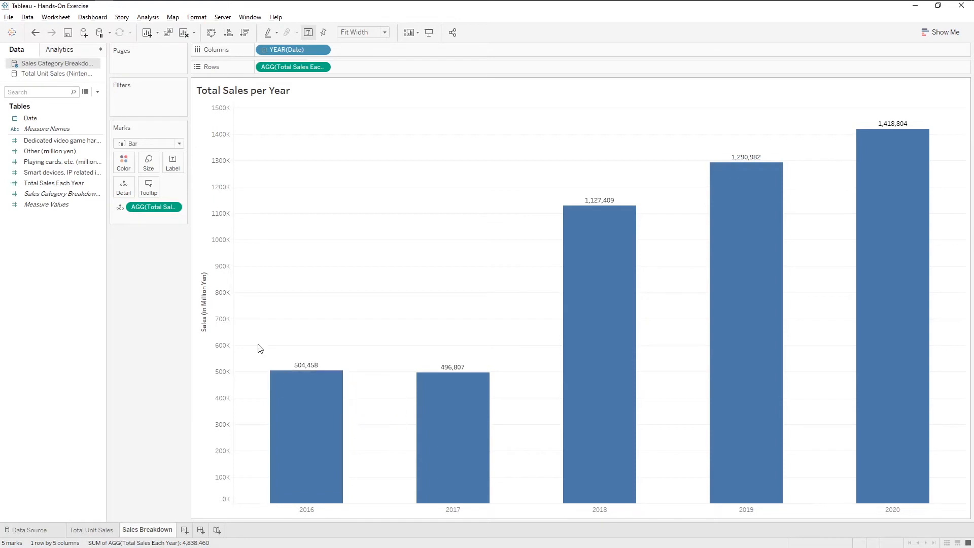
# Replace the bar tooltip text with 'In year' followed by the YEAR(Date) field
pyautogui.click(147, 187)
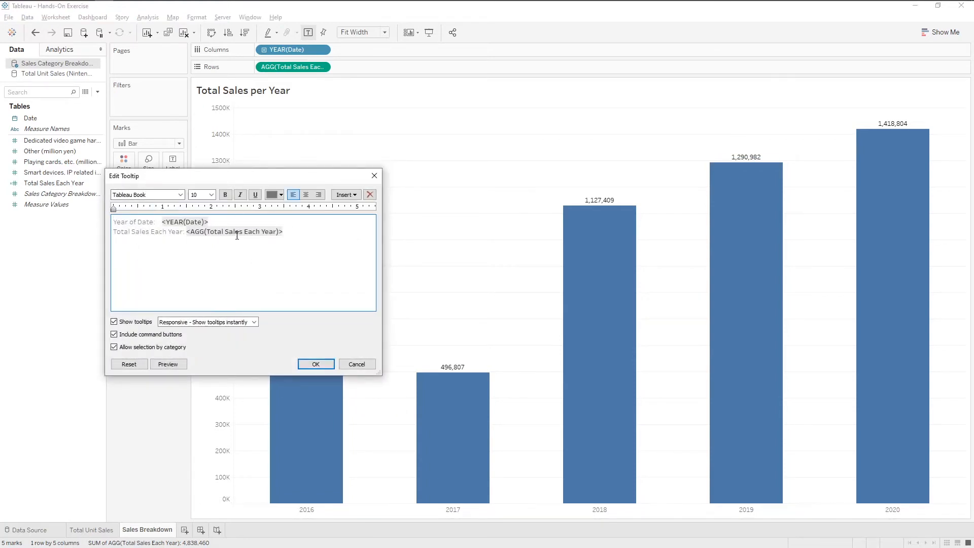
pyautogui.press('ctrl+a')
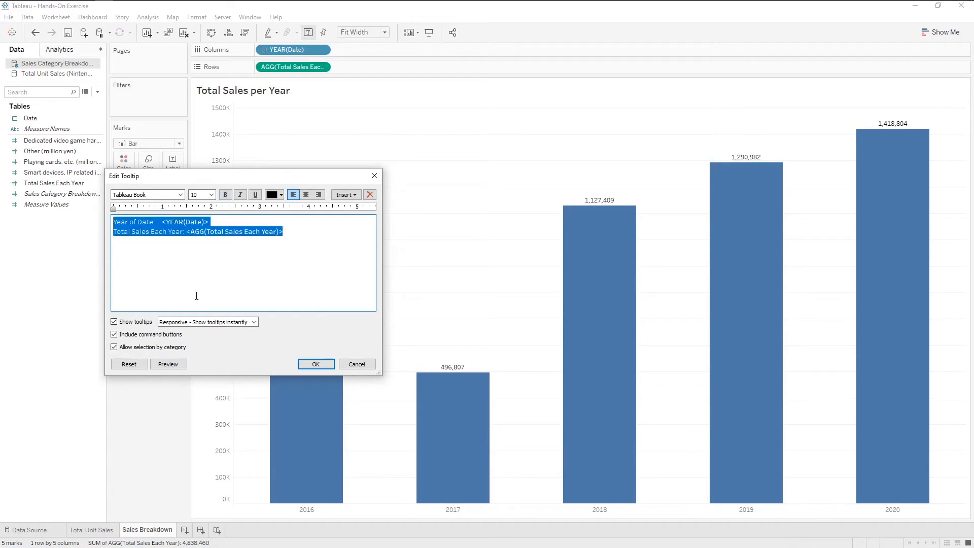
pyautogui.write('In year')
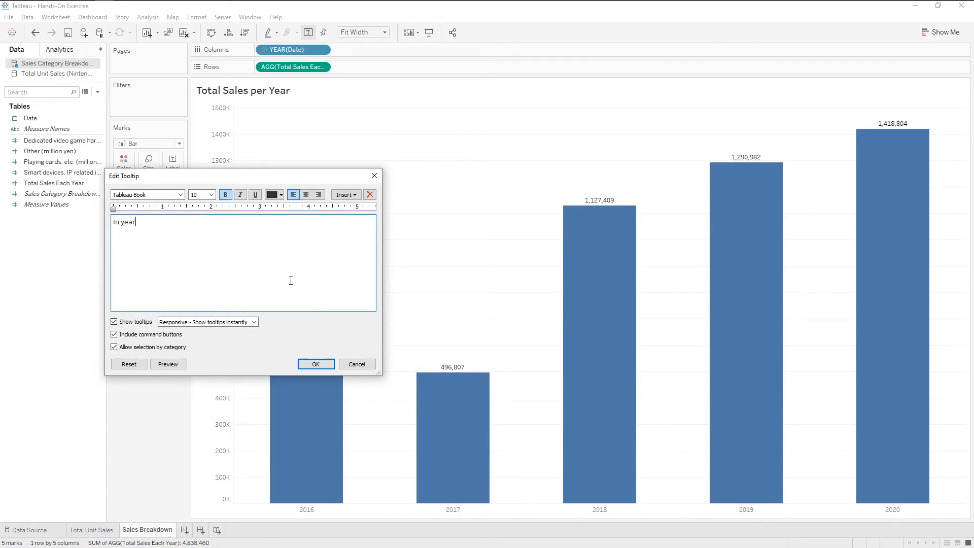
pyautogui.click(345, 194)
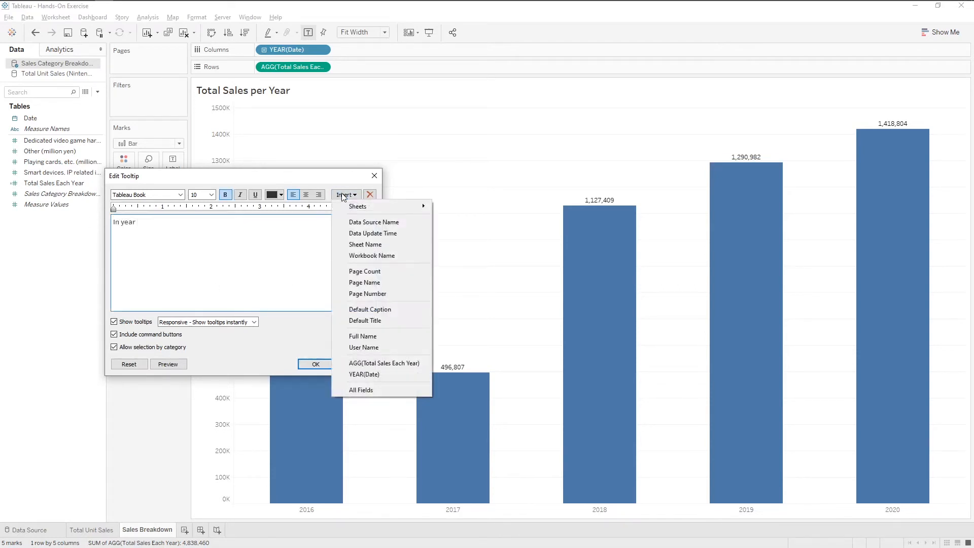
pyautogui.moveTo(341, 276)
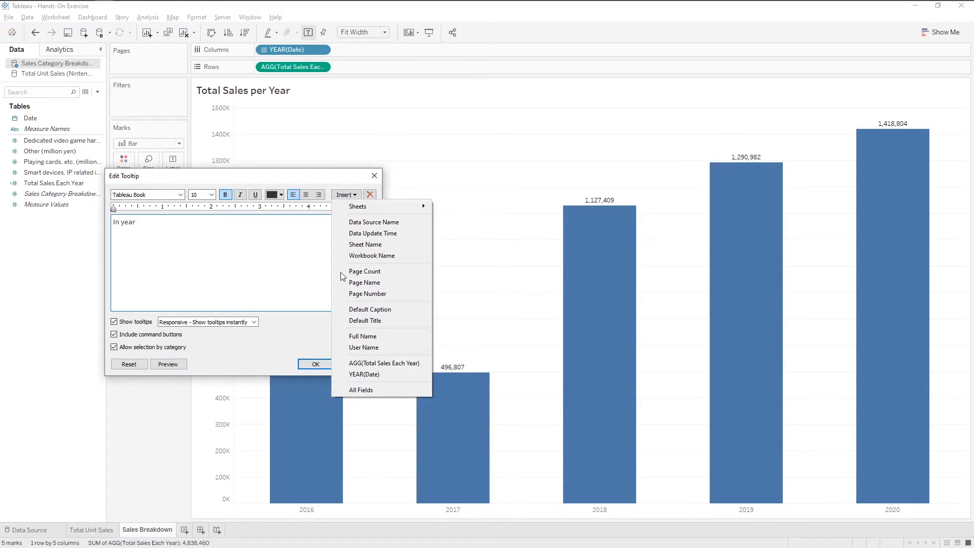
pyautogui.moveTo(365, 374)
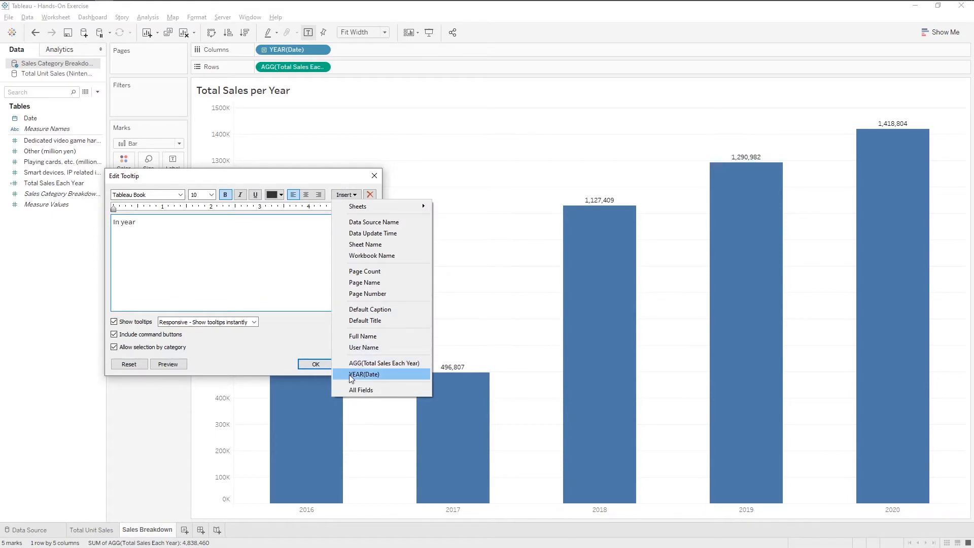
pyautogui.click(363, 374)
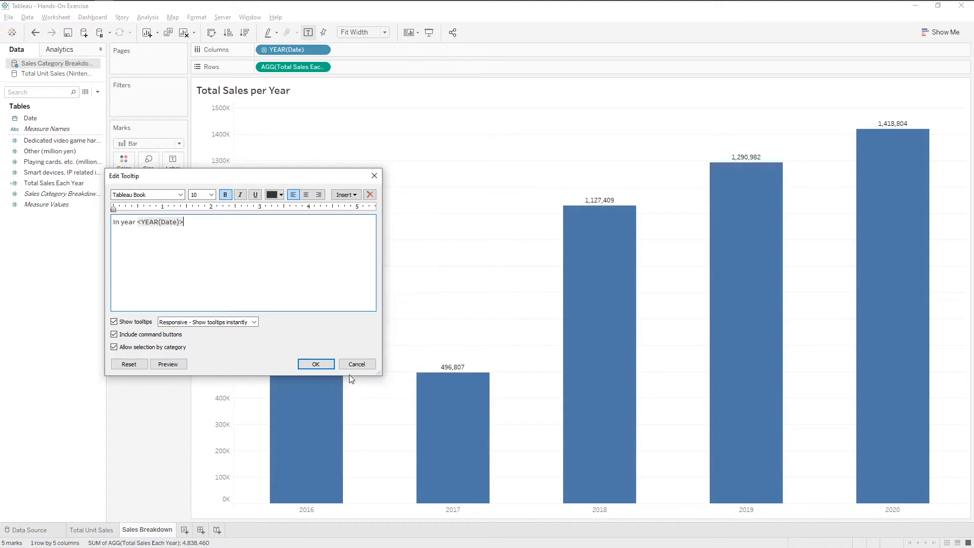
# Finish the tooltip with 'the total sales is <AGG(Total Sales Each Year)> million yen.' and emphasize values
pyautogui.write(', the t')
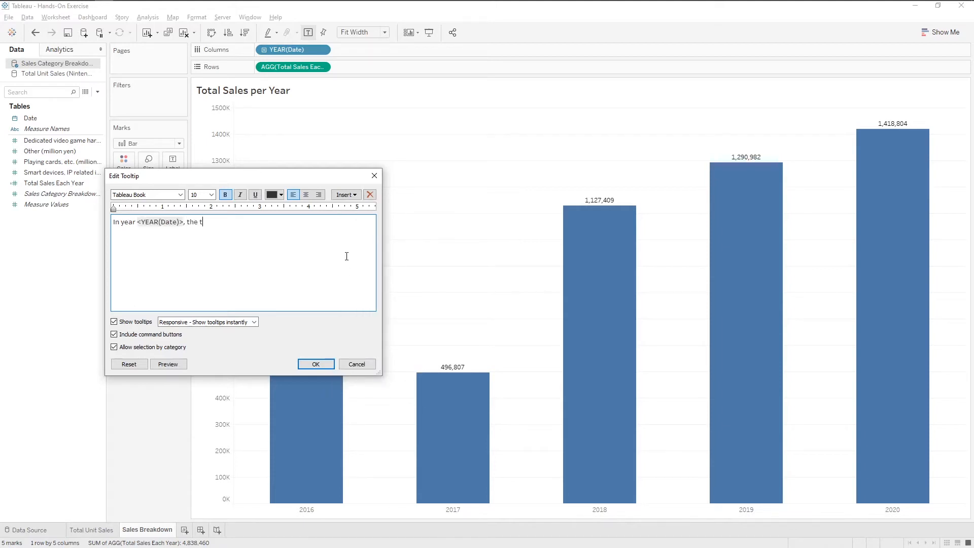
pyautogui.write('otal sales')
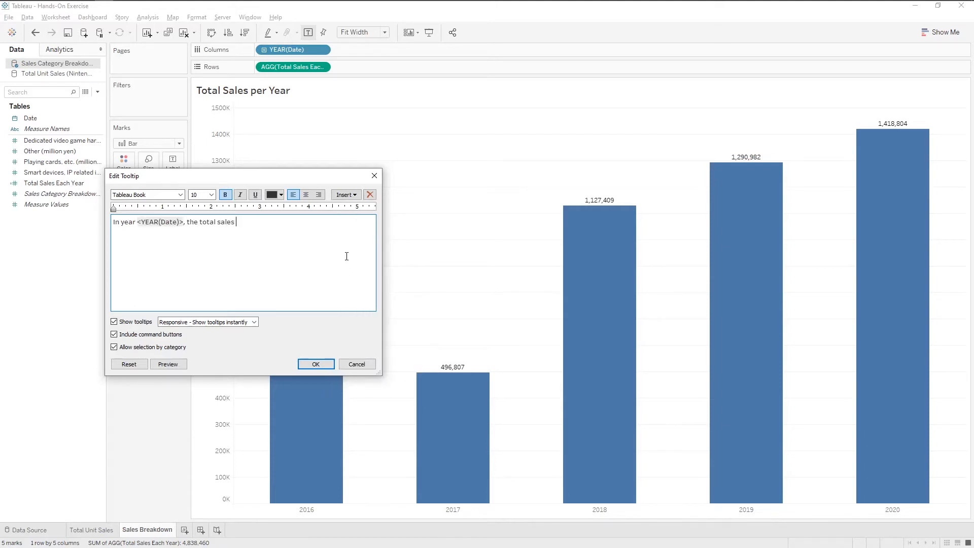
pyautogui.write('is <AGG(Total Sales Each Year)>')
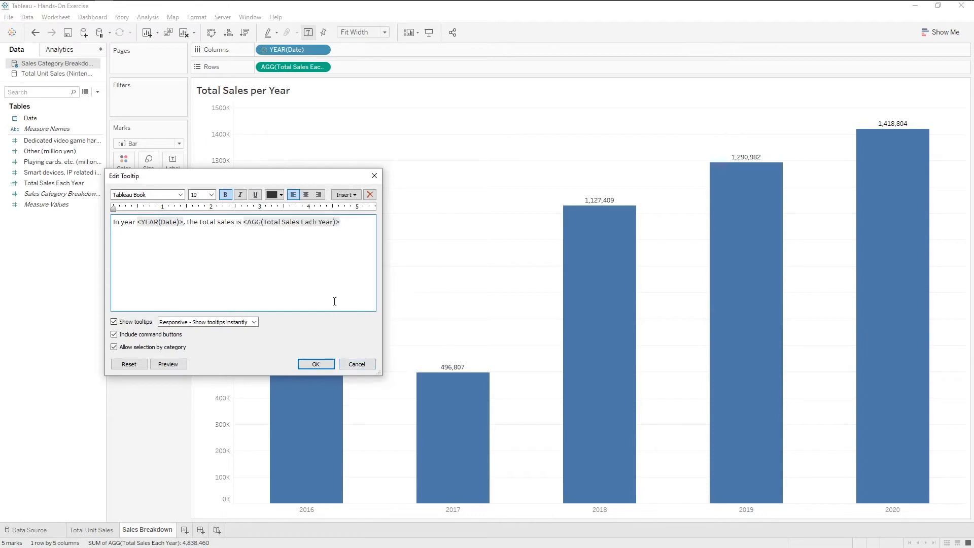
pyautogui.write('million yen.')
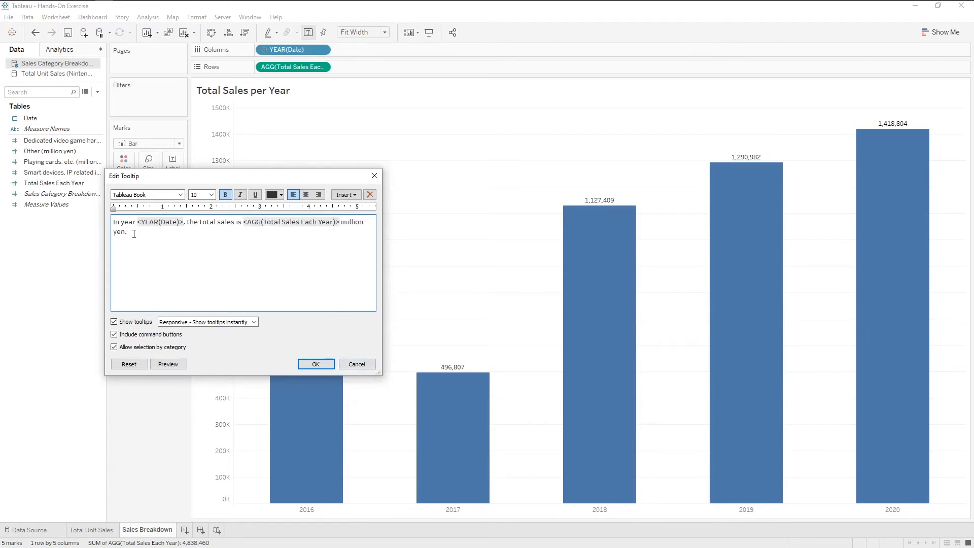
pyautogui.click(210, 195)
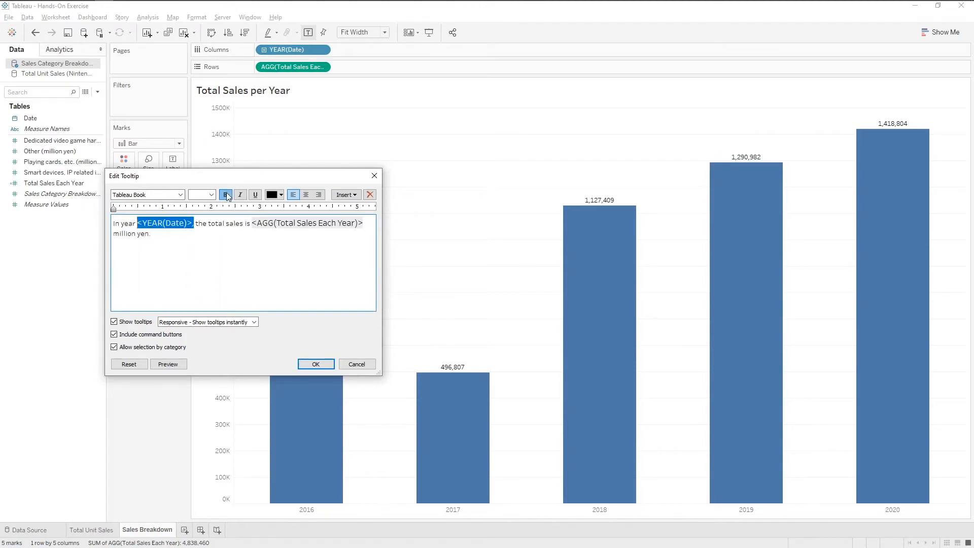
pyautogui.click(315, 364)
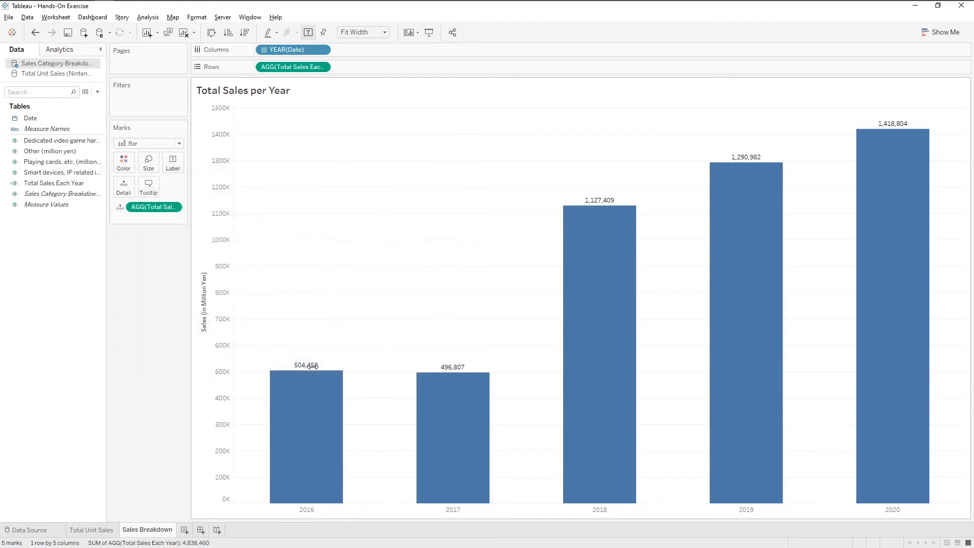
pyautogui.moveTo(307, 397)
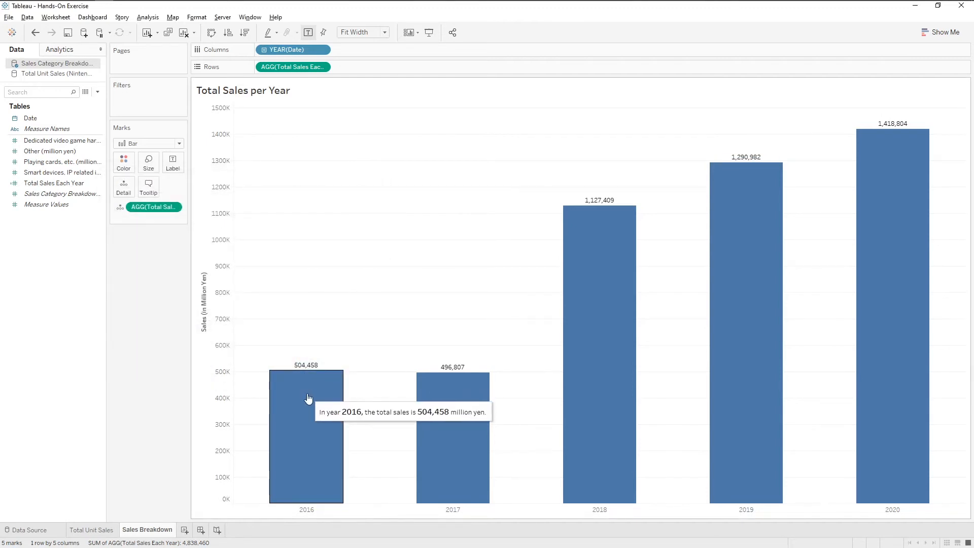
pyautogui.moveTo(646, 354)
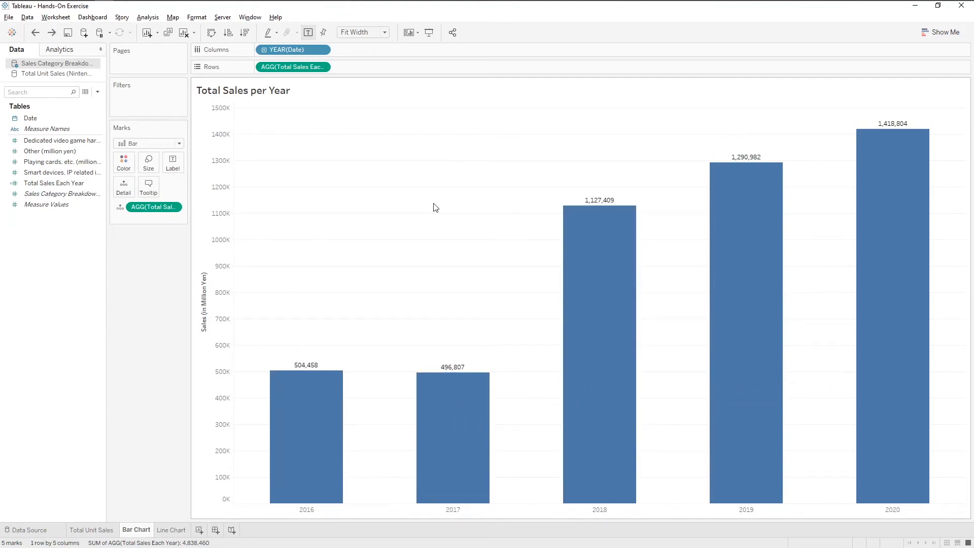
pyautogui.moveTo(67, 49)
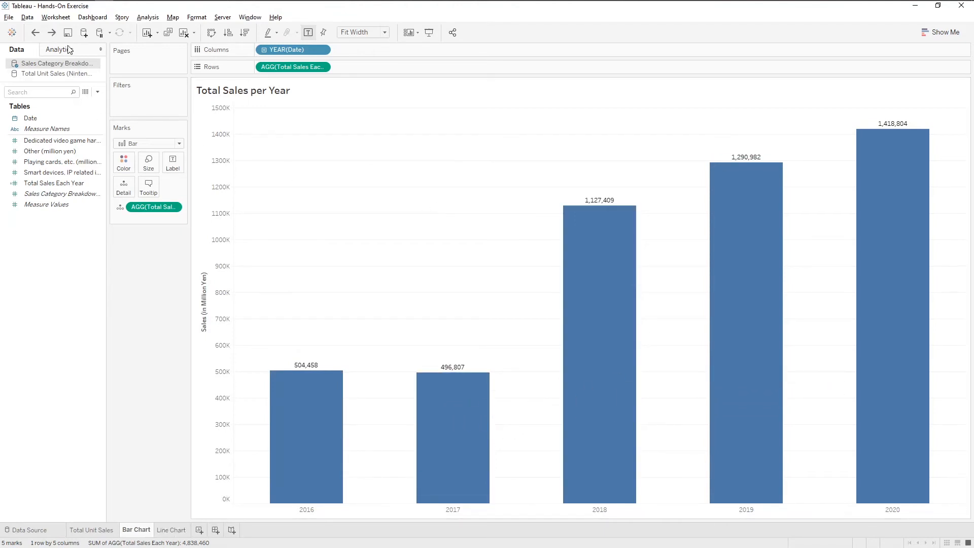
# Drag Average Line from the Analytics pane onto the bar chart, scoped to Table
pyautogui.click(60, 49)
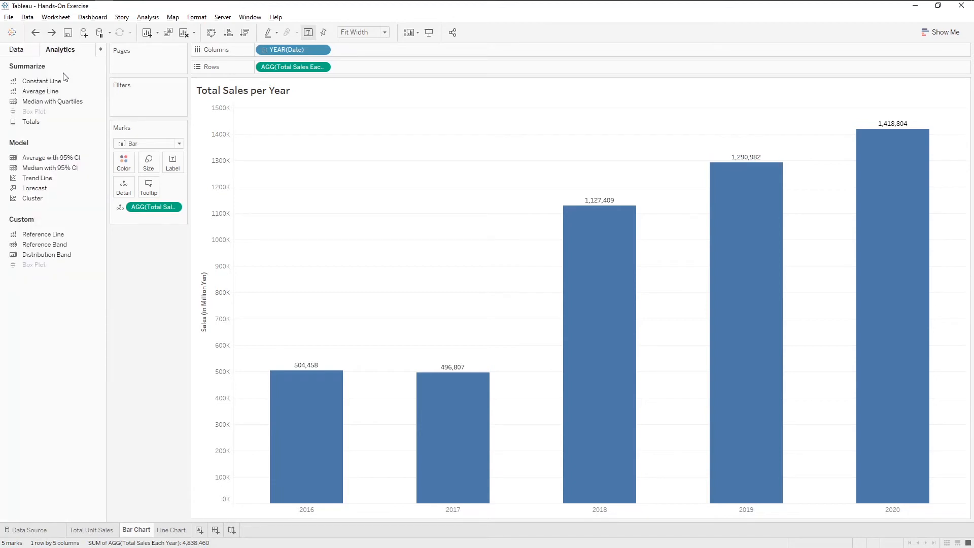
pyautogui.moveTo(40, 91)
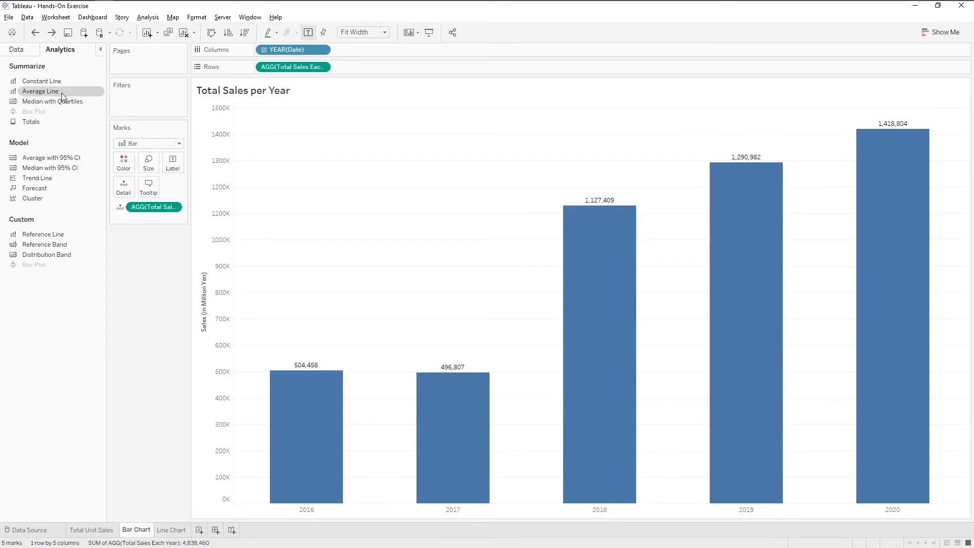
pyautogui.moveTo(39, 91); pyautogui.dragTo(317, 172)
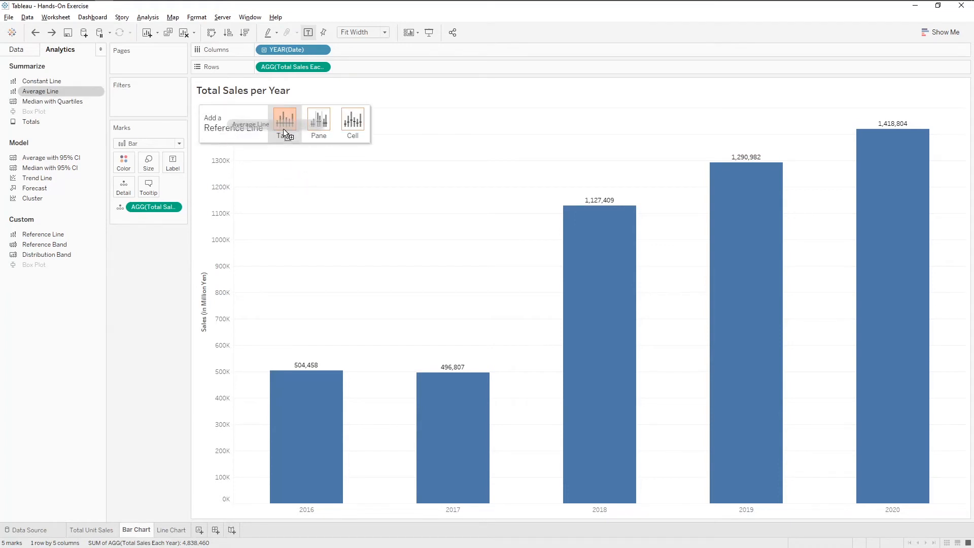
pyautogui.click(285, 122)
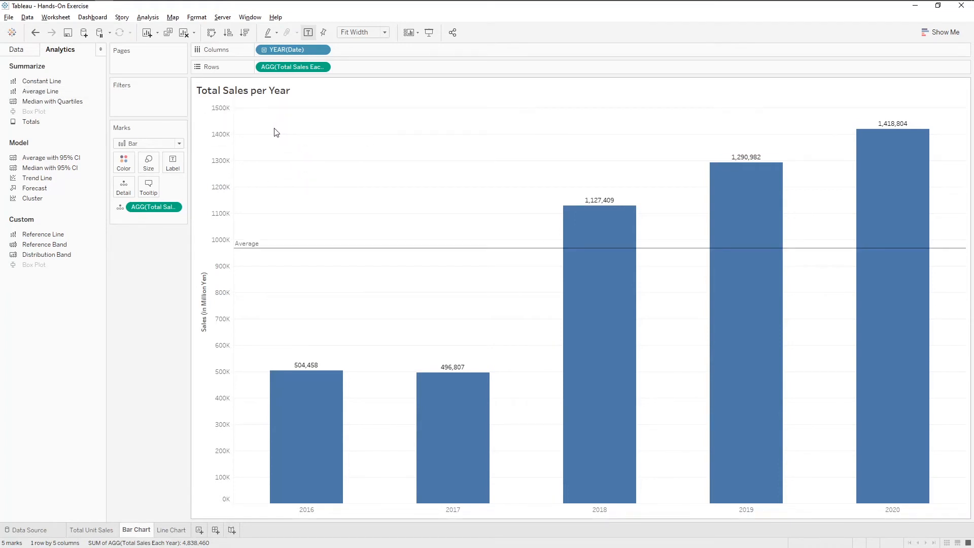
pyautogui.moveTo(246, 247)
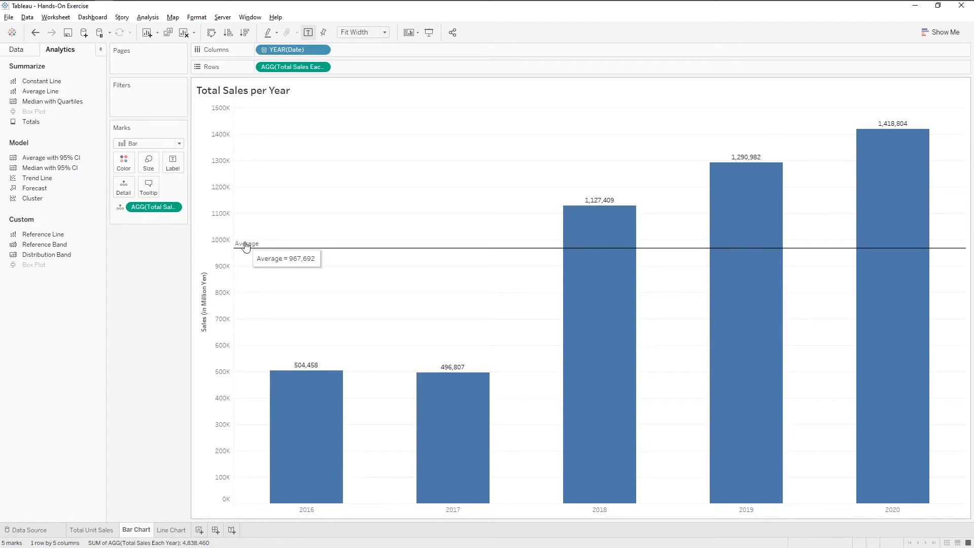
# Keep the average line computed as Average with a custom label 'AVG: <Value>'
pyautogui.rightClick(247, 247)
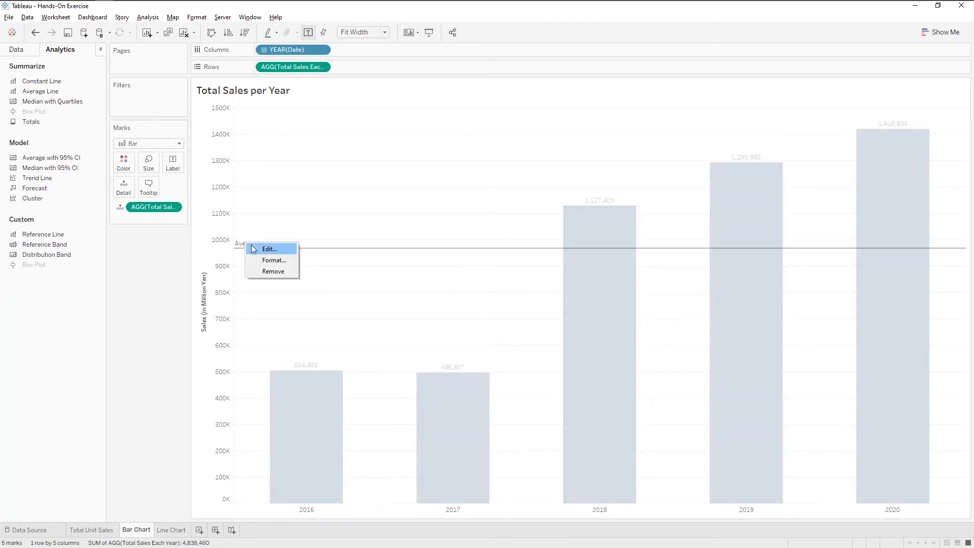
pyautogui.click(269, 248)
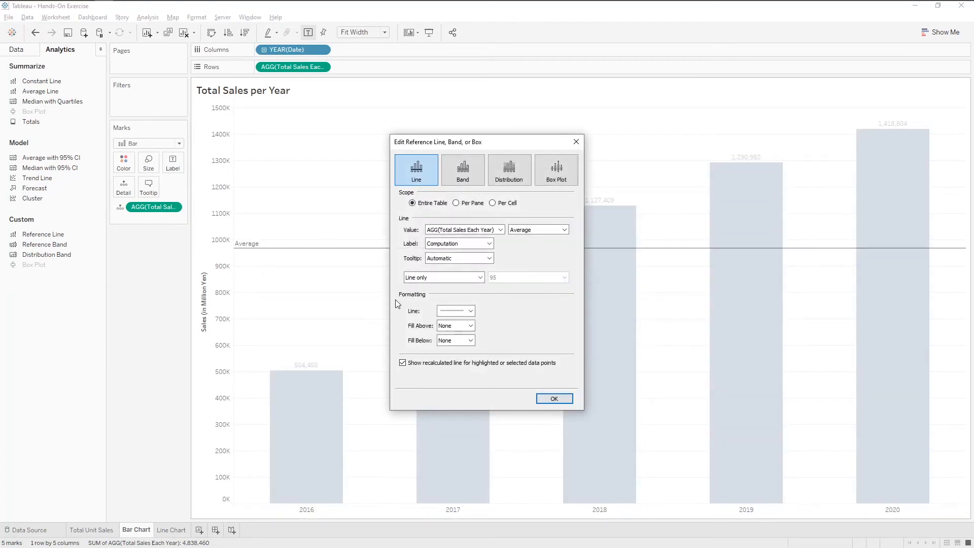
pyautogui.click(562, 229)
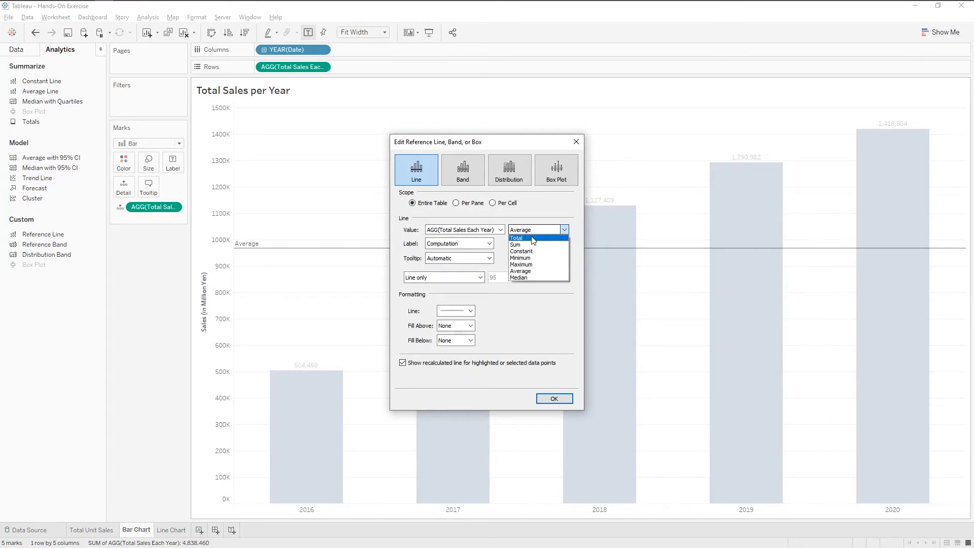
pyautogui.moveTo(521, 251)
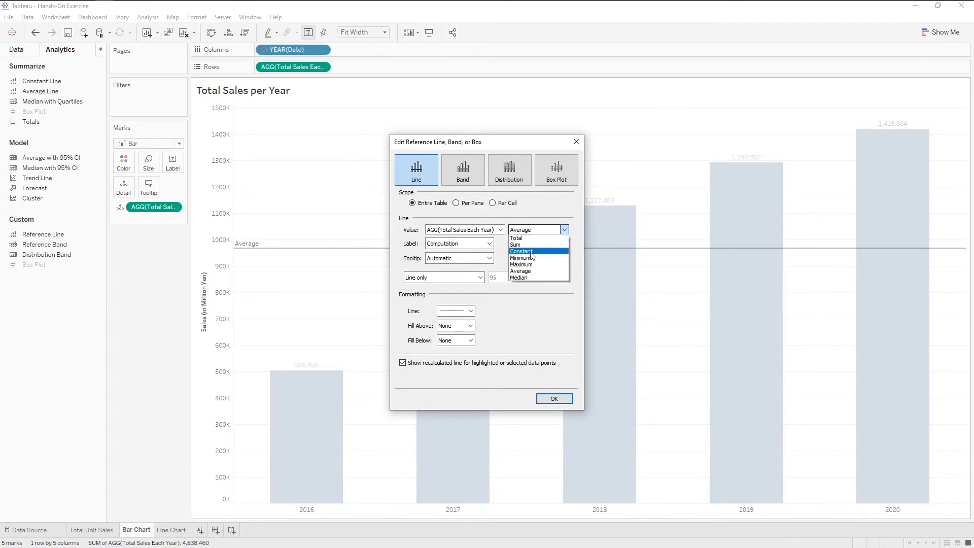
pyautogui.moveTo(521, 264)
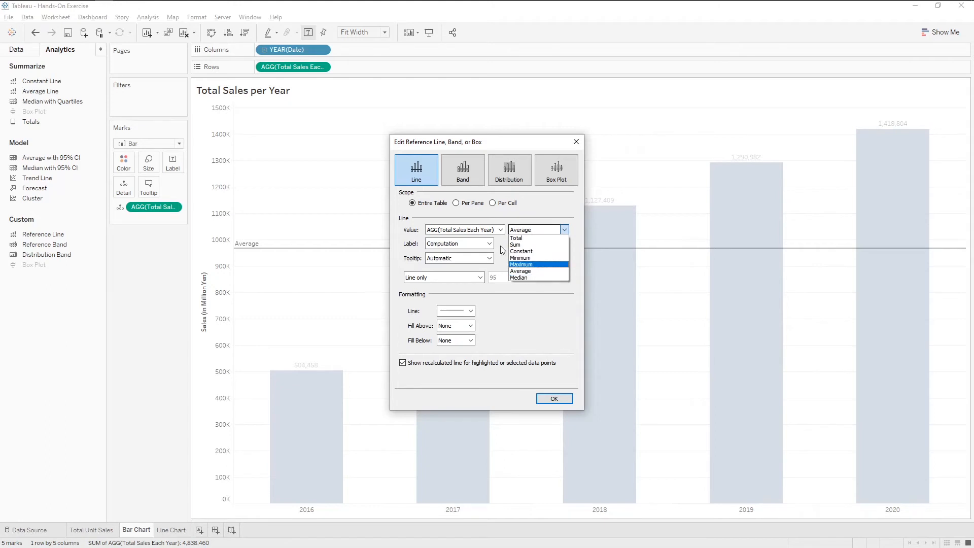
pyautogui.click(520, 271)
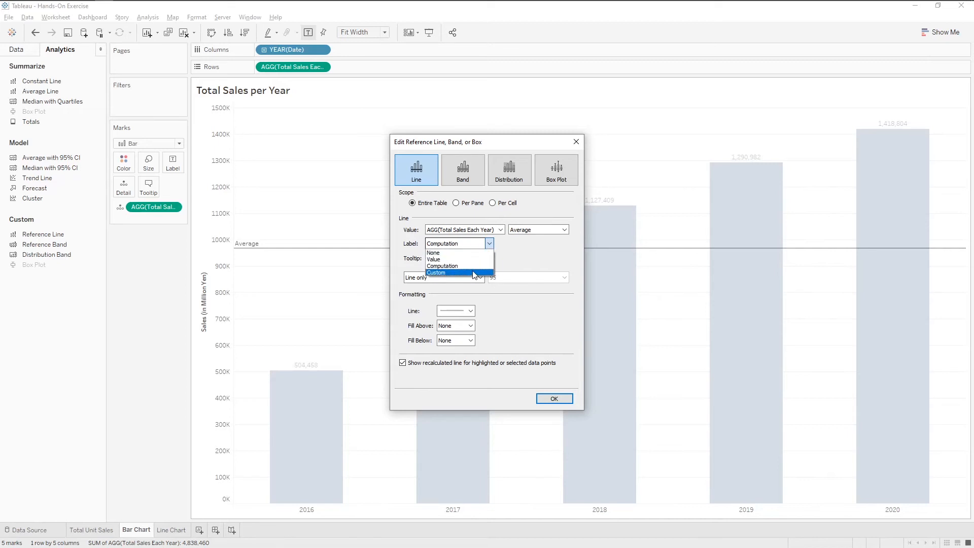
pyautogui.click(437, 273)
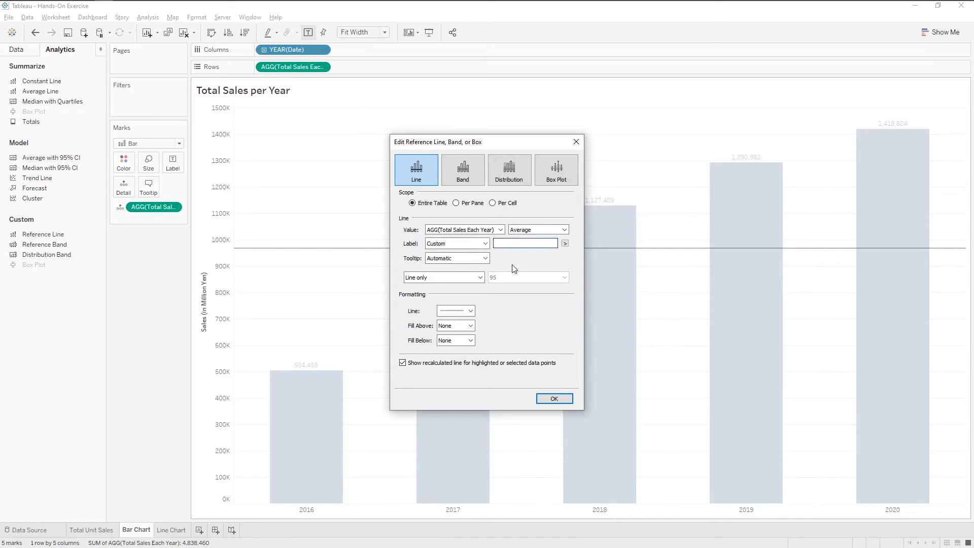
pyautogui.write('AV')
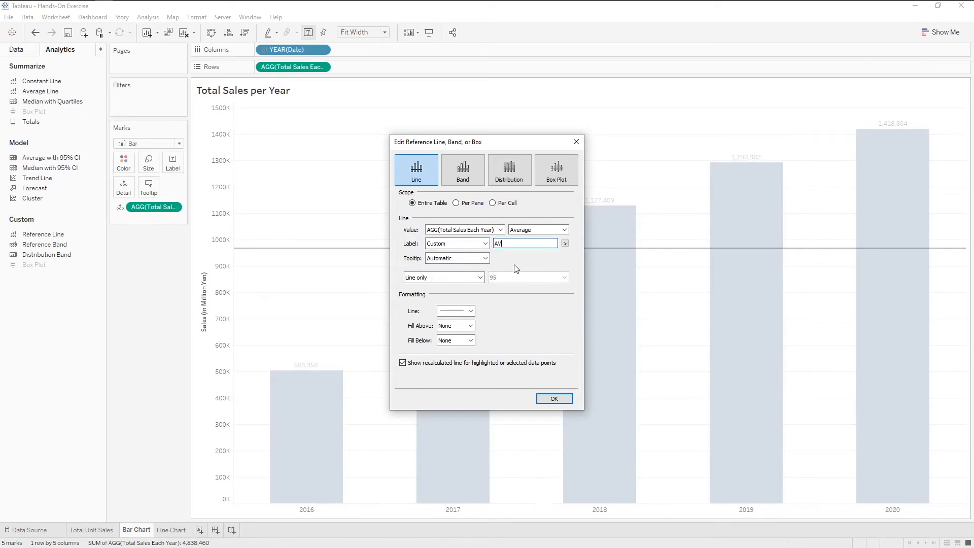
pyautogui.write('G:')
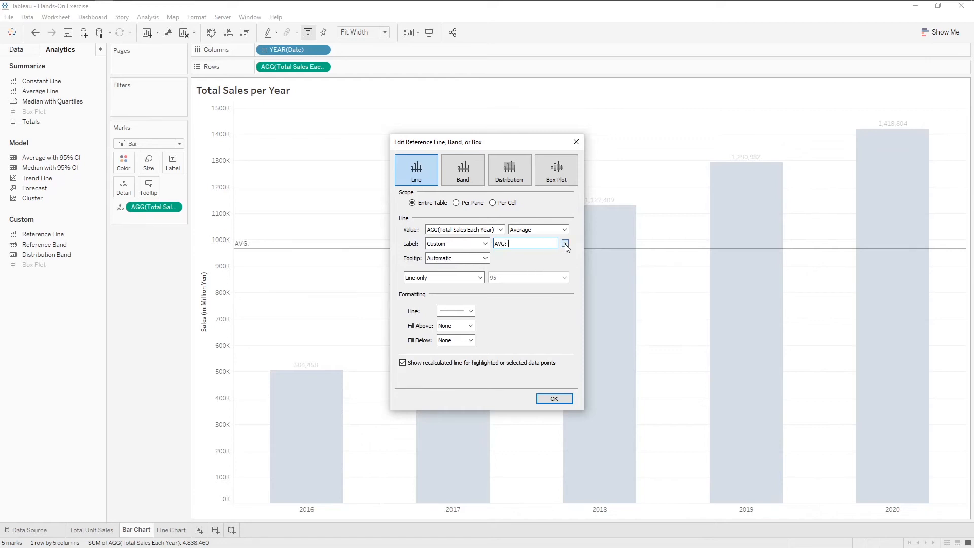
pyautogui.click(565, 243)
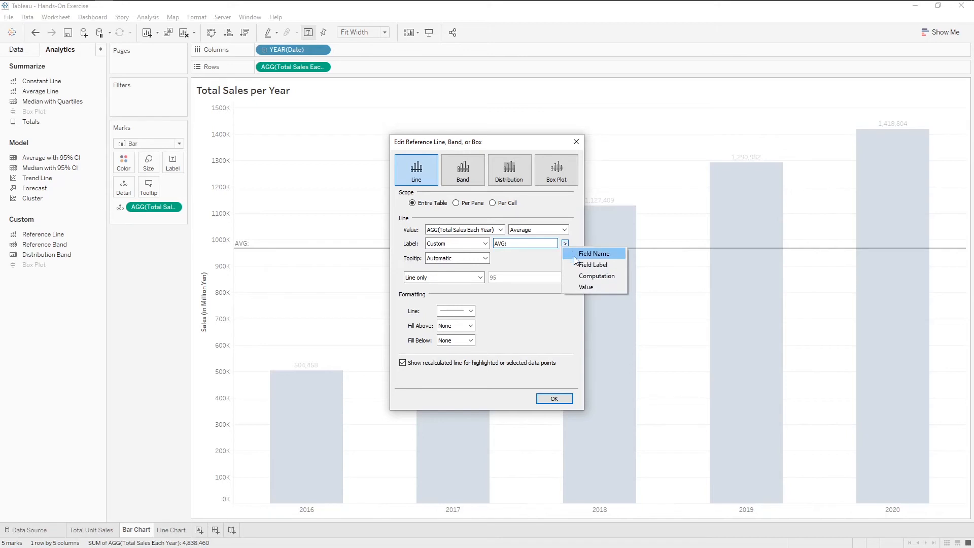
pyautogui.click(585, 288)
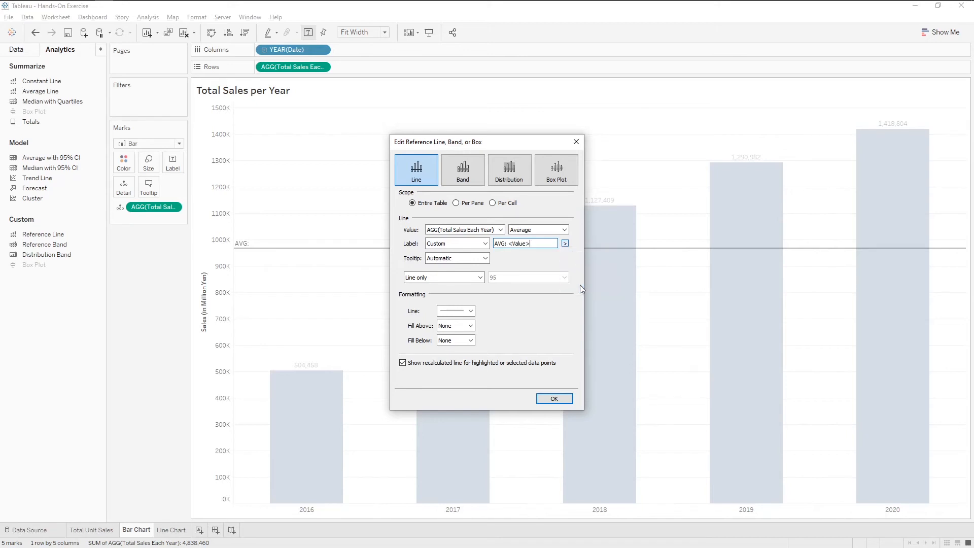
pyautogui.click(525, 243)
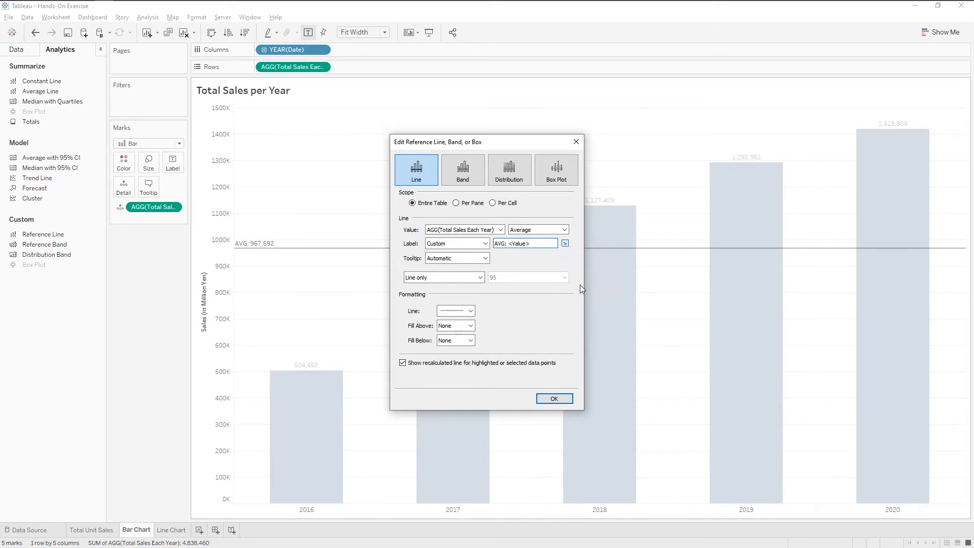
pyautogui.moveTo(451, 311)
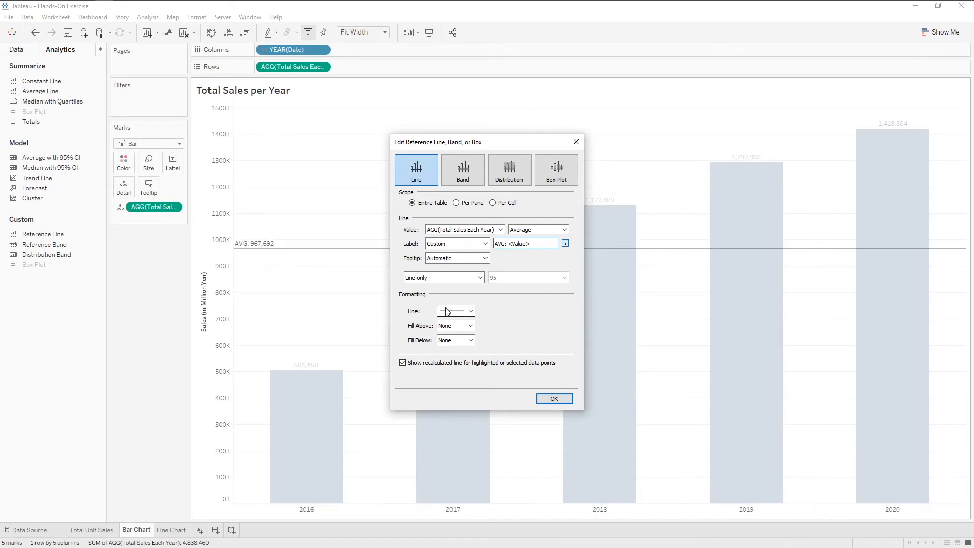
# Make the average line black and dashed and confirm the changes
pyautogui.click(456, 311)
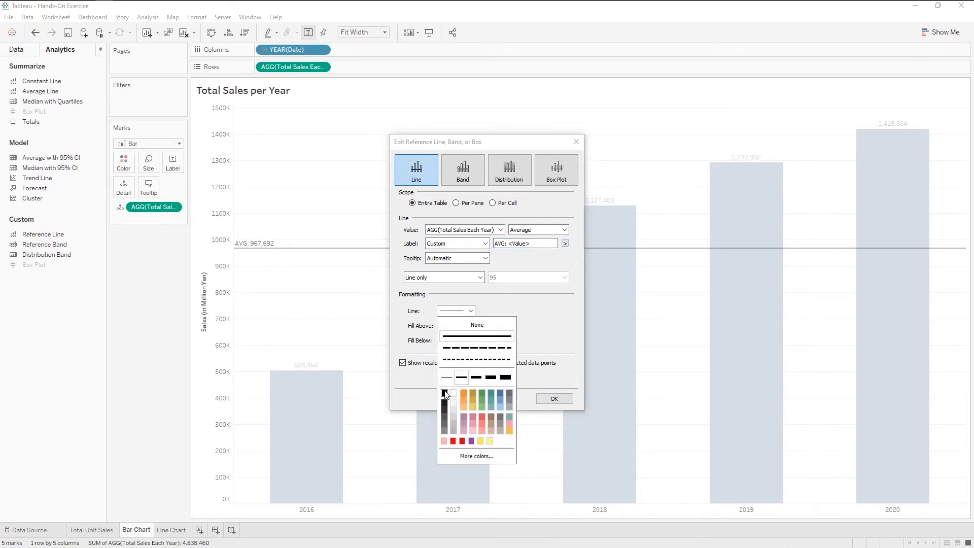
pyautogui.moveTo(446, 412)
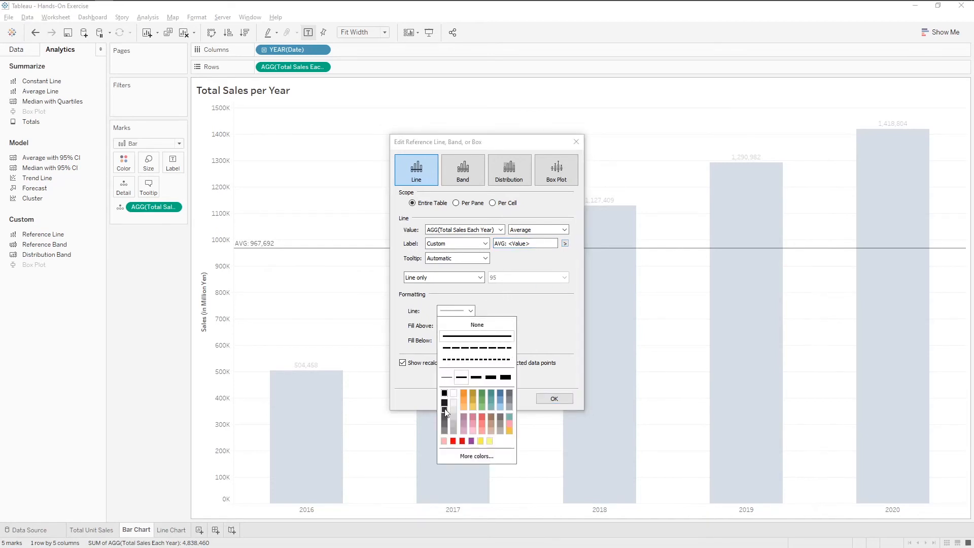
pyautogui.click(476, 336)
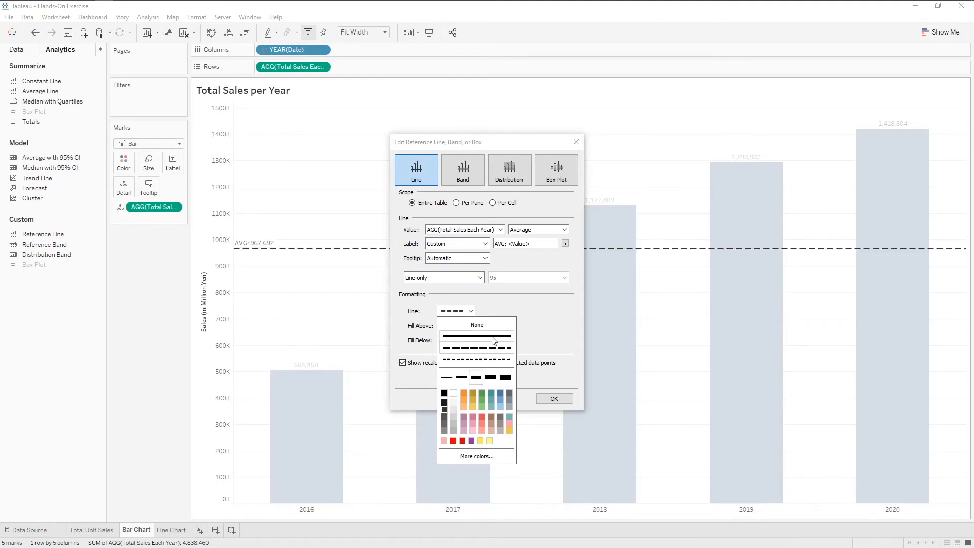
pyautogui.click(552, 398)
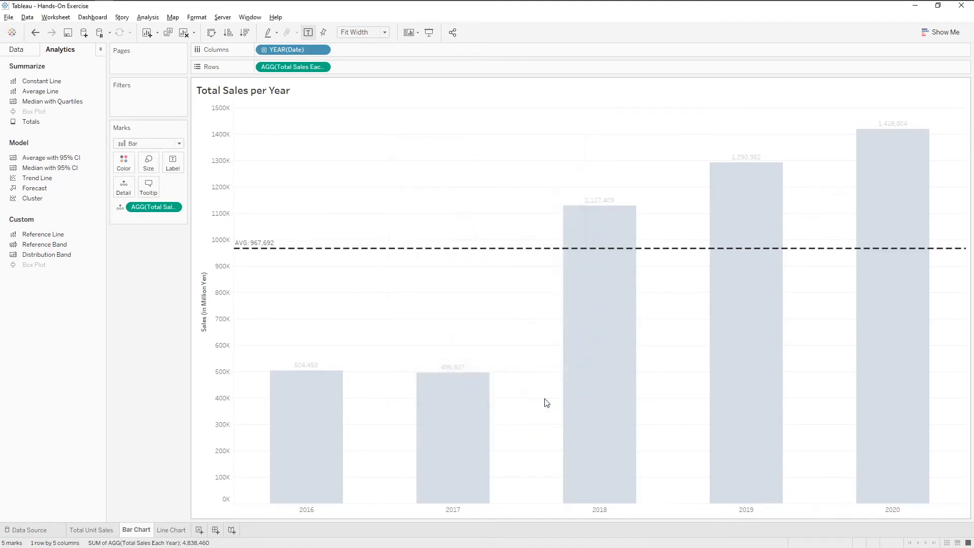
pyautogui.moveTo(773, 293)
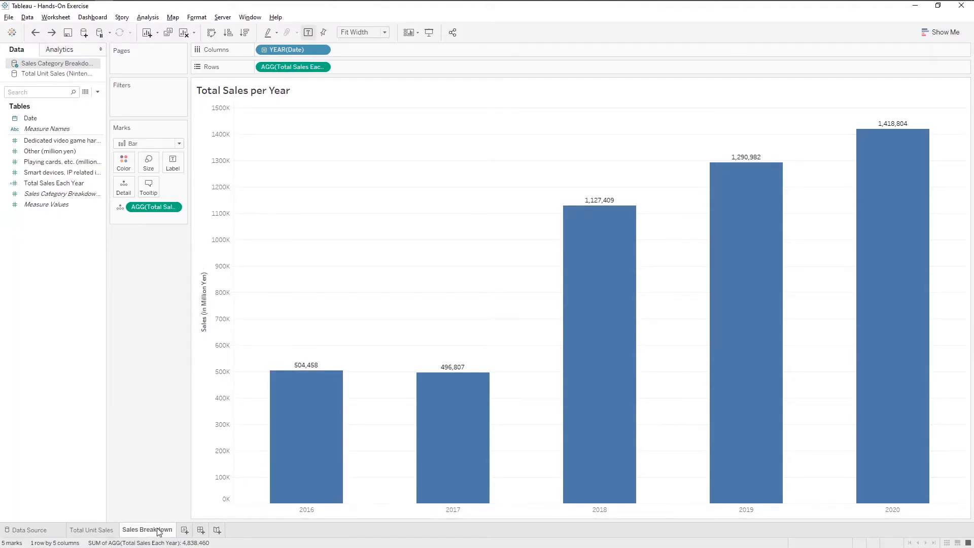
# Rename the sales breakdown sheet tab to 'Bar Chart'
pyautogui.doubleClick(147, 530)
pyautogui.write('Bar Chart')
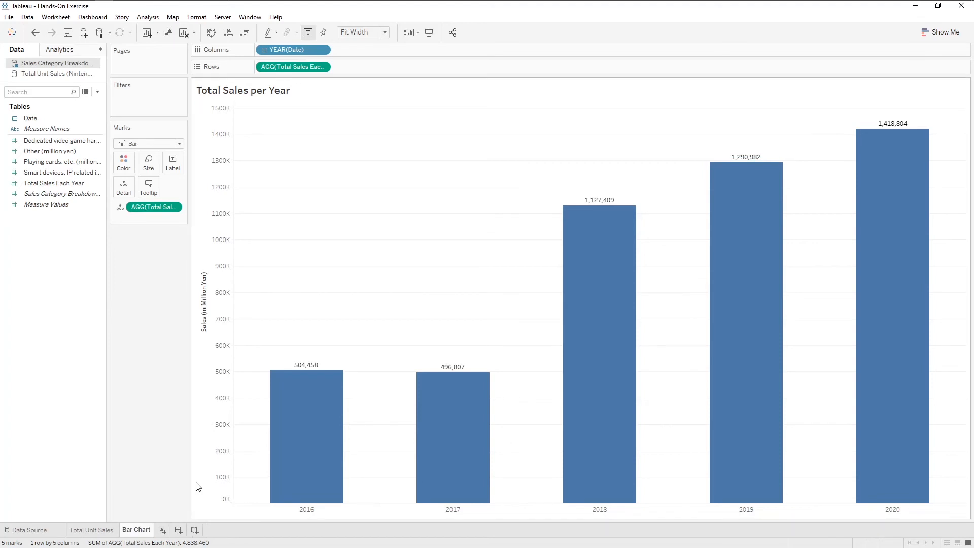
pyautogui.moveTo(162, 530)
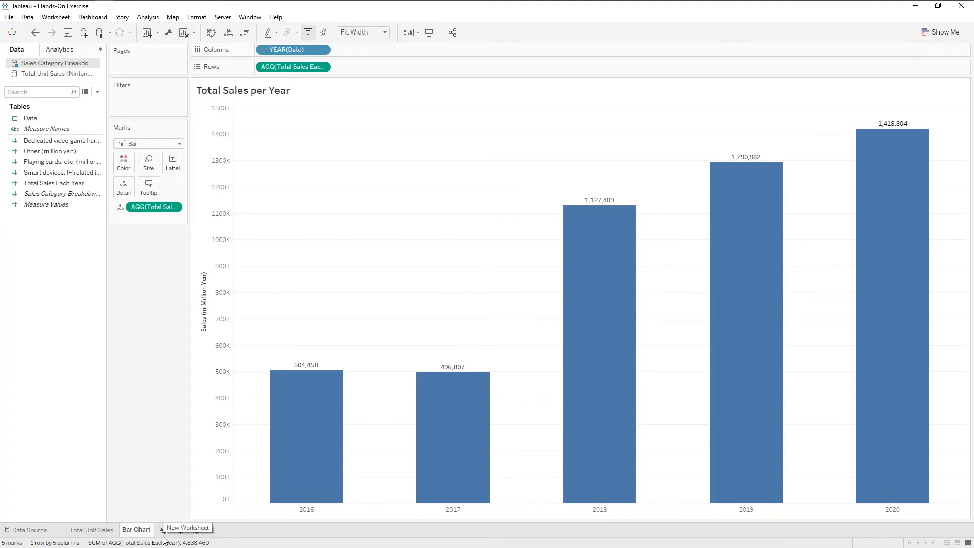
# Create a new worksheet with Date on Columns and Measure Names on Rows
pyautogui.click(162, 530)
pyautogui.write('Line Chart')
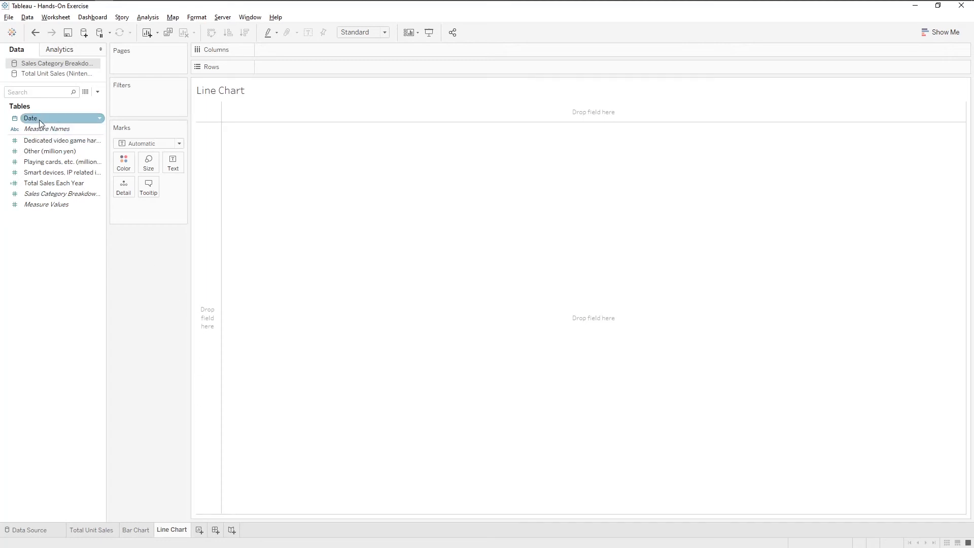
pyautogui.moveTo(30, 118); pyautogui.dragTo(292, 49)
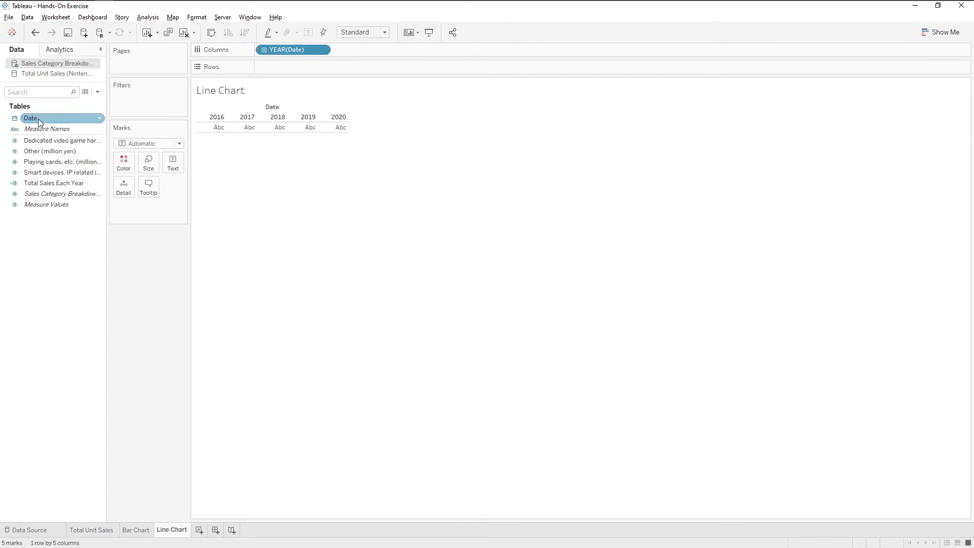
pyautogui.moveTo(62, 141); pyautogui.dragTo(153, 208)
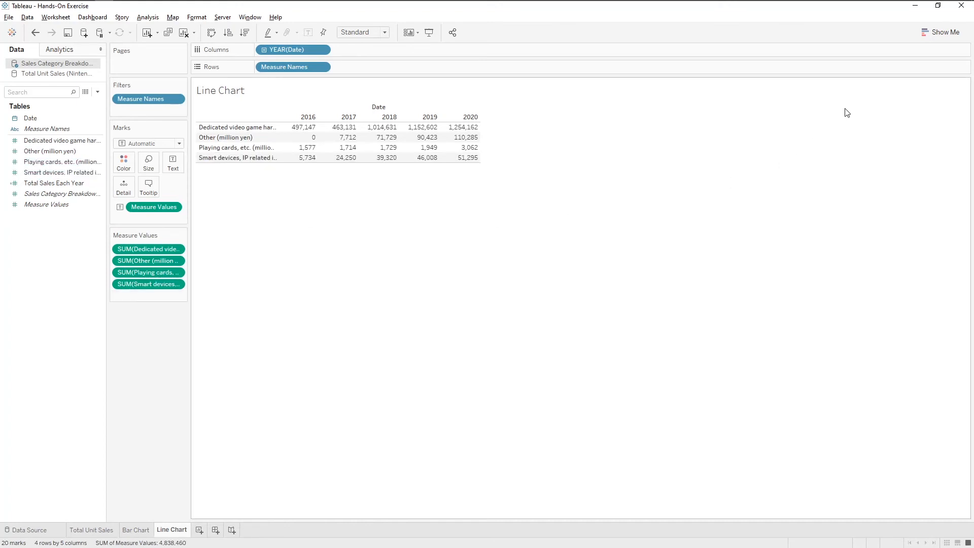
# Apply the continuous lines chart type from Show Me, then hide Show Me
pyautogui.click(940, 32)
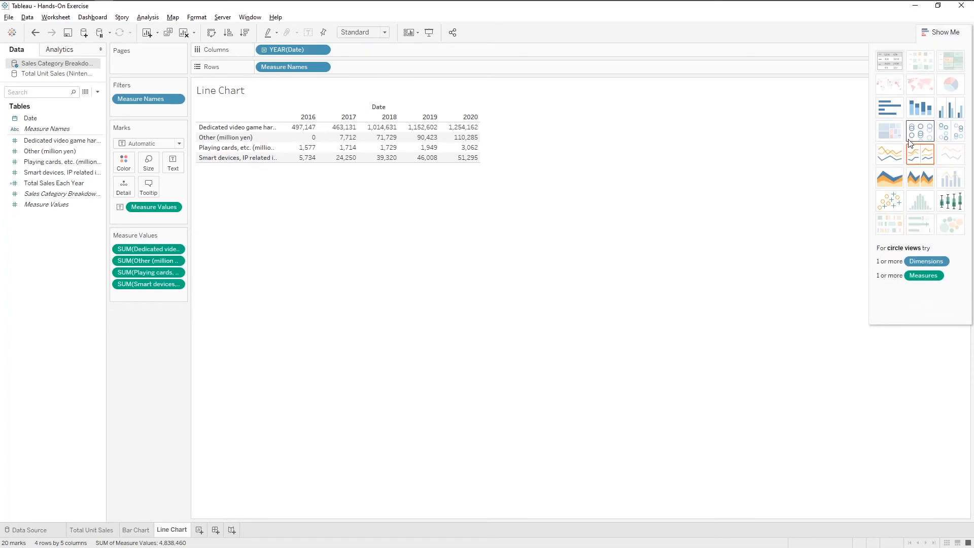
pyautogui.moveTo(889, 153)
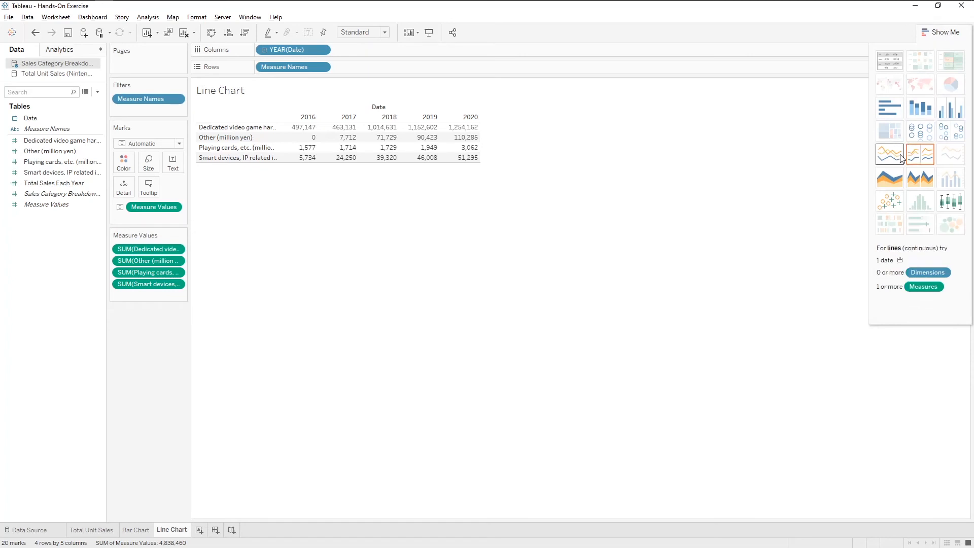
pyautogui.click(920, 155)
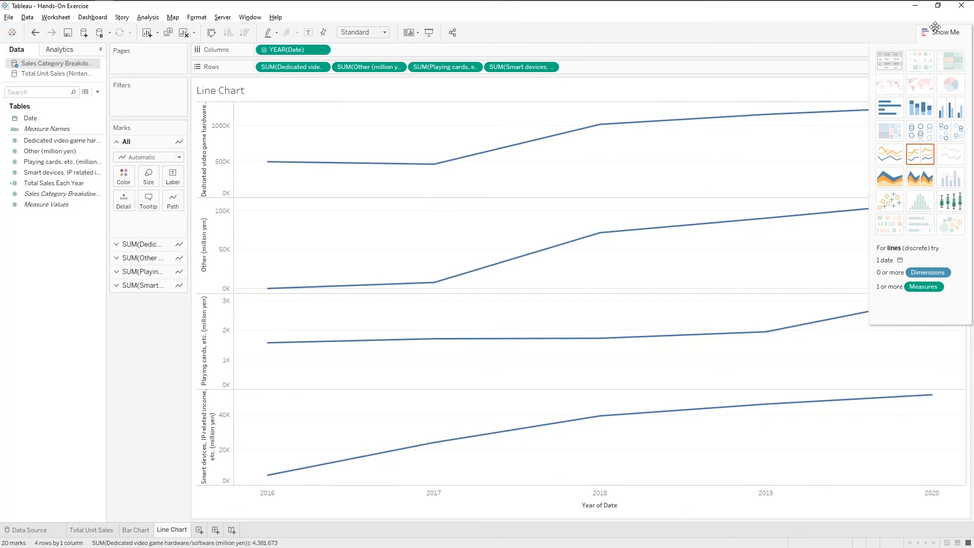
pyautogui.click(945, 31)
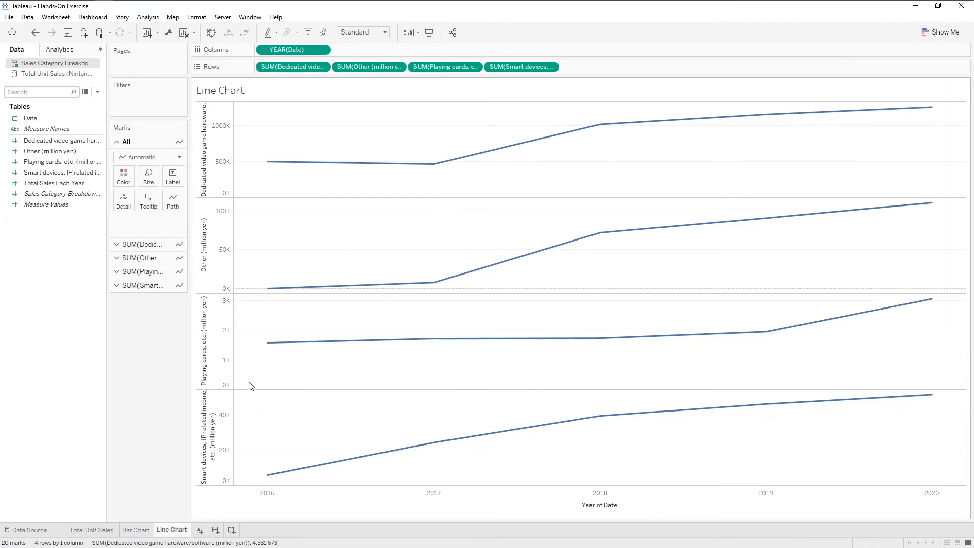
pyautogui.moveTo(462, 219)
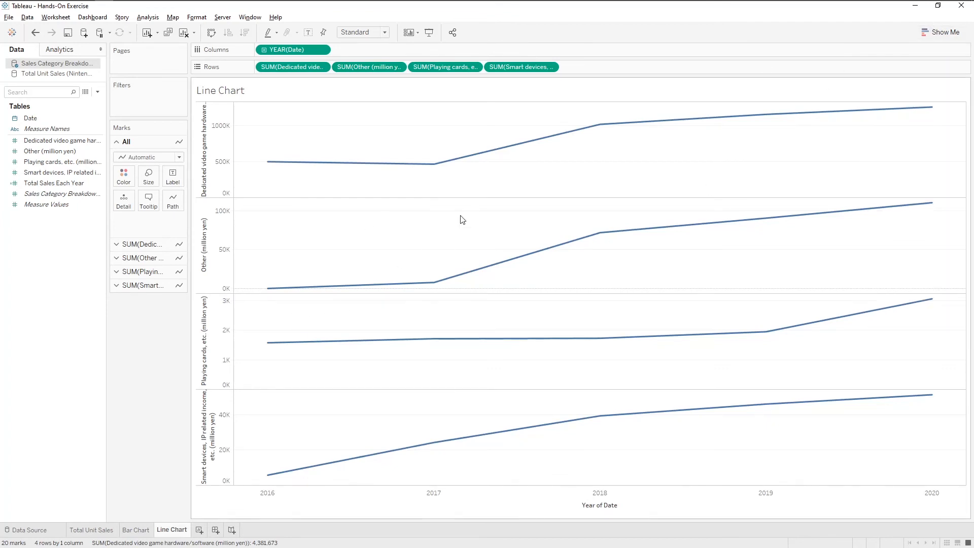
pyautogui.moveTo(103, 287)
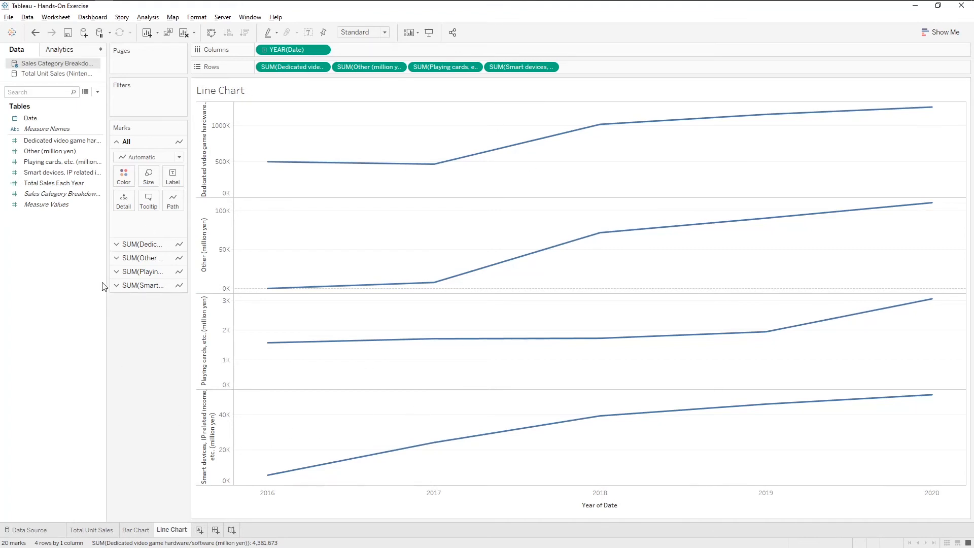
pyautogui.moveTo(198, 201)
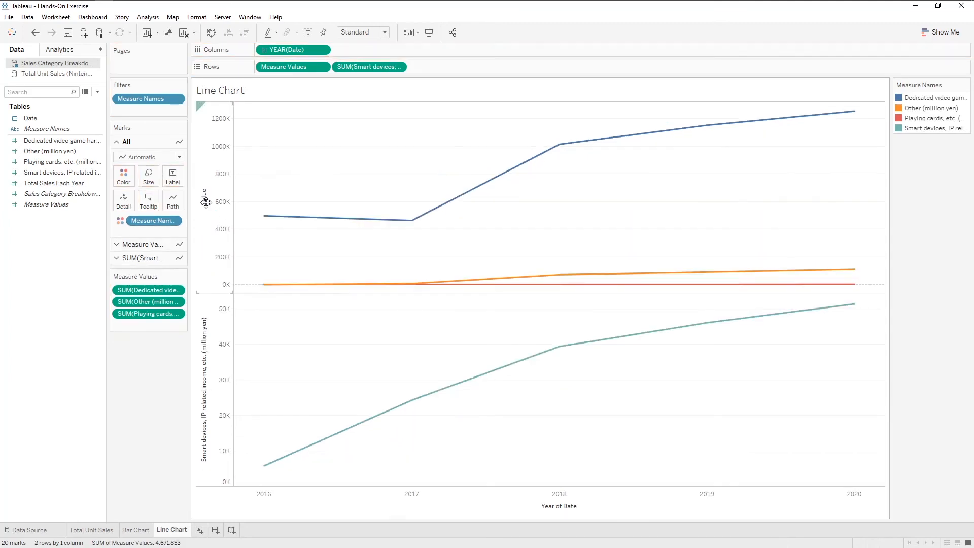
pyautogui.moveTo(197, 300)
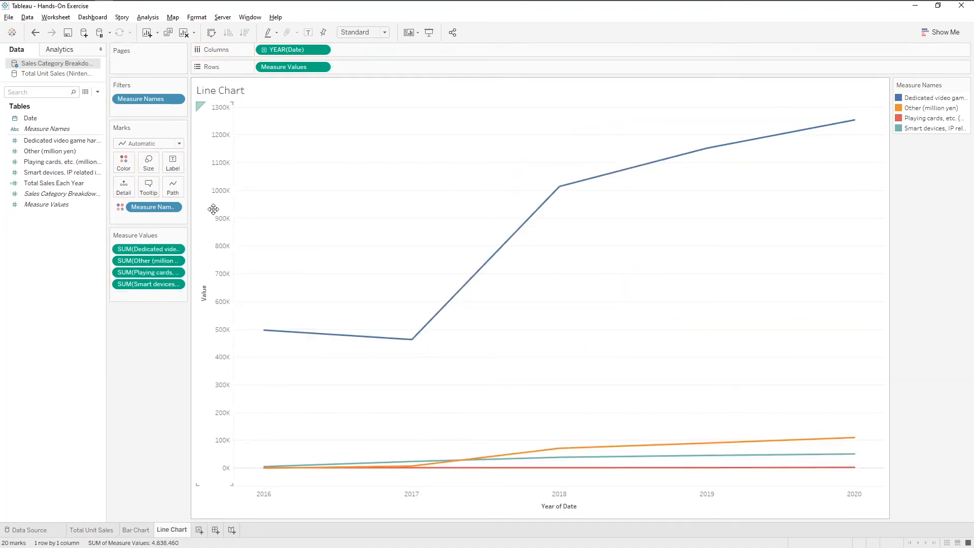
pyautogui.moveTo(698, 322)
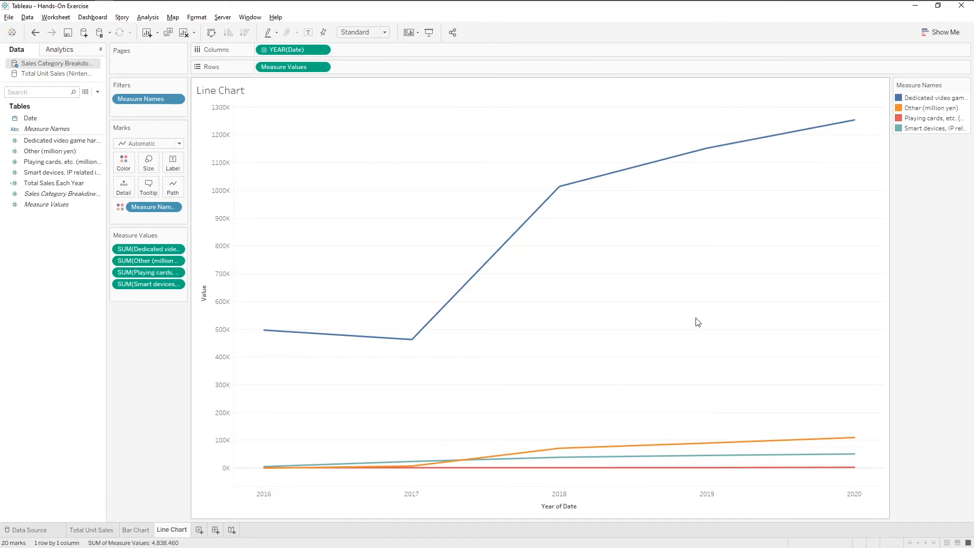
pyautogui.moveTo(908, 175)
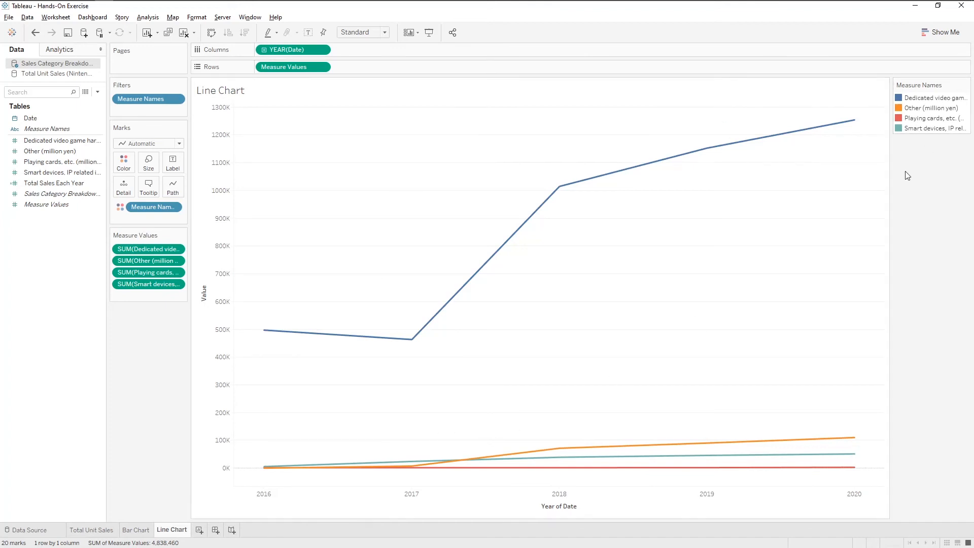
pyautogui.moveTo(630, 226)
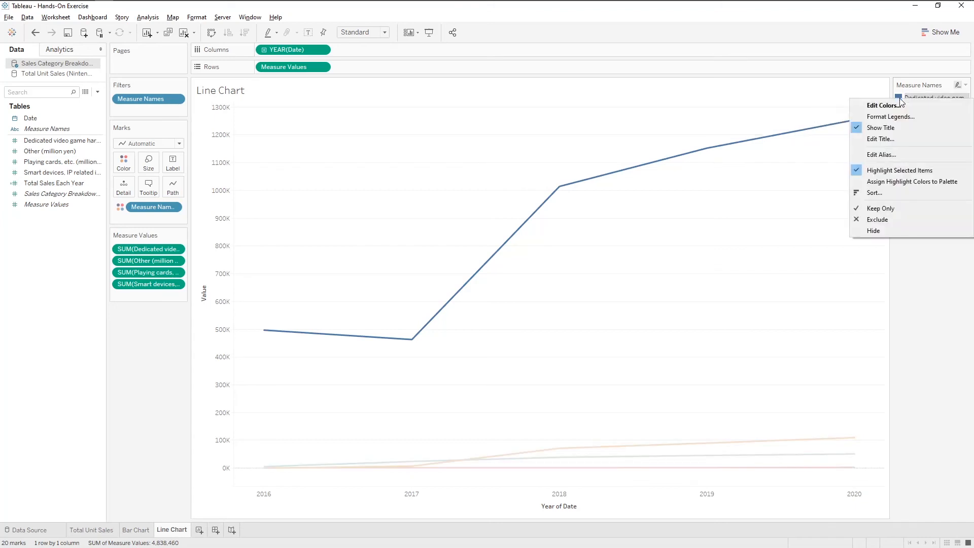
pyautogui.moveTo(880, 105)
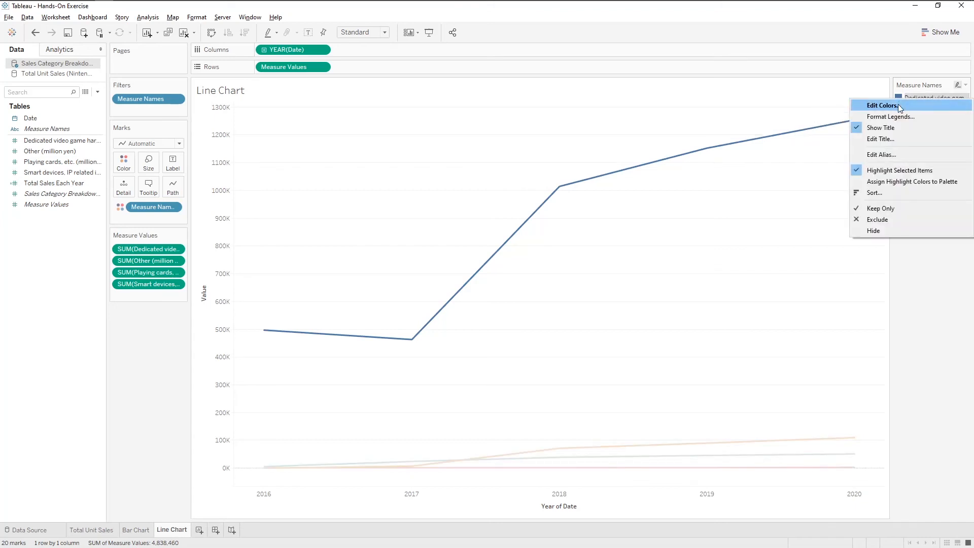
# Assign the Tableau Classic 20 palette to the sales category legend colours
pyautogui.click(881, 105)
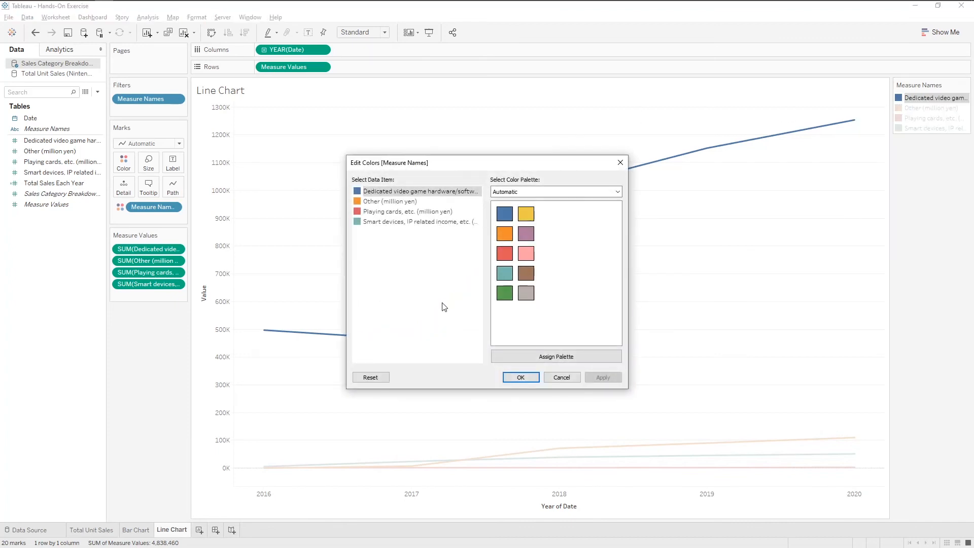
pyautogui.moveTo(497, 171)
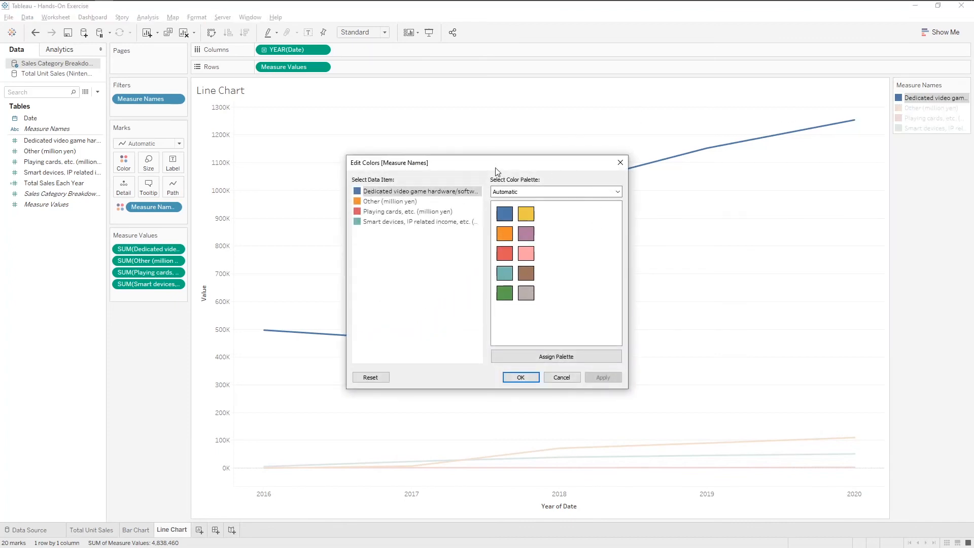
pyautogui.click(616, 191)
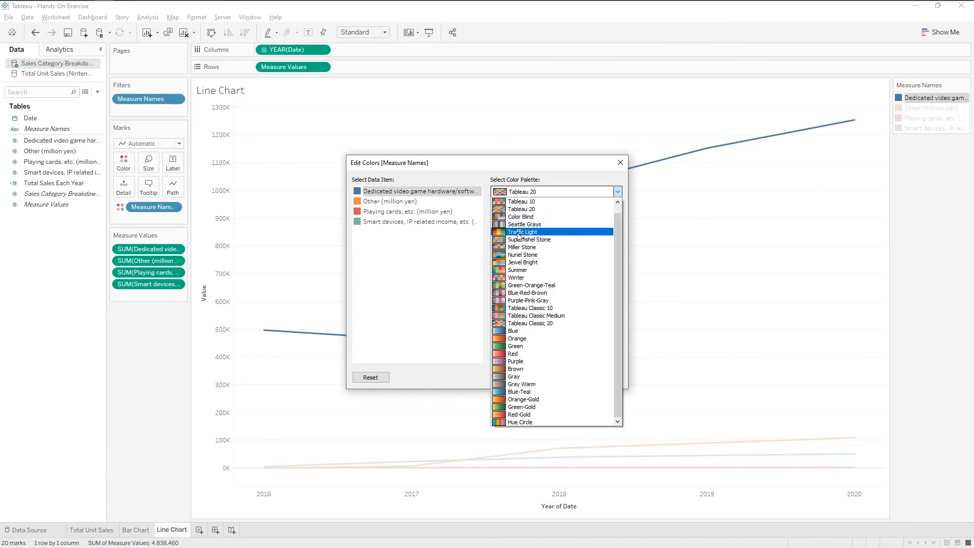
pyautogui.click(535, 323)
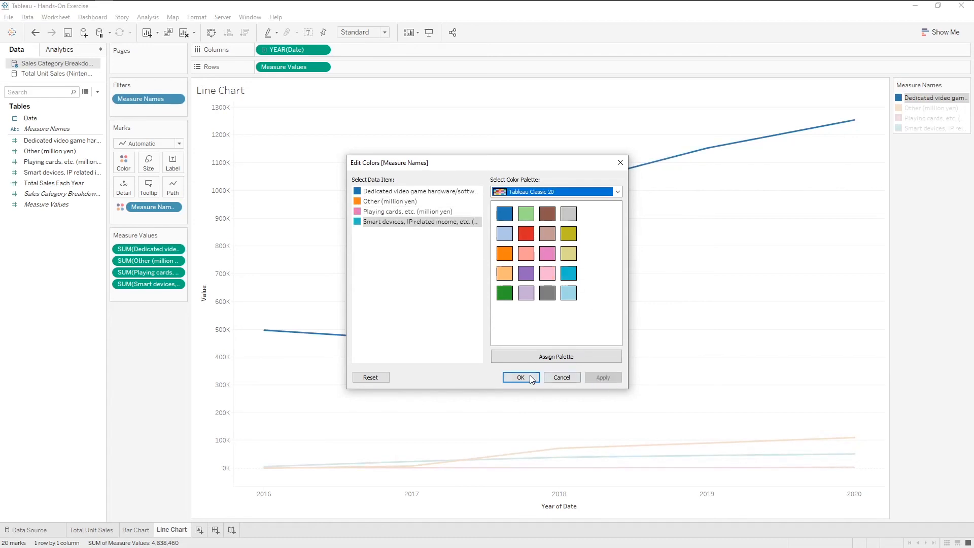
pyautogui.click(521, 377)
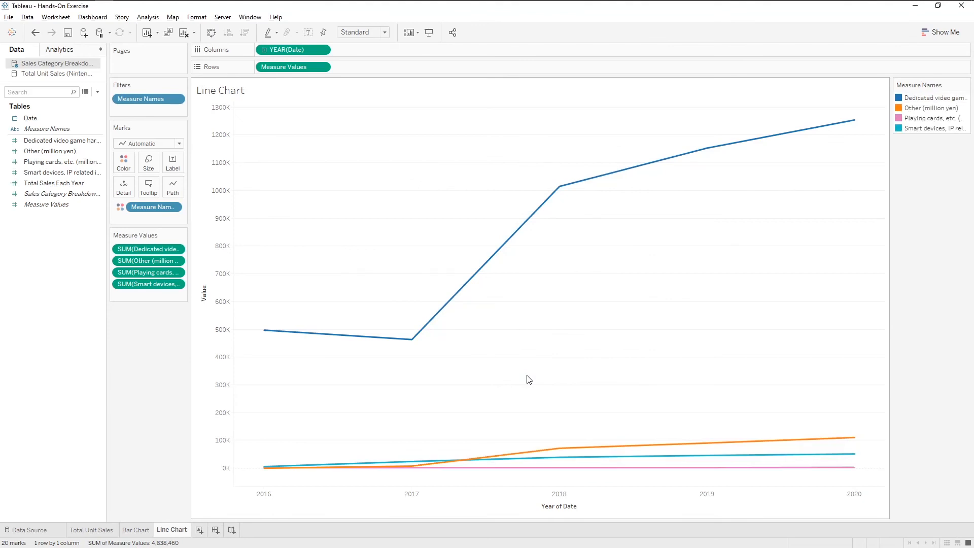
pyautogui.moveTo(512, 363)
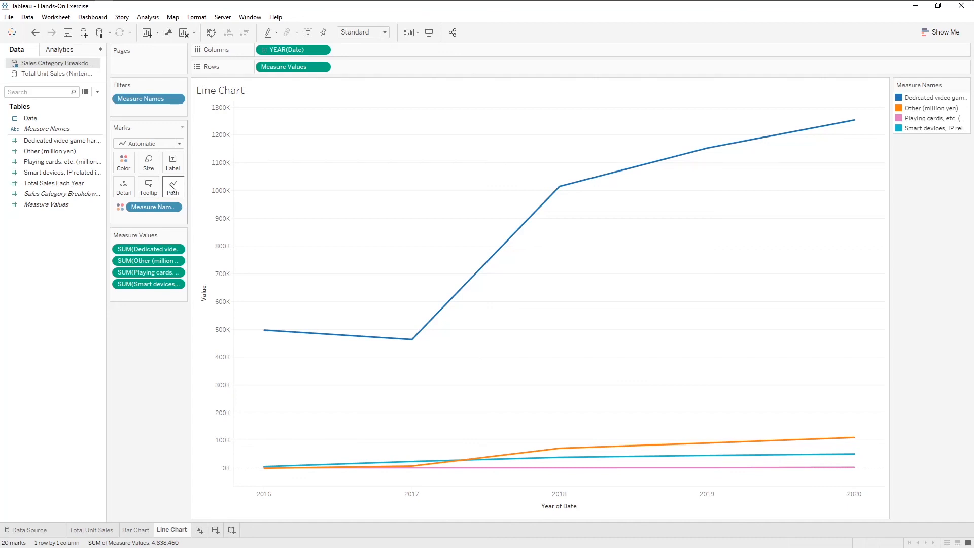
pyautogui.moveTo(178, 202)
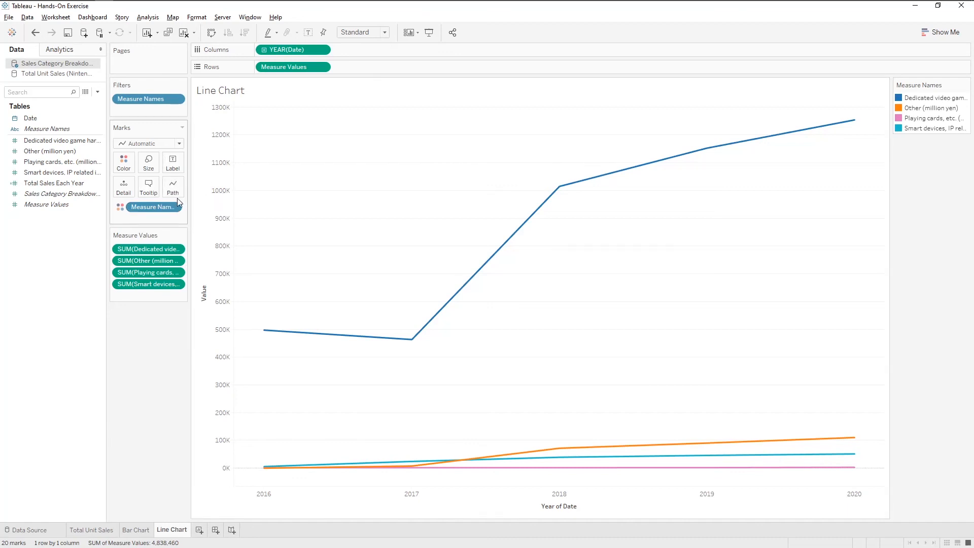
pyautogui.click(172, 186)
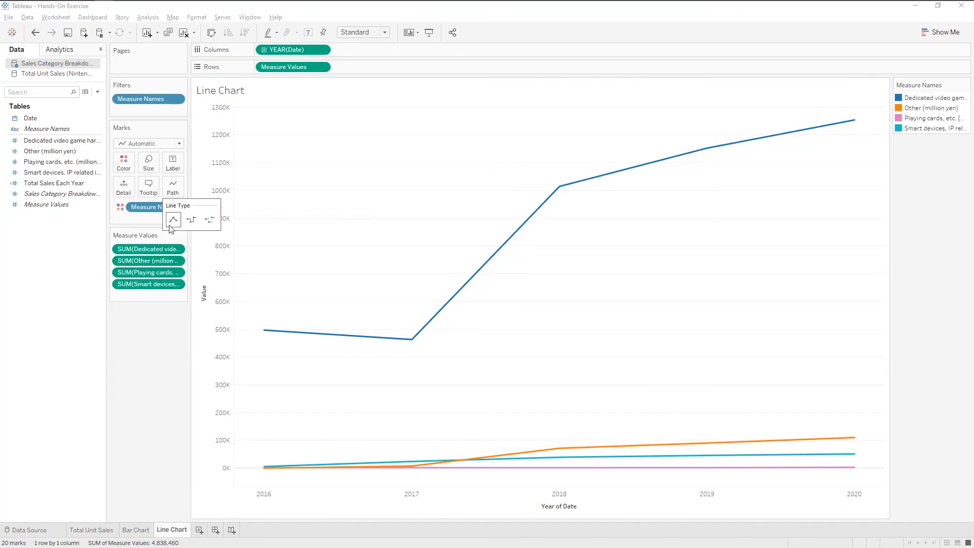
pyautogui.click(192, 218)
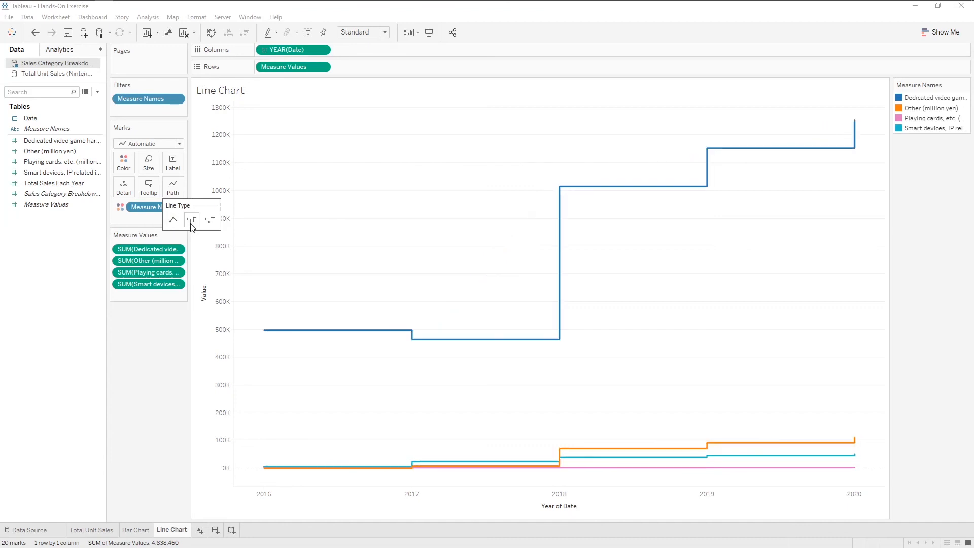
pyautogui.moveTo(204, 225)
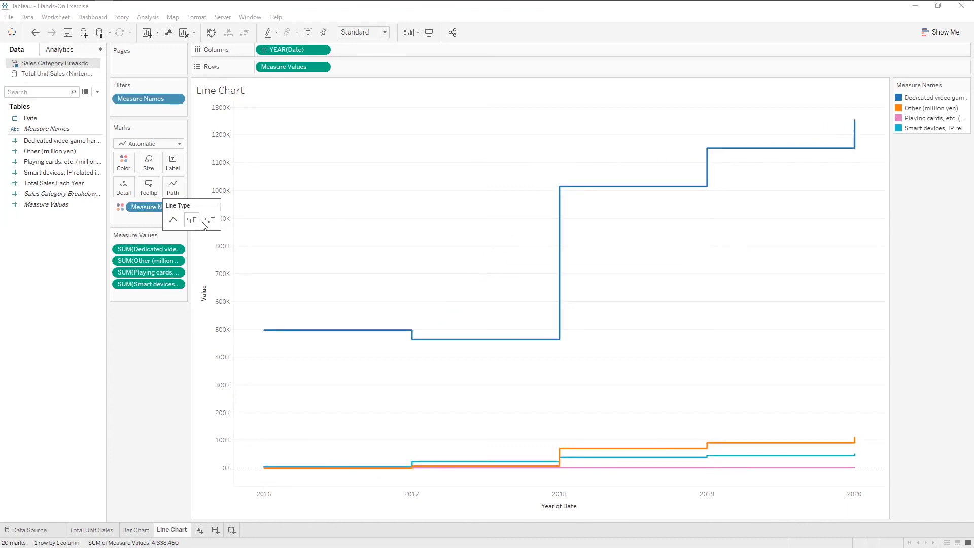
pyautogui.click(211, 220)
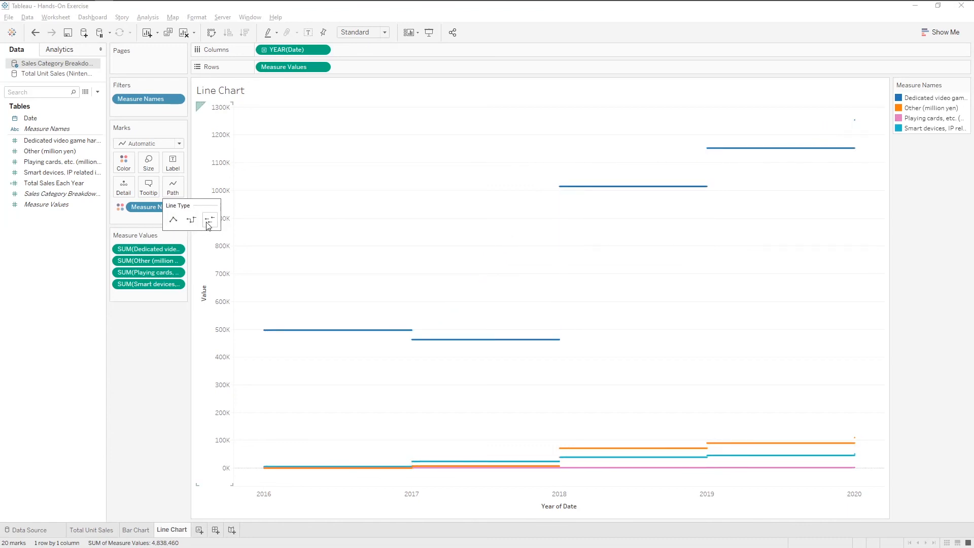
pyautogui.click(174, 219)
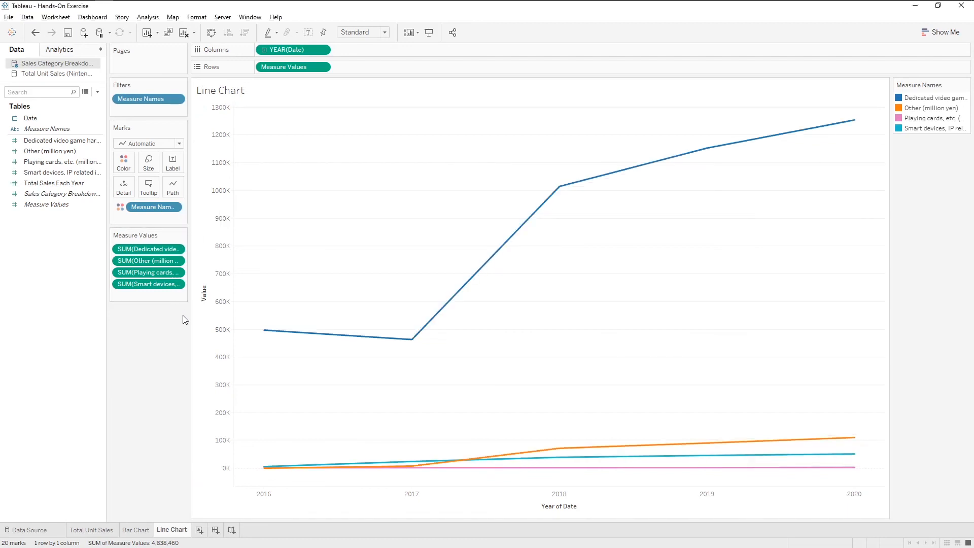
# Set the mark type to Line and adjust the line thickness with the Size slider
pyautogui.click(148, 143)
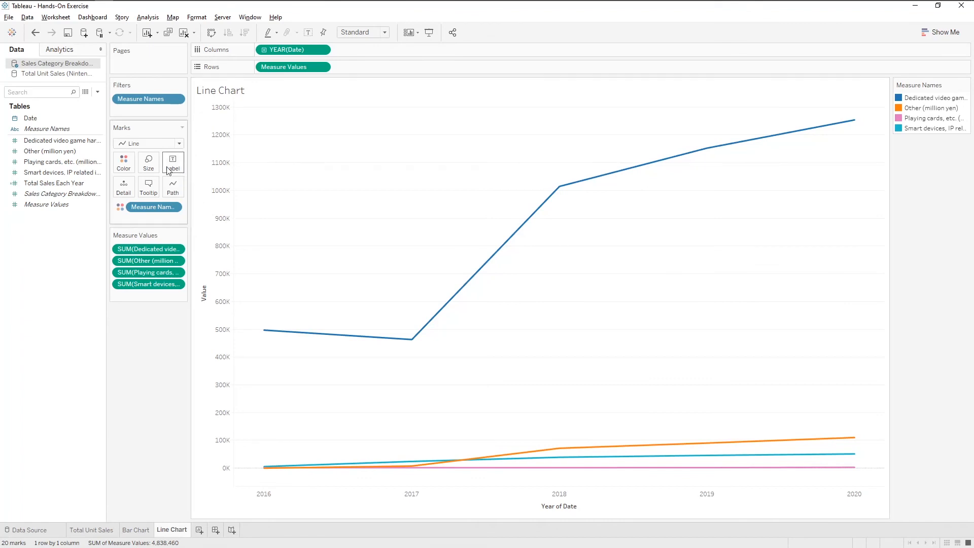
pyautogui.click(148, 163)
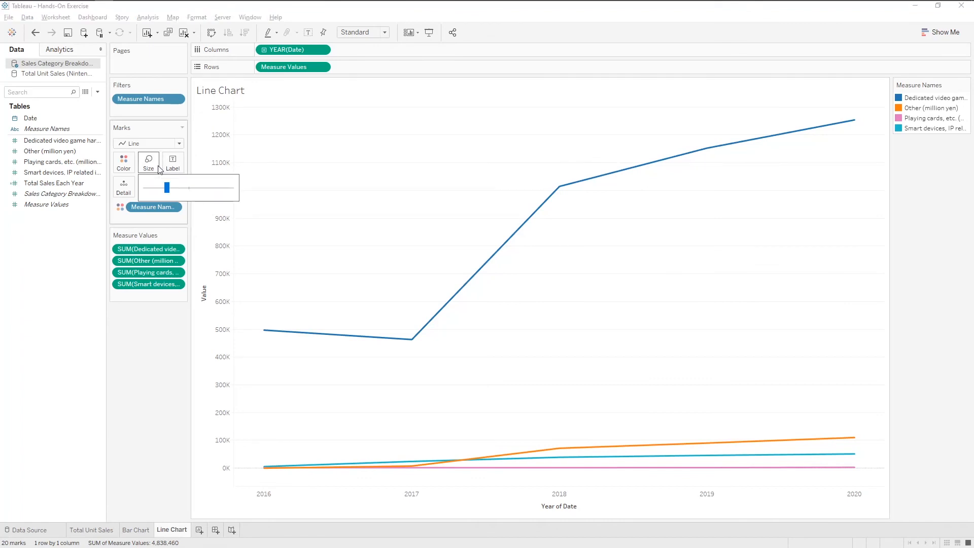
pyautogui.moveTo(167, 187); pyautogui.dragTo(174, 187)
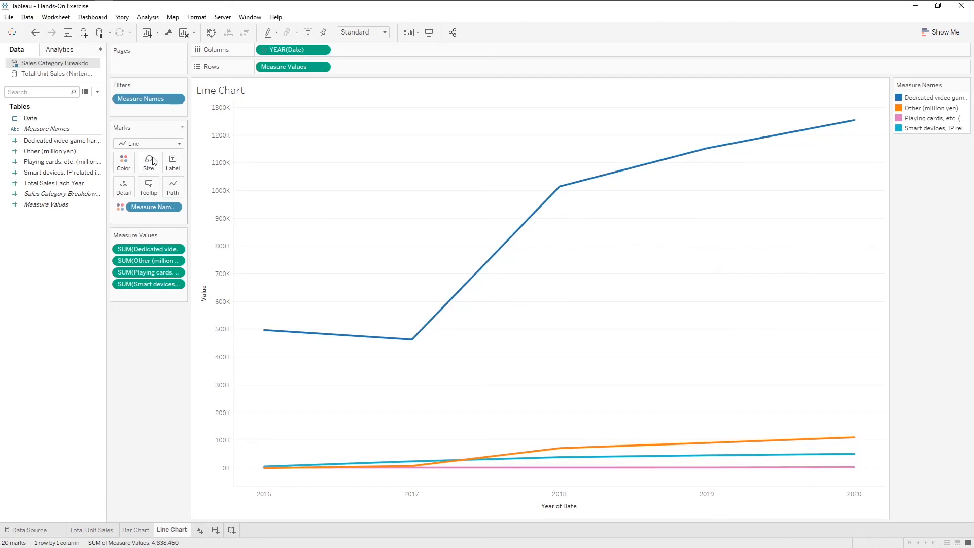
# Show markers on all line points and retitle the vertical axis 'Sales (in Million Yen)'
pyautogui.click(123, 163)
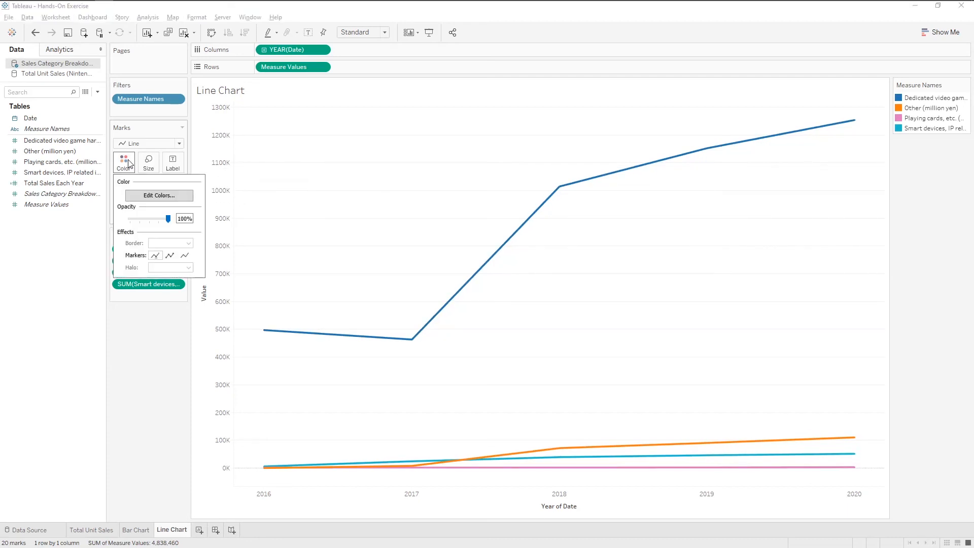
pyautogui.moveTo(157, 256)
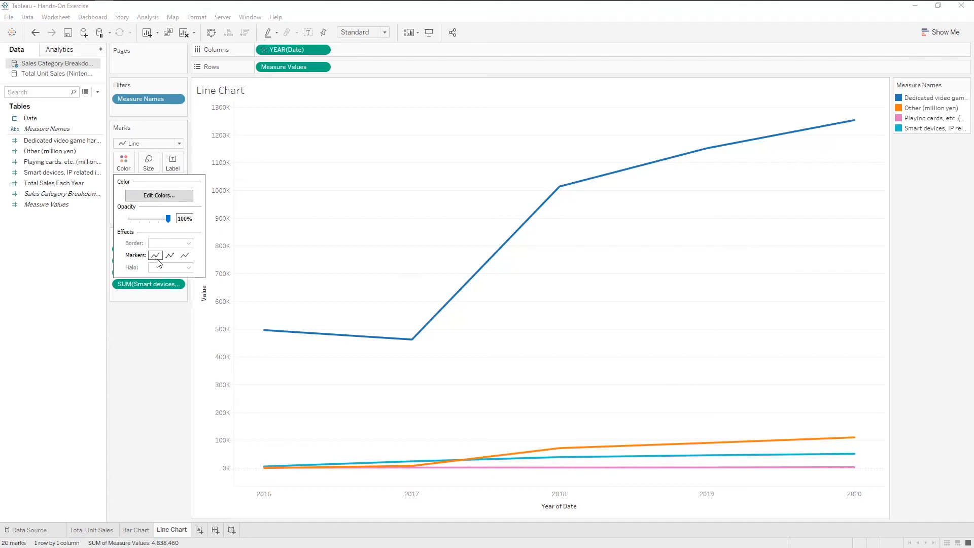
pyautogui.moveTo(169, 256)
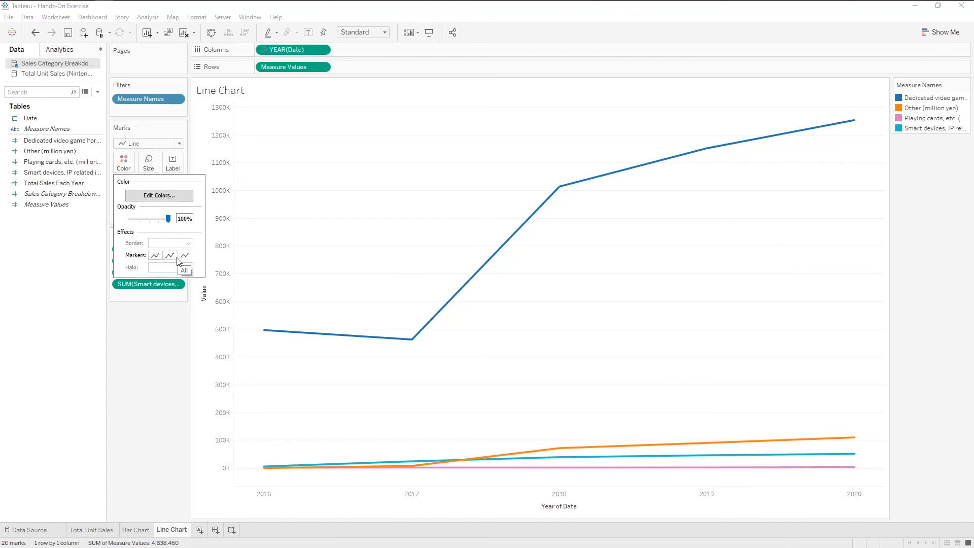
pyautogui.click(169, 255)
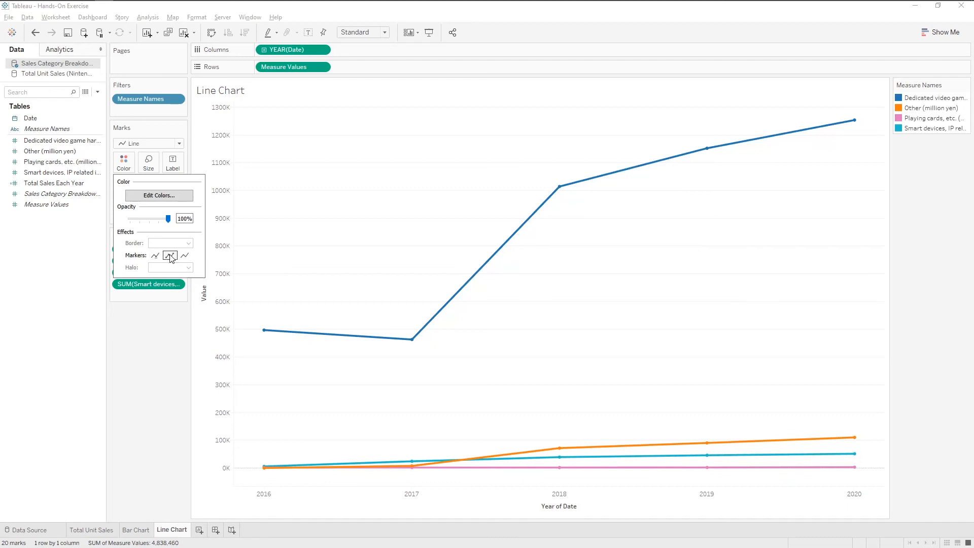
pyautogui.click(170, 255)
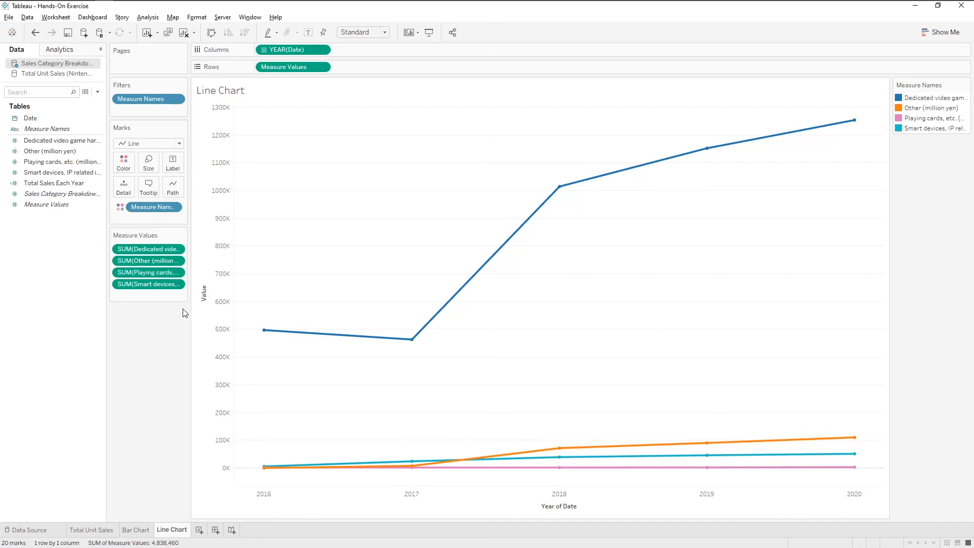
pyautogui.doubleClick(202, 292)
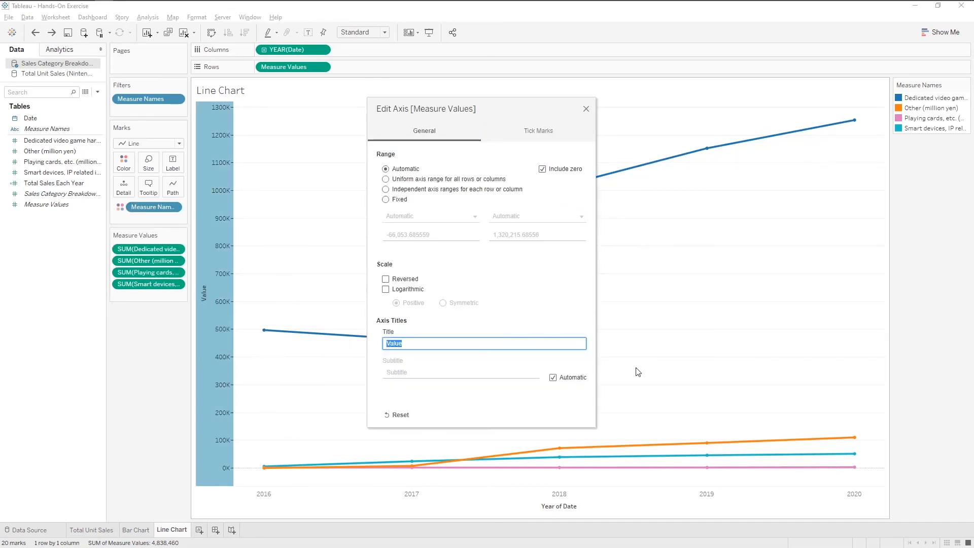
pyautogui.click(584, 109)
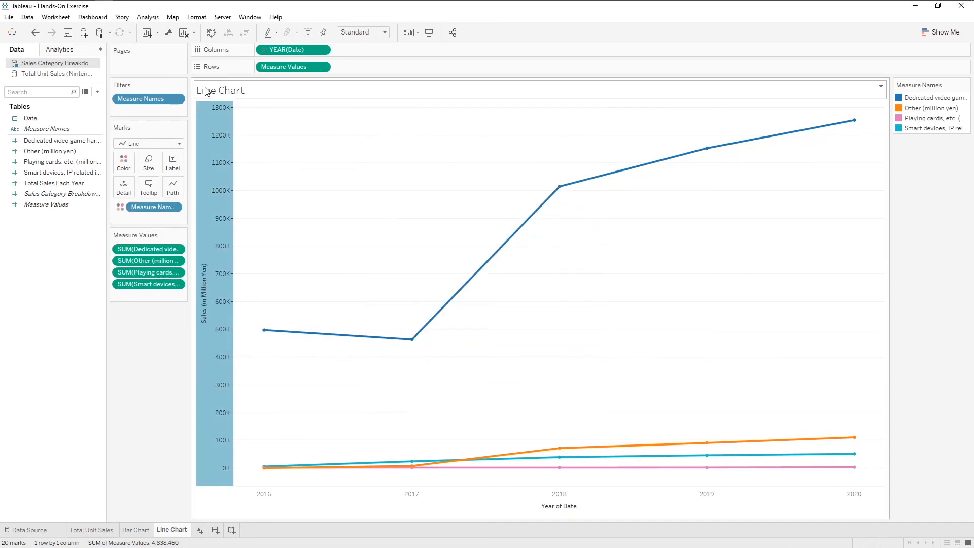